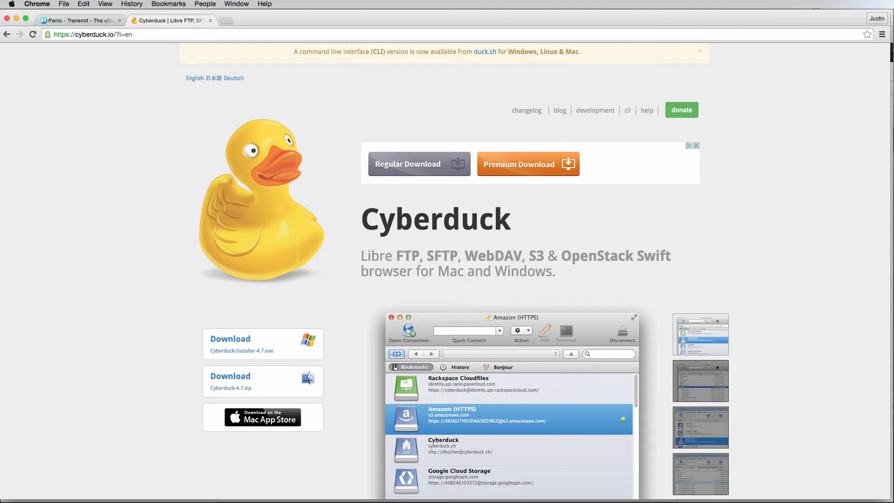
{"action": "mouse_move", "coordinate": [813, 281]}
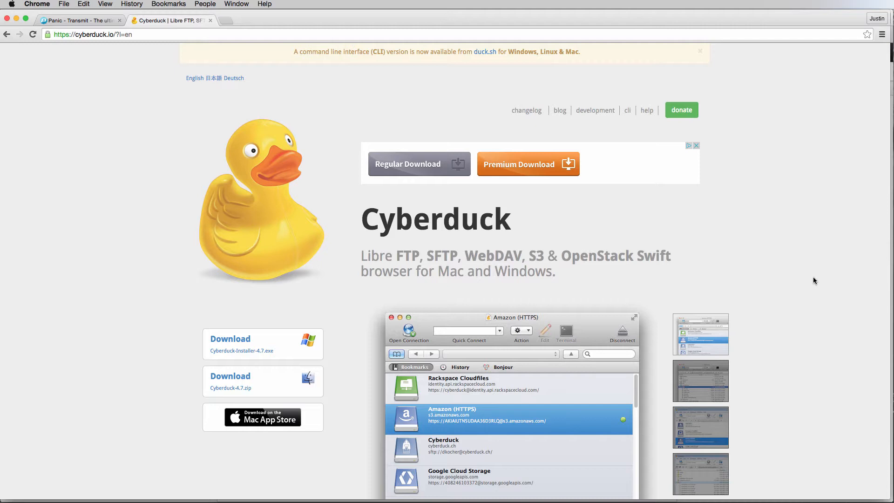
{"action": "mouse_move", "coordinate": [794, 279]}
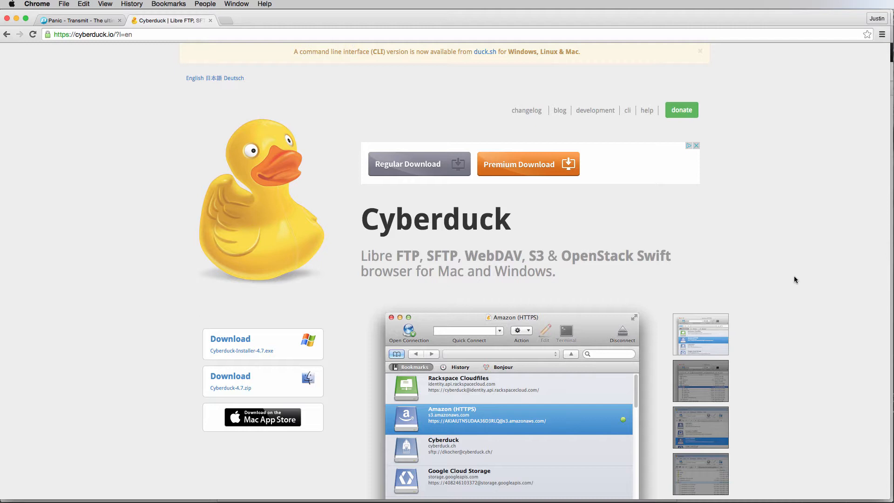
{"action": "mouse_move", "coordinate": [632, 243]}
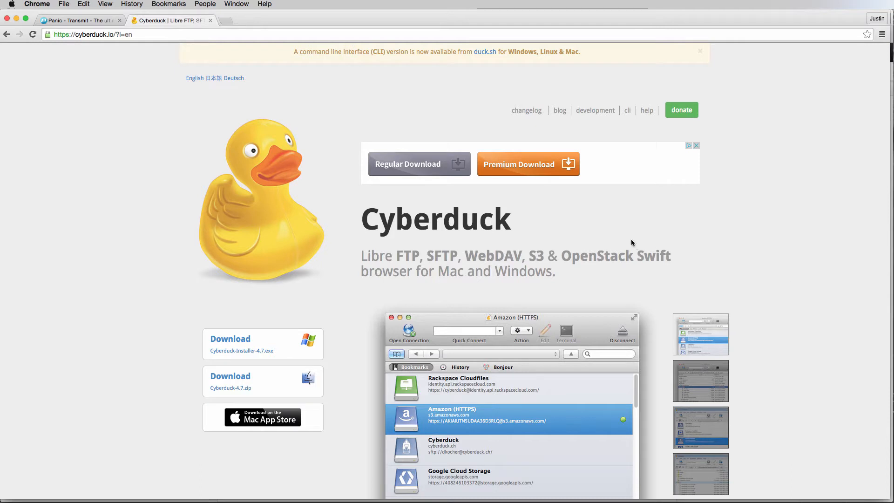
{"action": "mouse_move", "coordinate": [545, 246]}
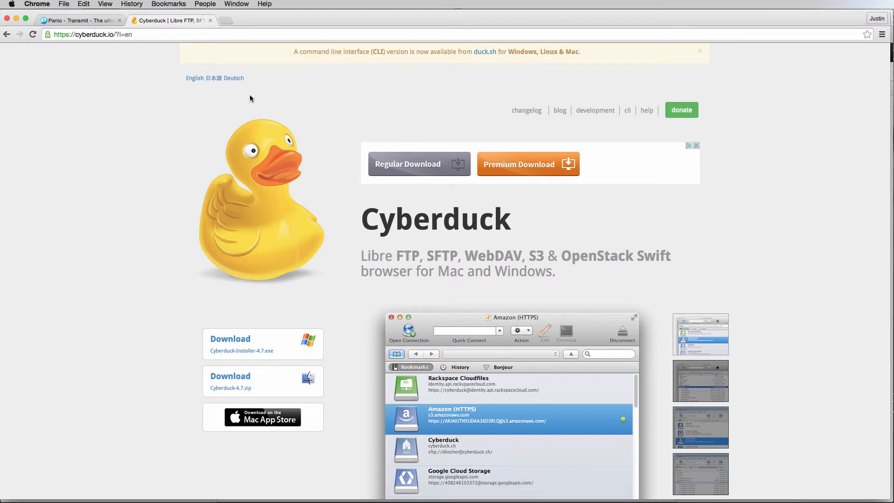
- Bring up the 'Panic - Transmit' page in Chrome and scroll down it
{"action": "left_click", "coordinate": [80, 19]}
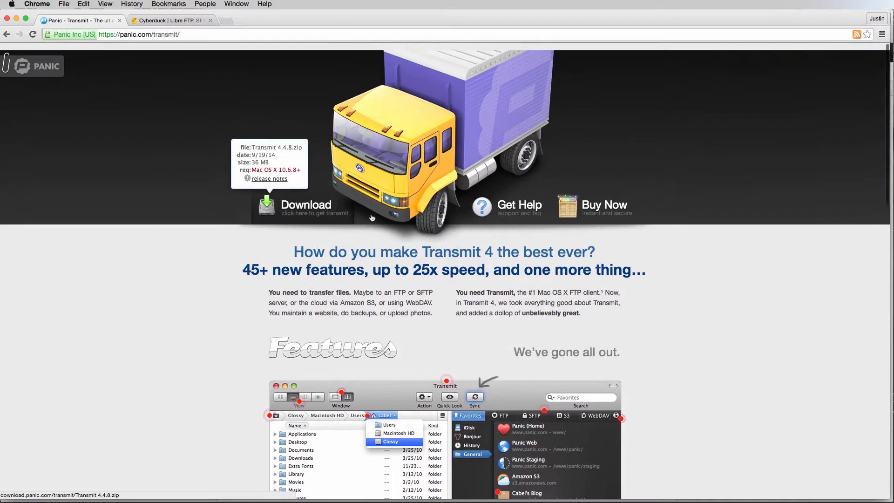
{"action": "scroll", "scroll_direction": "down", "scroll_amount": 3}
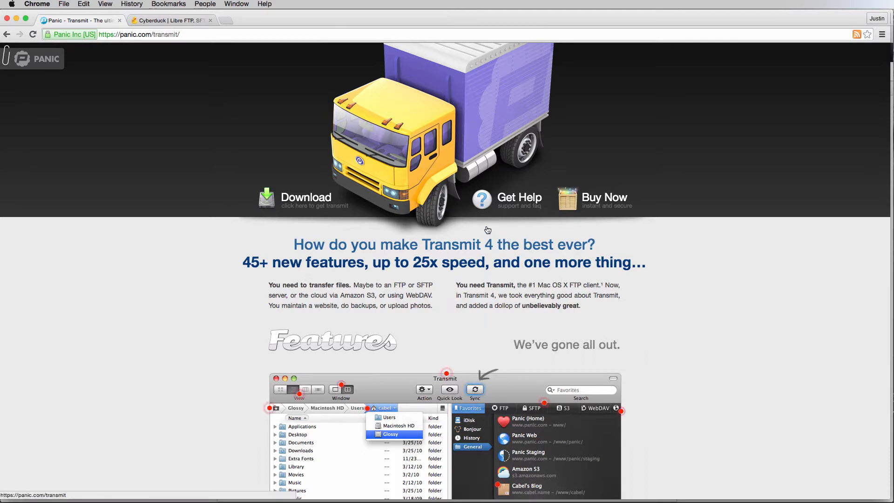
{"action": "mouse_move", "coordinate": [636, 212]}
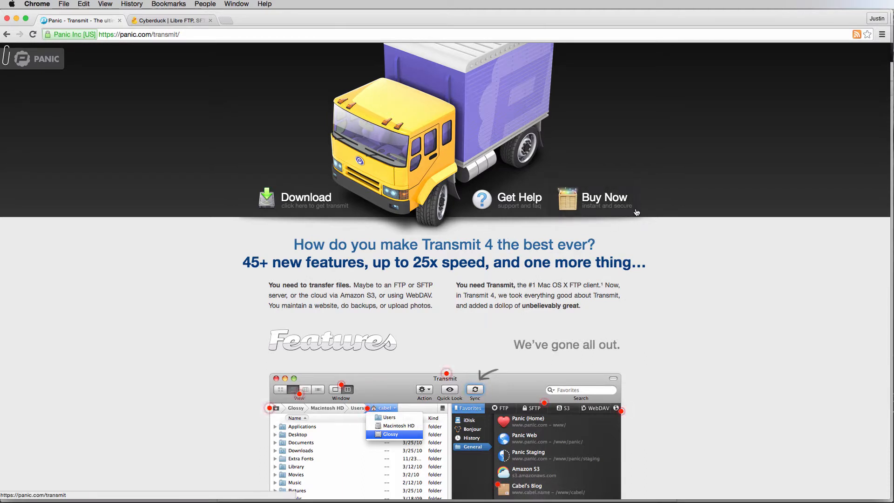
{"action": "mouse_move", "coordinate": [620, 222]}
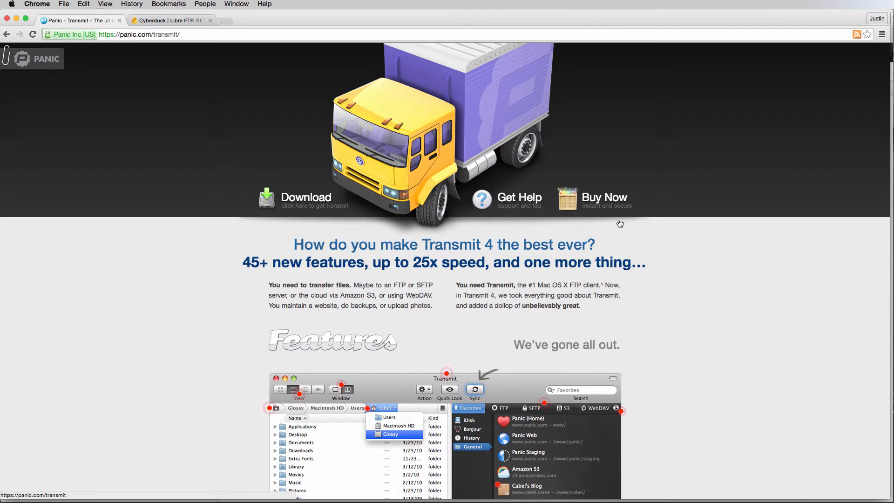
{"action": "mouse_move", "coordinate": [496, 212]}
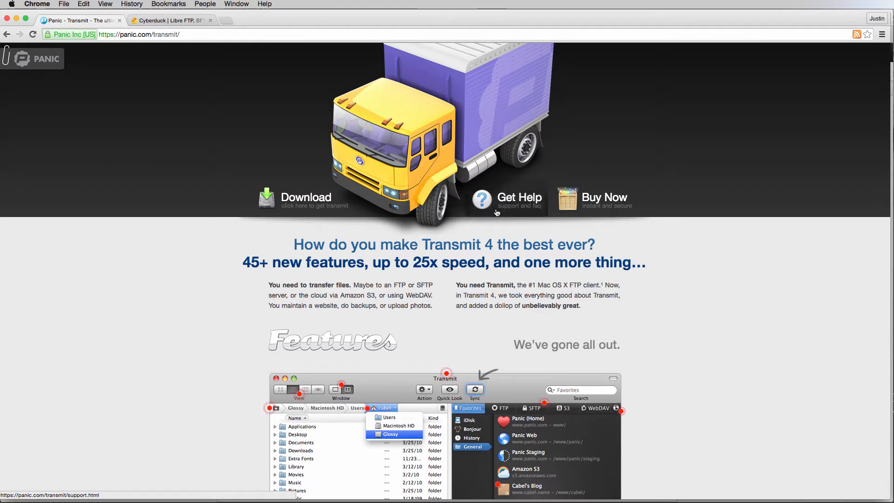
{"action": "mouse_move", "coordinate": [453, 250]}
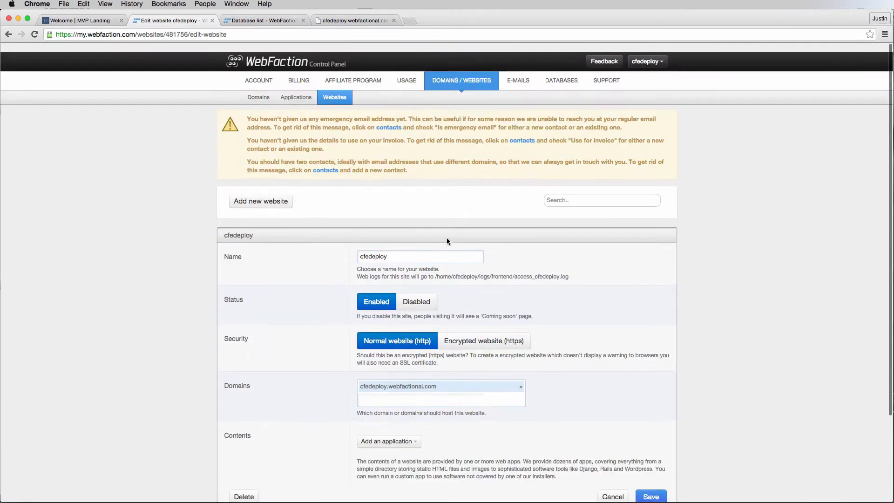
- Reuse the existing mvpland_static app at URL path 'static' on cfedeploy and save the website
{"action": "scroll", "scroll_direction": "down", "scroll_amount": 3}
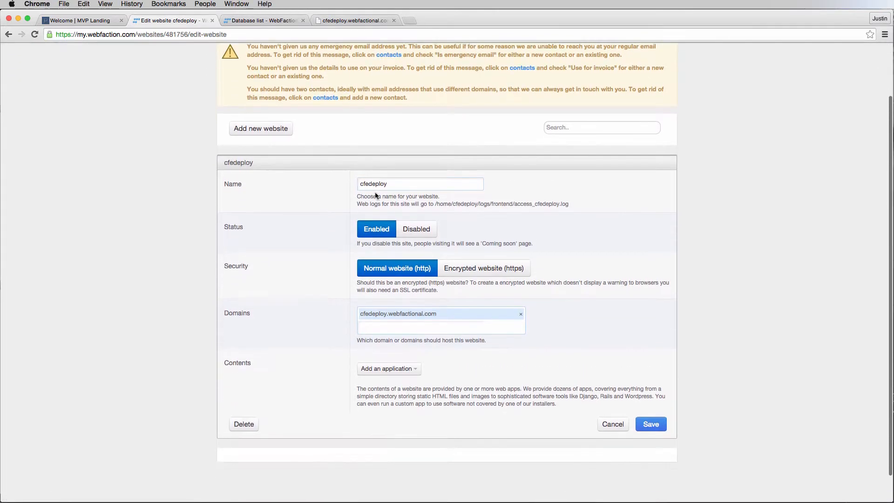
{"action": "left_click", "coordinate": [388, 369]}
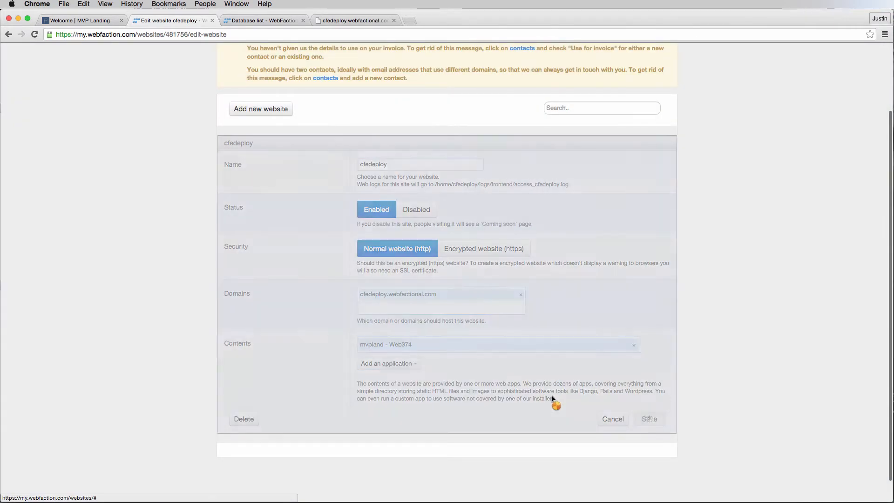
{"action": "left_click", "coordinate": [649, 419]}
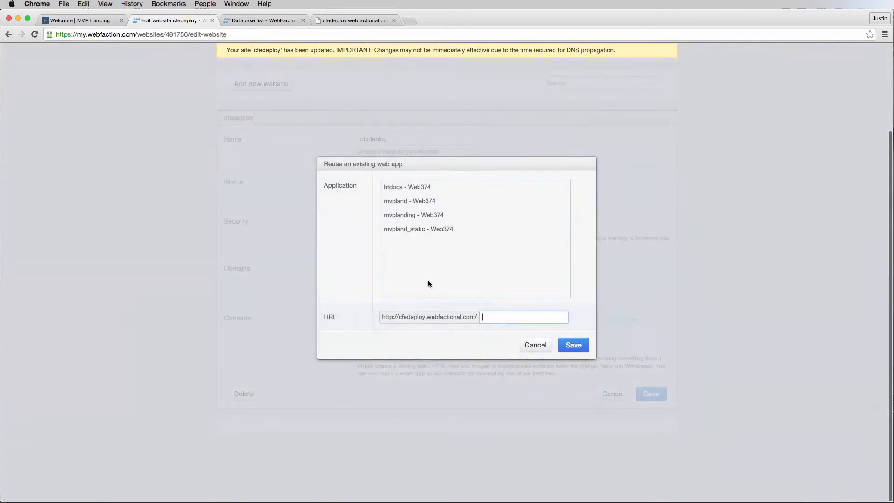
{"action": "left_click", "coordinate": [418, 229]}
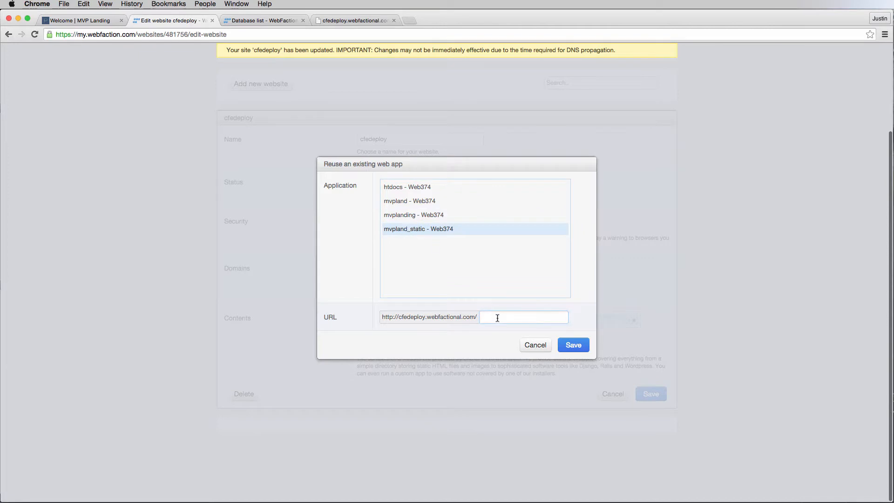
{"action": "type", "text": "static"}
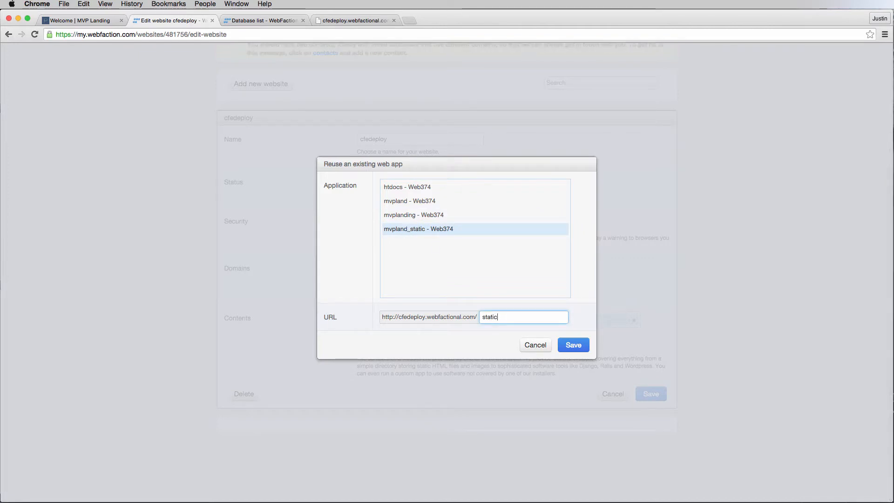
{"action": "left_click", "coordinate": [573, 345]}
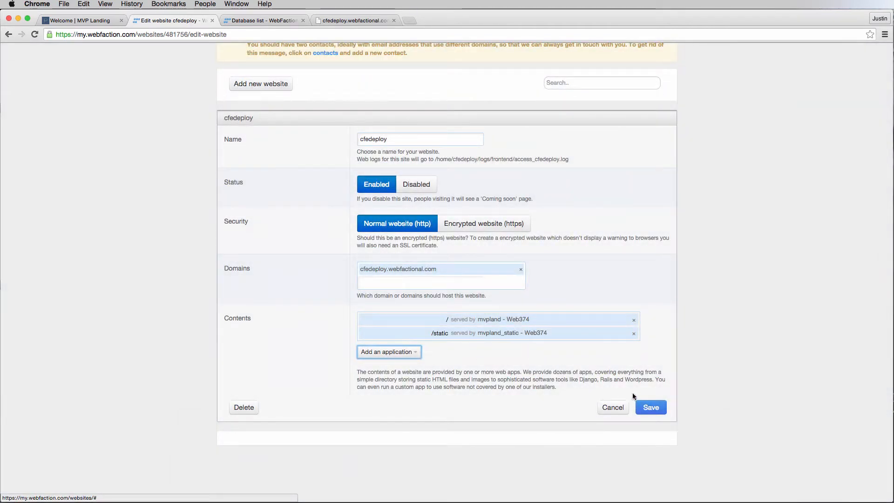
{"action": "left_click", "coordinate": [651, 407]}
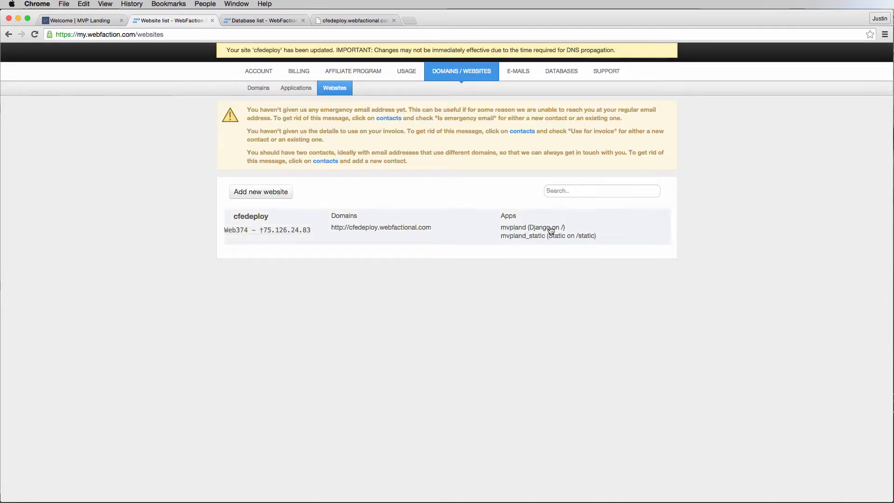
- View the live cfedeploy.webfactional.com Django 'It worked!' page, flipping to the Websites list and back
{"action": "left_click", "coordinate": [353, 21]}
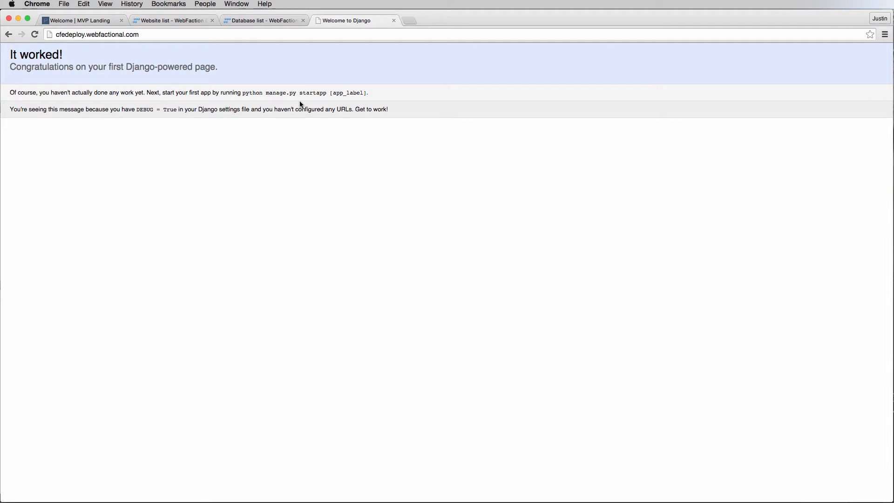
{"action": "left_click", "coordinate": [172, 20]}
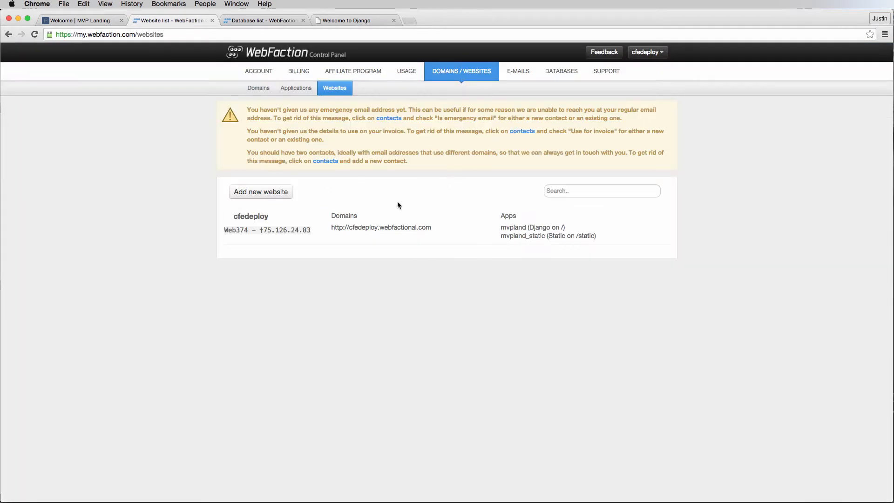
{"action": "left_click", "coordinate": [346, 20]}
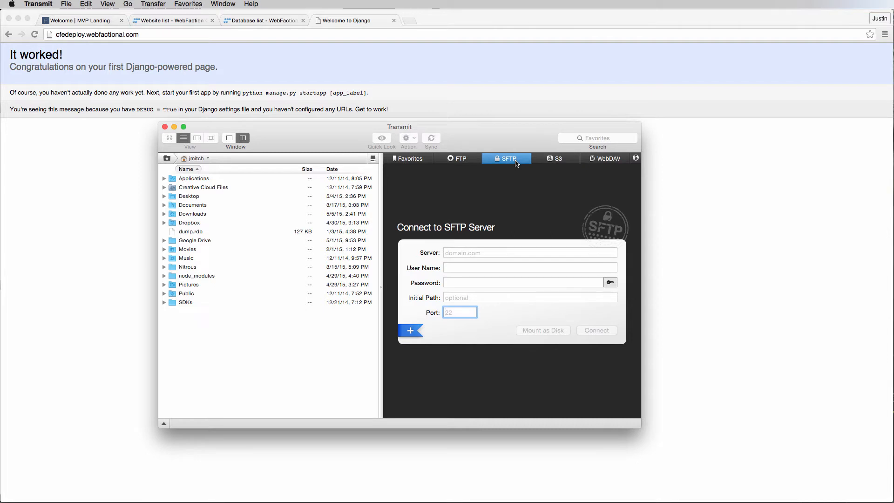
- Fill Transmit's SFTP form with server cfedeploy.webfactional.com, user cfedeploy and its password
{"action": "left_click", "coordinate": [528, 252]}
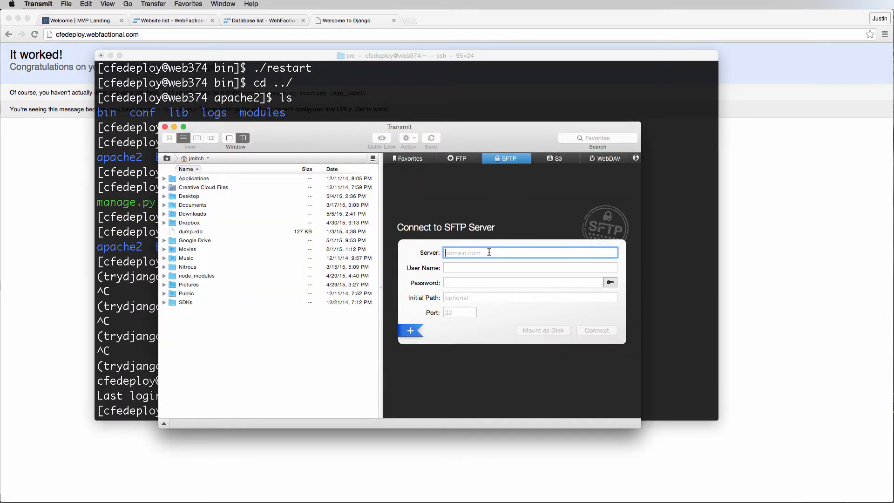
{"action": "type", "text": "cfedeploy."}
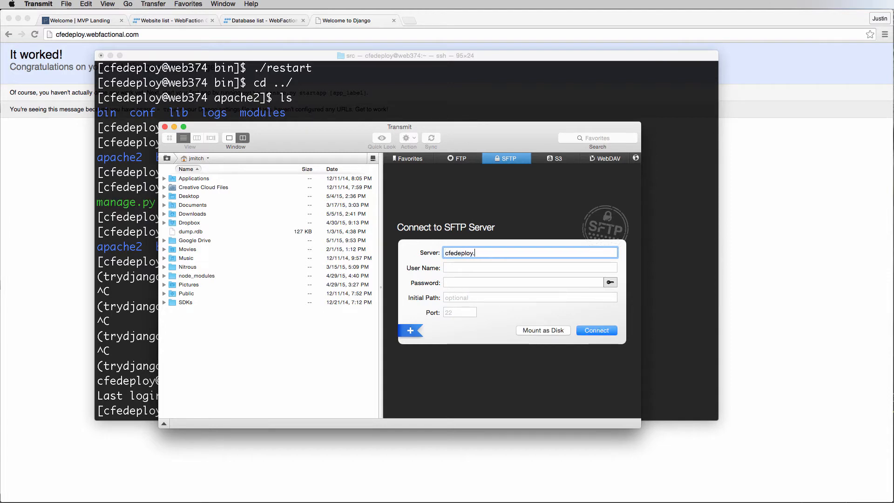
{"action": "type", "text": "webfa"}
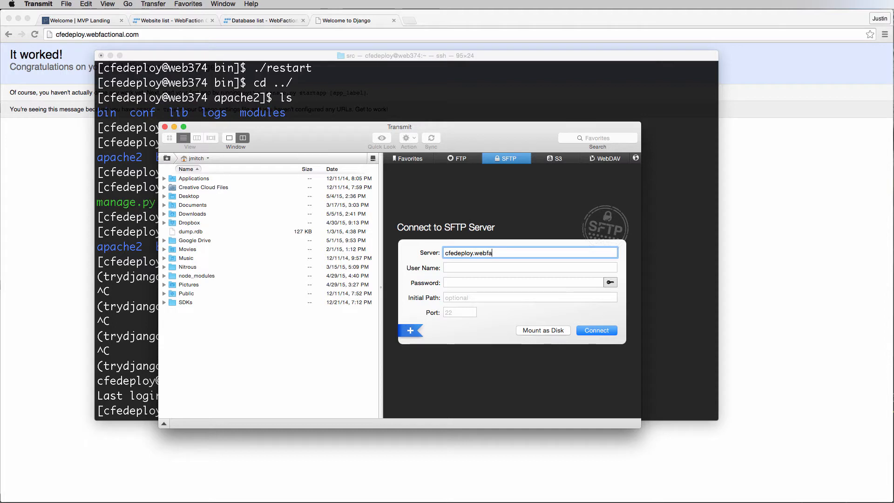
{"action": "left_click", "coordinate": [530, 267]}
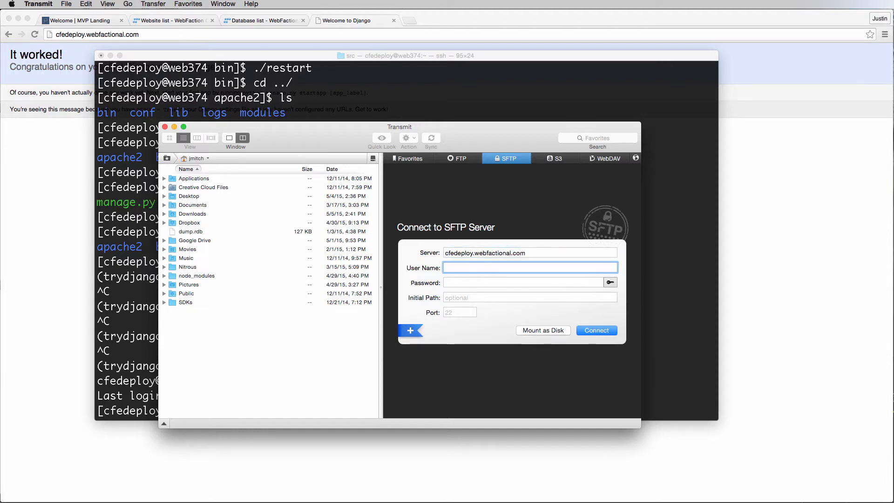
{"action": "type", "text": "cfedeploy"}
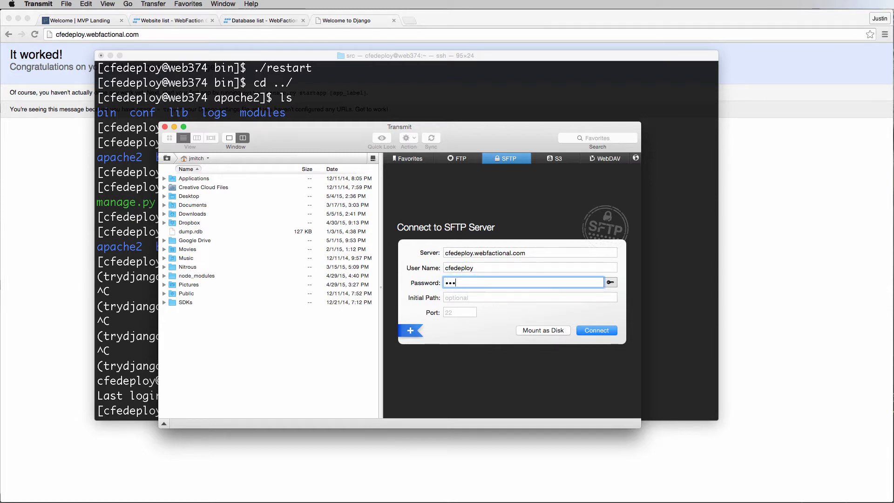
{"action": "type", "text": "•••••"}
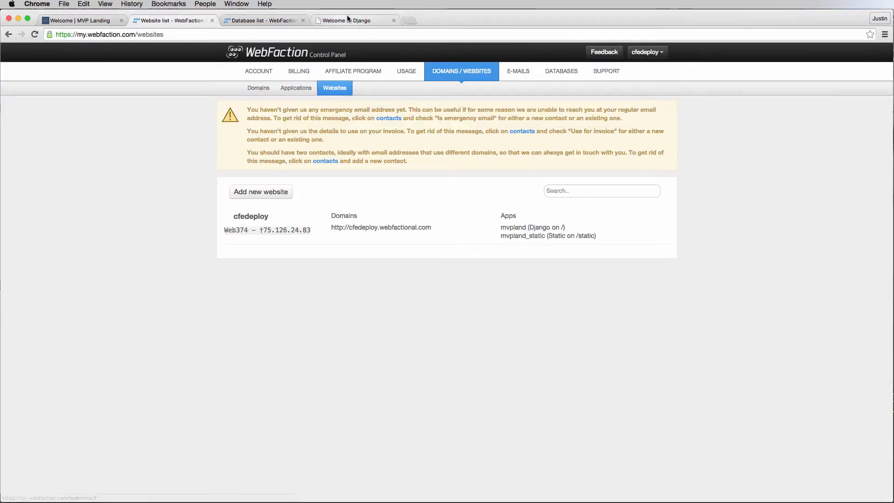
{"action": "left_click", "coordinate": [354, 20]}
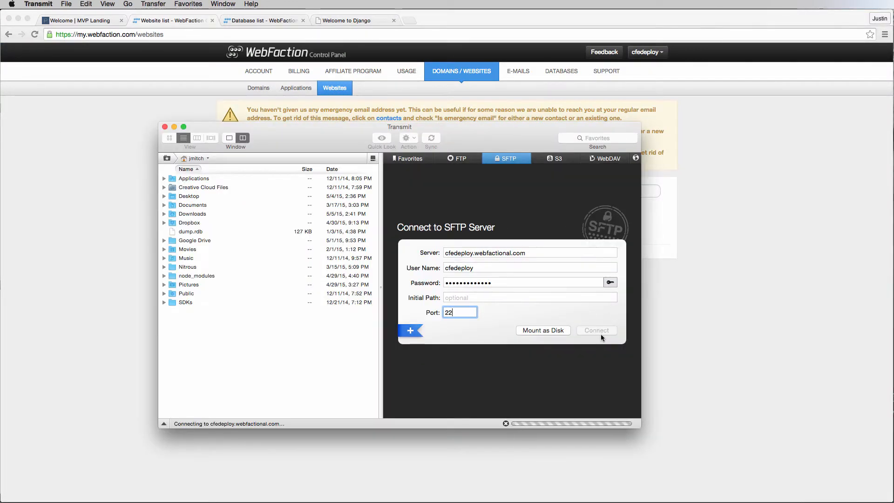
- Connect to the cfedeploy server and peek inside the mvplanding folder
{"action": "left_click", "coordinate": [596, 329]}
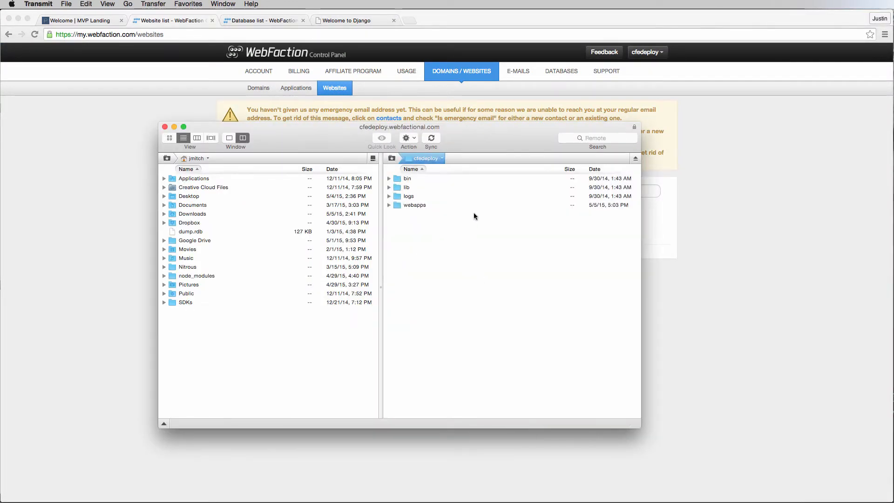
{"action": "mouse_move", "coordinate": [560, 232]}
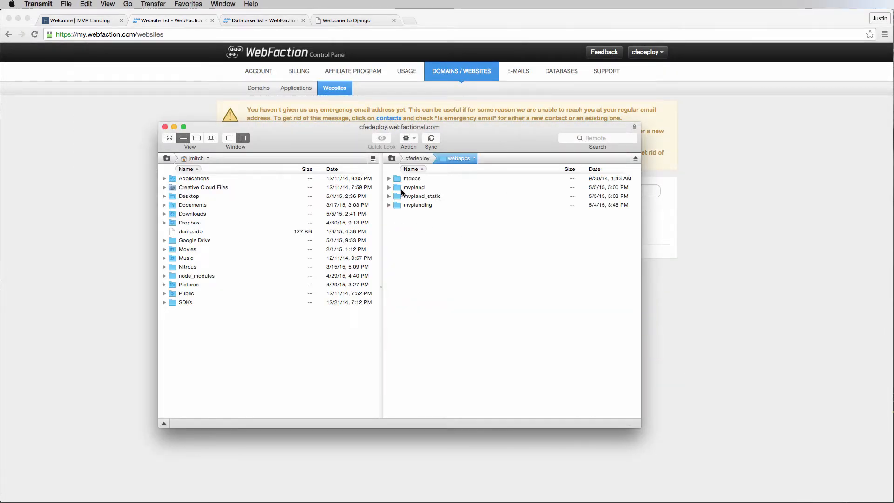
{"action": "left_click", "coordinate": [390, 205]}
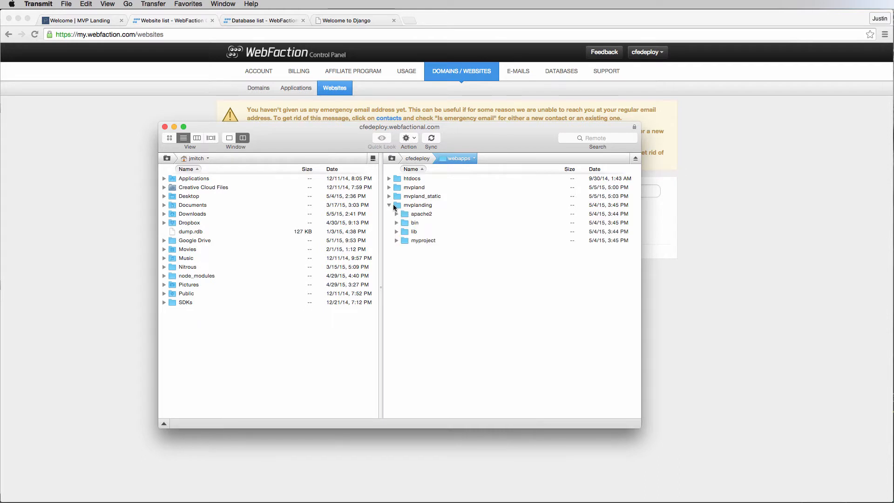
{"action": "left_click", "coordinate": [393, 205]}
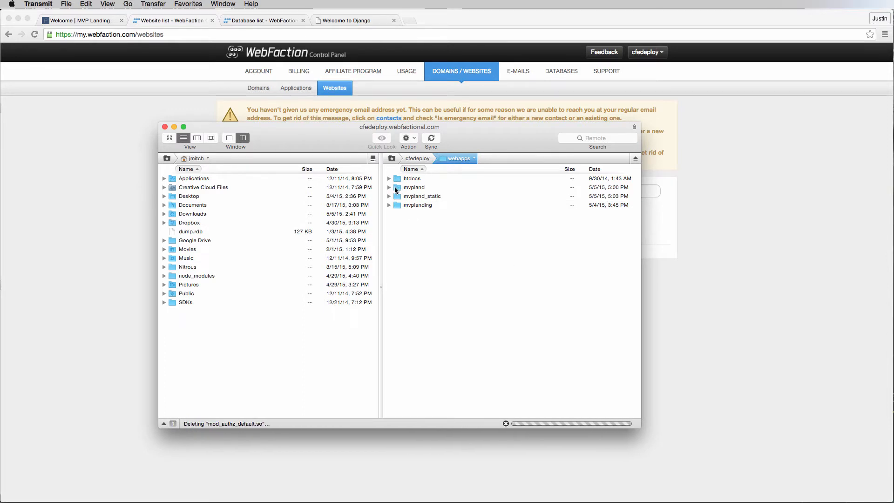
- Enter webapps/mvpland, expand its myproject and apache2 folders, and show the local Desktop
{"action": "double_click", "coordinate": [413, 187]}
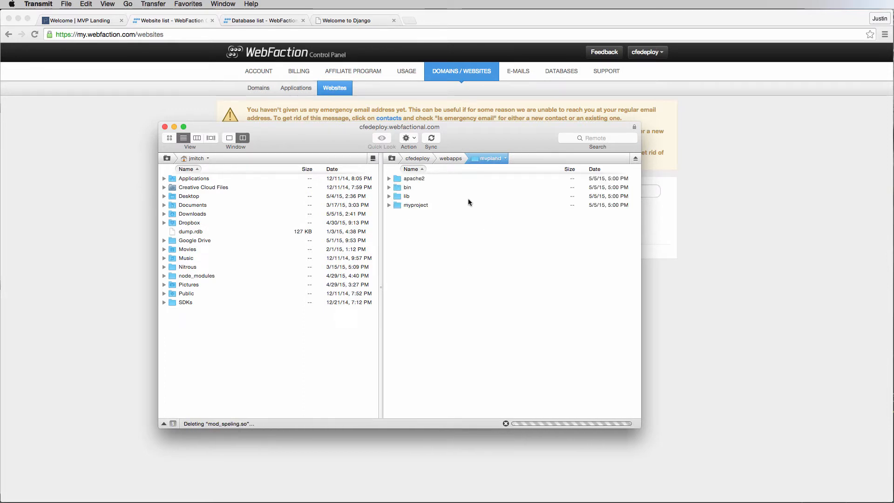
{"action": "left_click", "coordinate": [389, 205]}
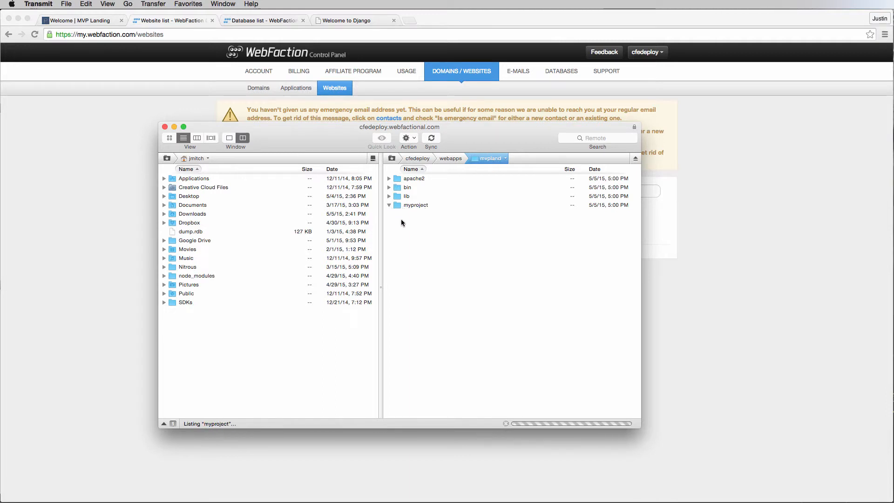
{"action": "left_click", "coordinate": [389, 205]}
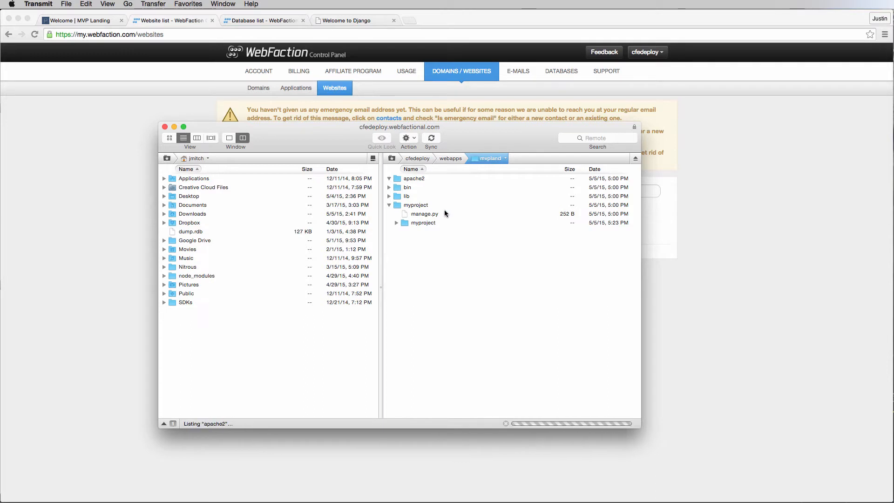
{"action": "left_click", "coordinate": [390, 178]}
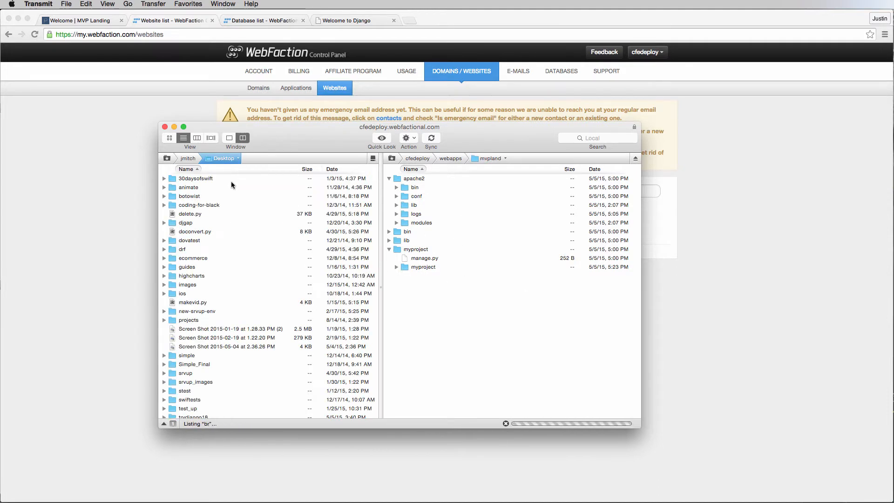
- Upload the local trydjango18 src folder into mvpland and expand src and static_in_pro on the server
{"action": "scroll", "scroll_direction": "down", "scroll_amount": 3}
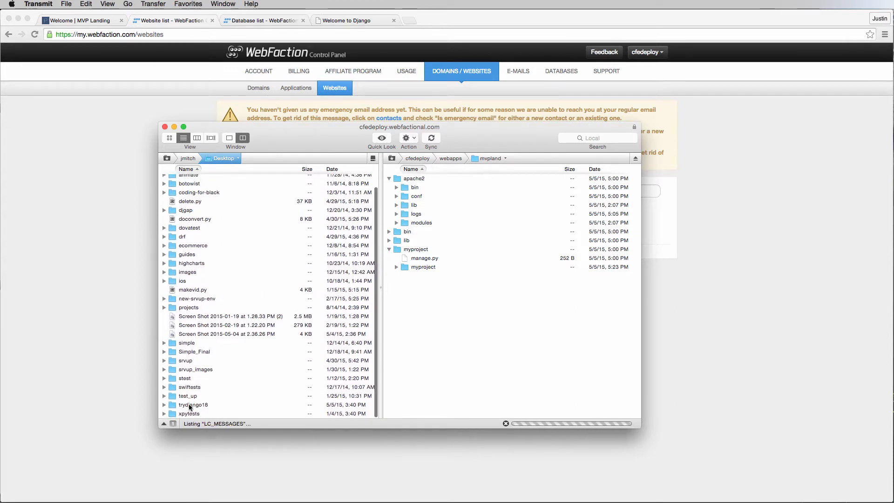
{"action": "double_click", "coordinate": [193, 404]}
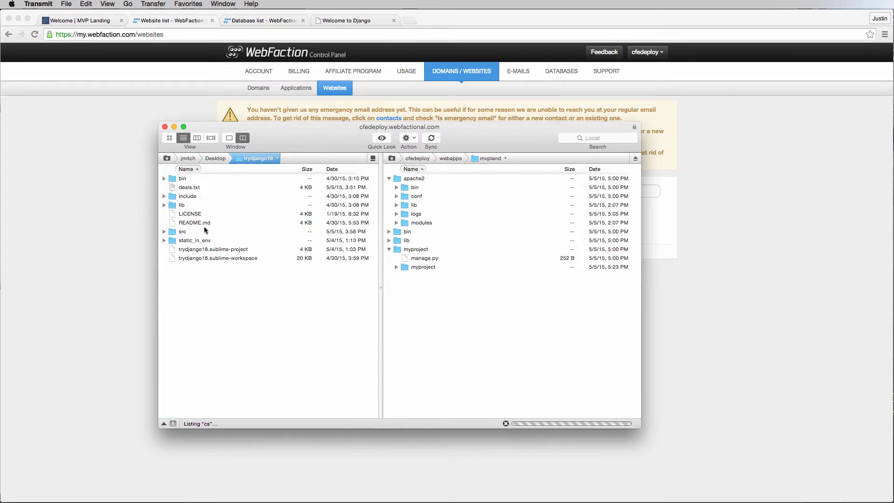
{"action": "left_click", "coordinate": [182, 231]}
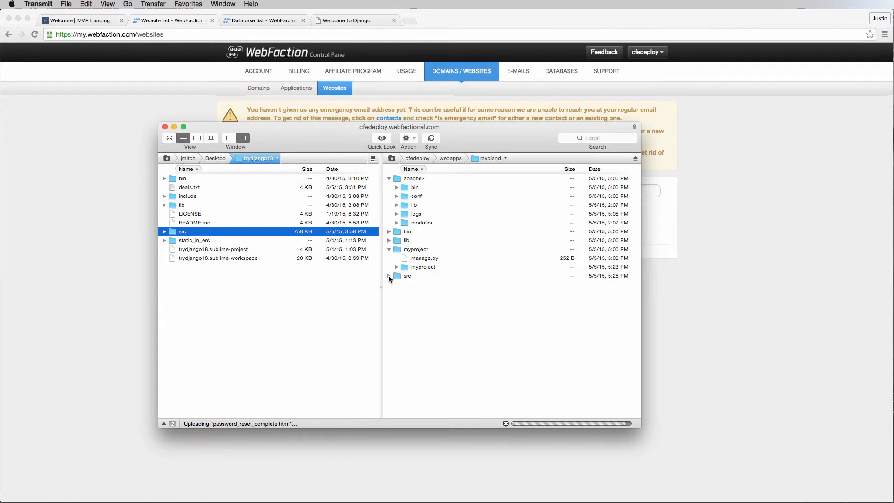
{"action": "left_click", "coordinate": [390, 276]}
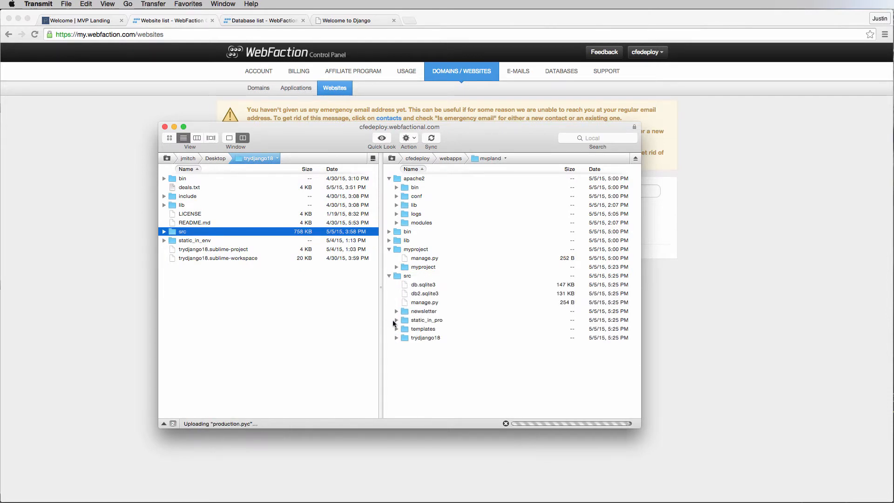
{"action": "left_click", "coordinate": [397, 319]}
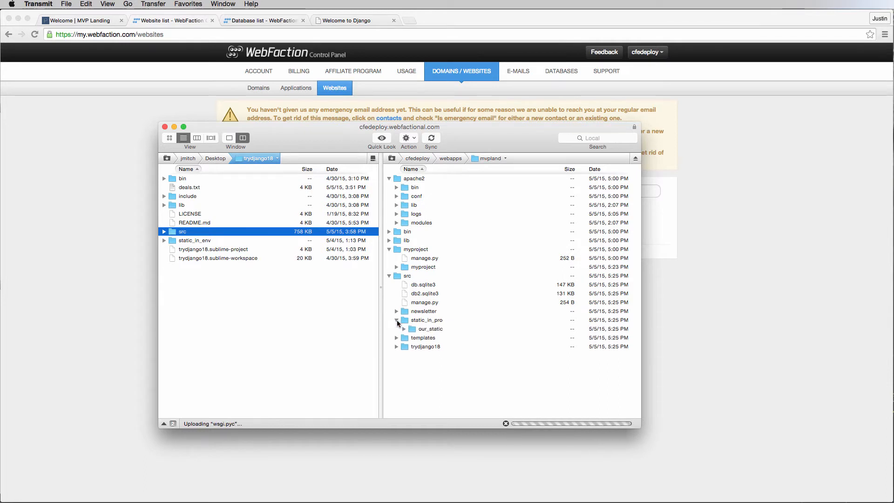
- Check the templates and trydjango18 folders, then delete the old myproject folder from mvpland
{"action": "left_click", "coordinate": [396, 328]}
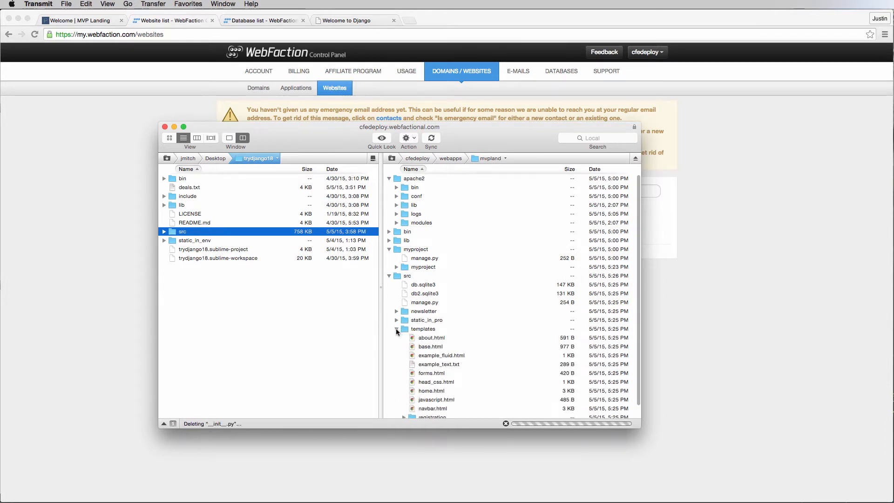
{"action": "left_click", "coordinate": [396, 332]}
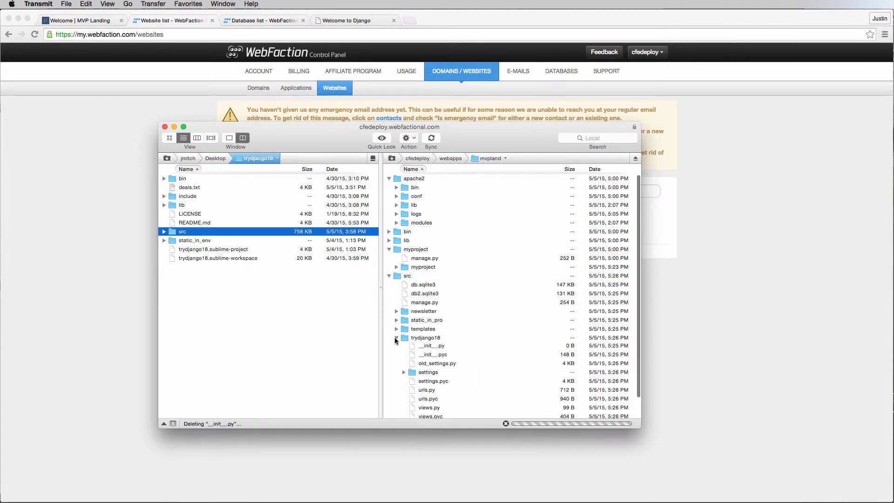
{"action": "left_click", "coordinate": [397, 337]}
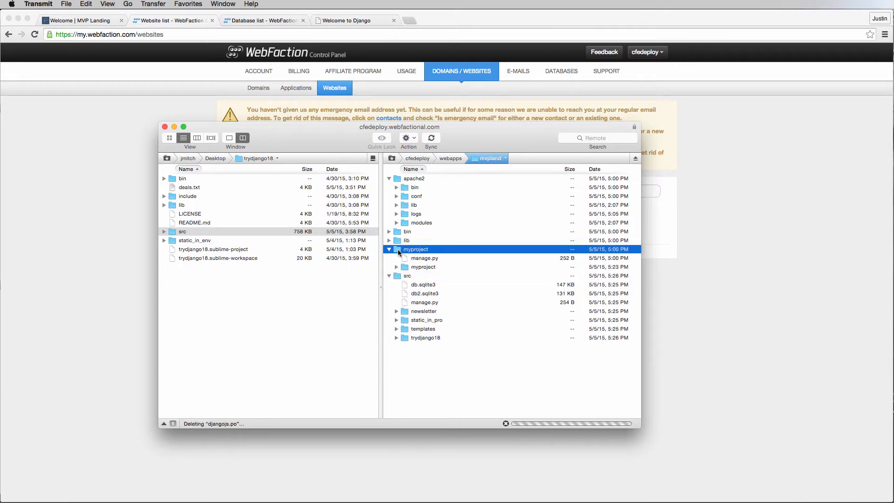
{"action": "right_click", "coordinate": [415, 250]}
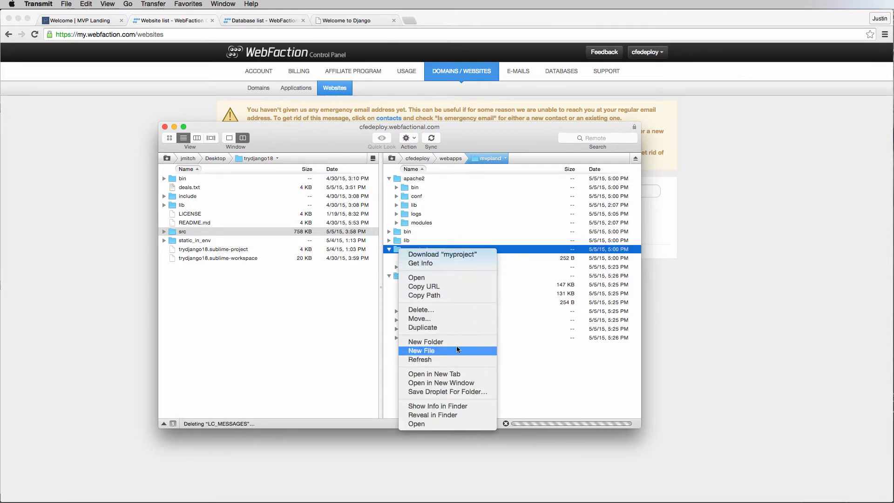
{"action": "mouse_move", "coordinate": [438, 318]}
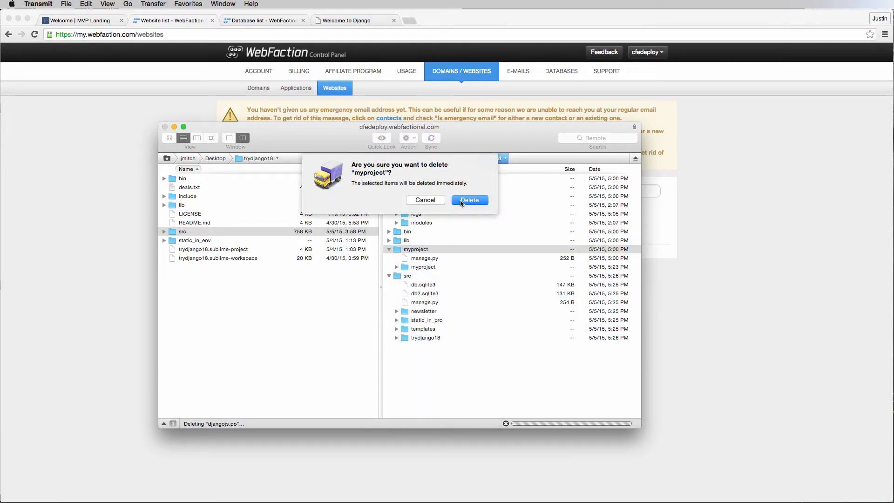
{"action": "left_click", "coordinate": [469, 200]}
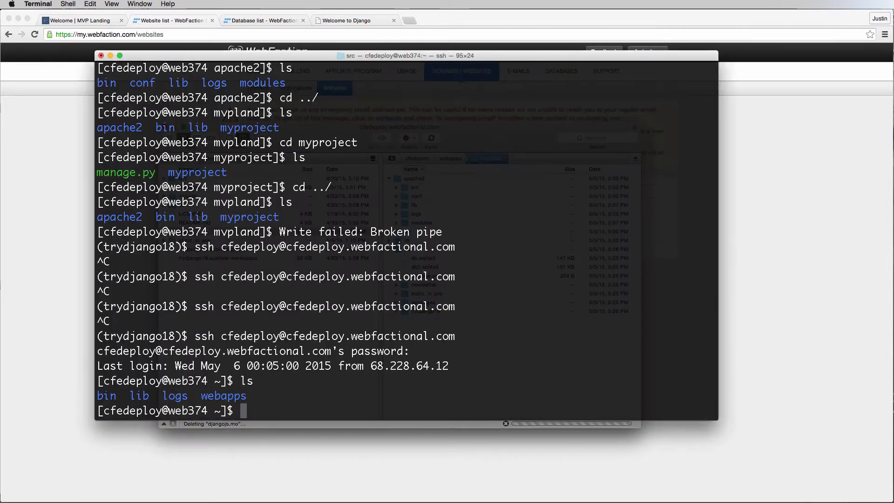
- In the SSH session run ls, cd into webapps/mvpland, and start an rm -rf "mvp_ command without running it
{"action": "type", "text": "ls"}
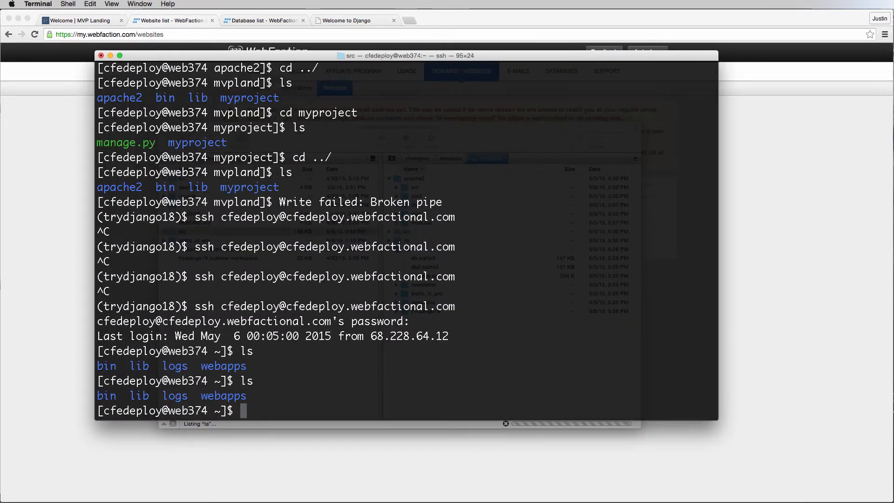
{"action": "type", "text": "cd webapps"}
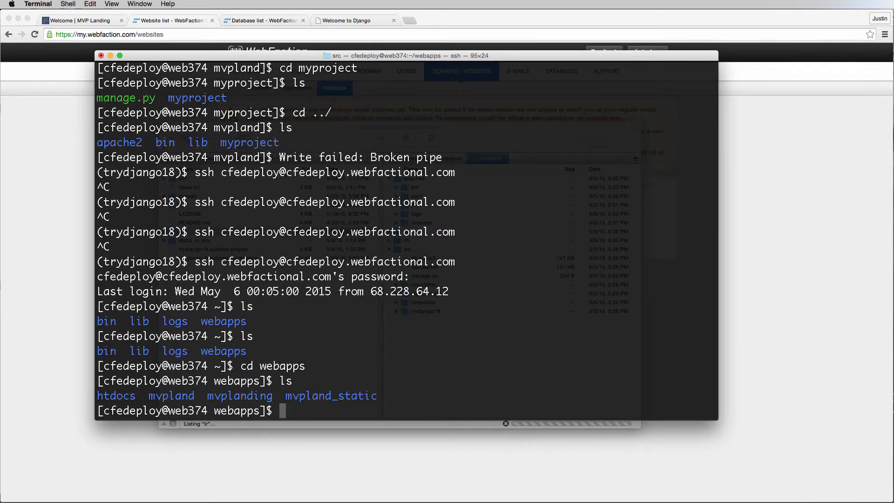
{"action": "type", "text": "cd mvpland"}
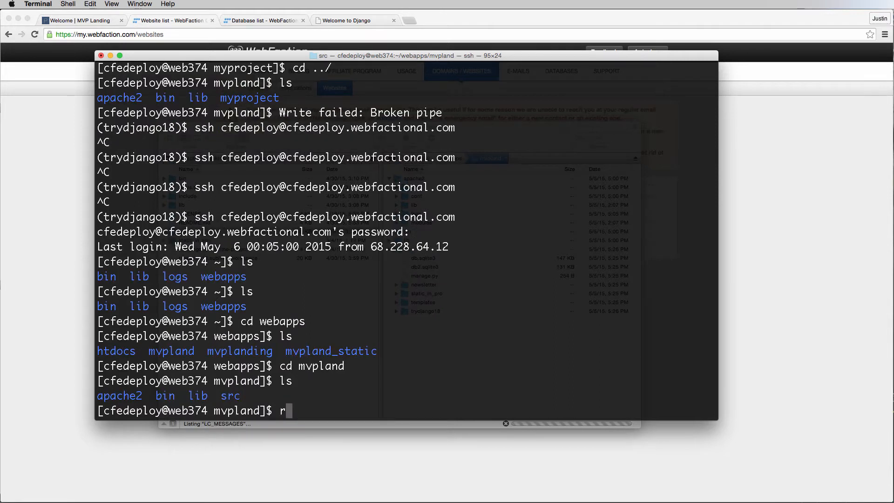
{"action": "type", "text": "m -r"}
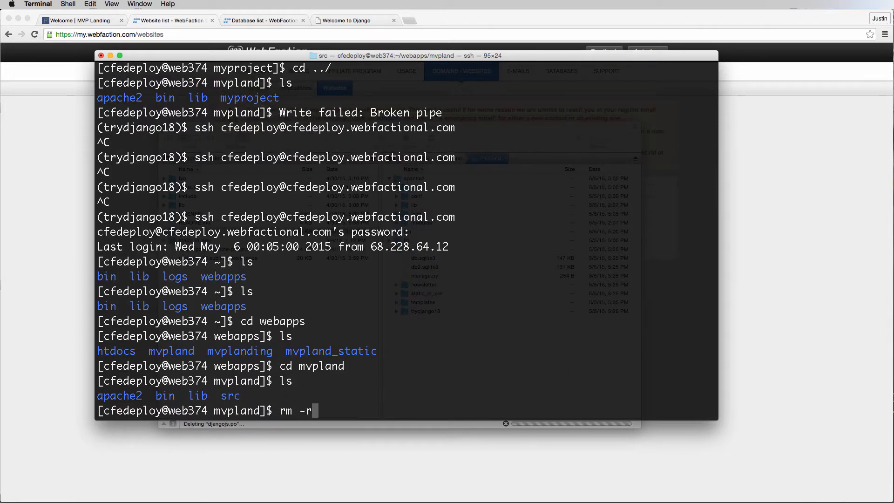
{"action": "type", "text": "f"}
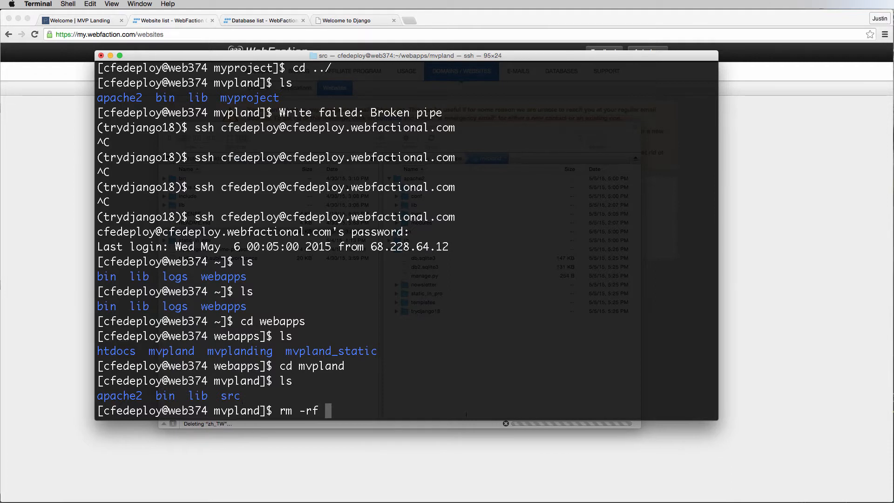
{"action": "type", "text": "\"mvp_"}
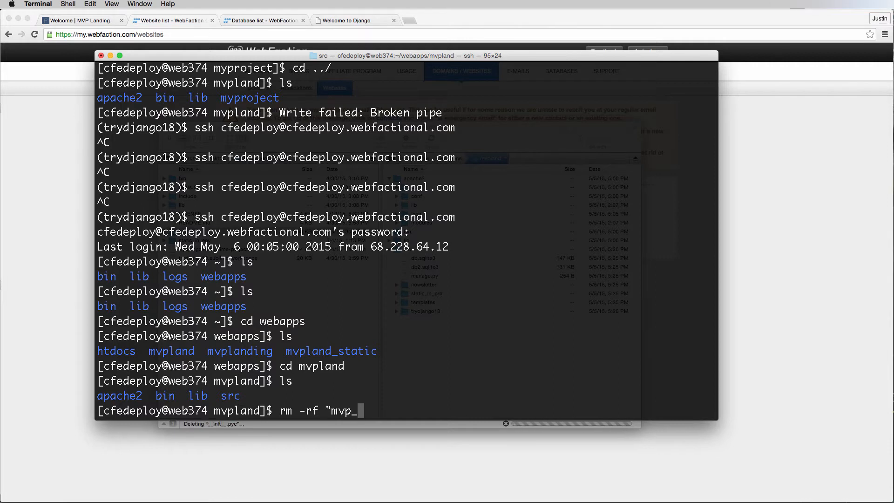
{"action": "type", "text": "la"}
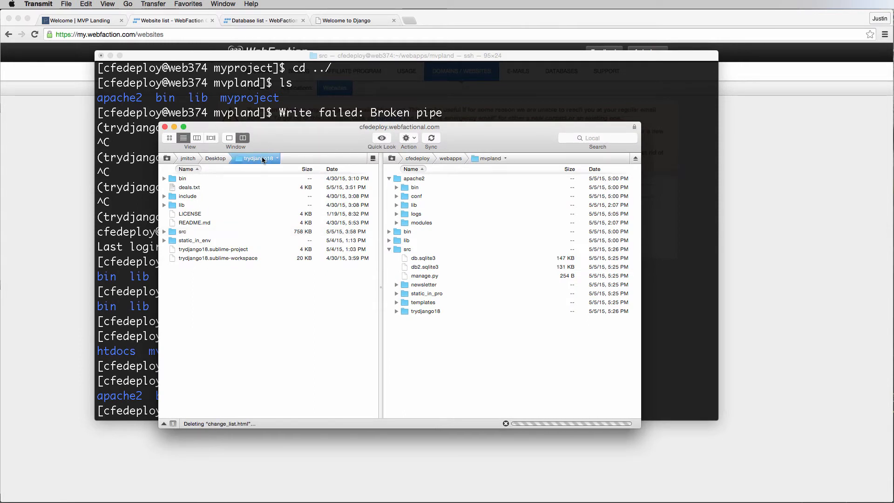
- Create a local webfaction folder in trydjango18 and copy the server's apache2/conf/httpd.conf into it
{"action": "right_click", "coordinate": [222, 285]}
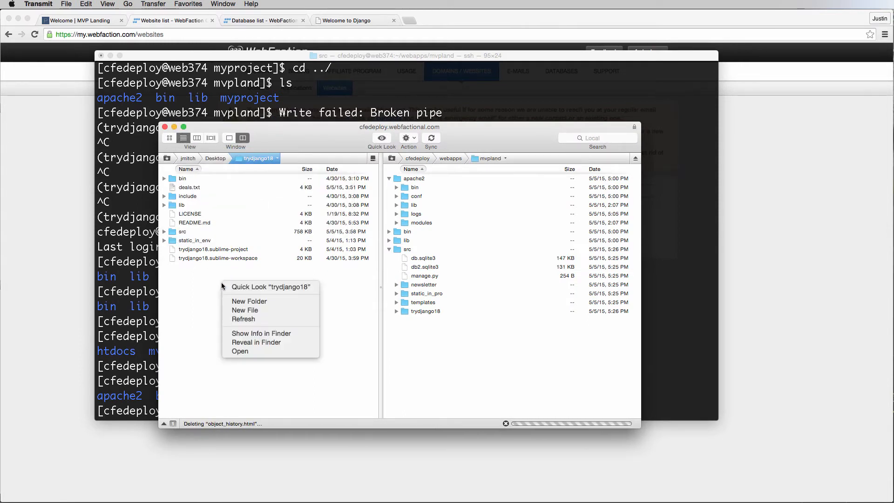
{"action": "left_click", "coordinate": [285, 291]}
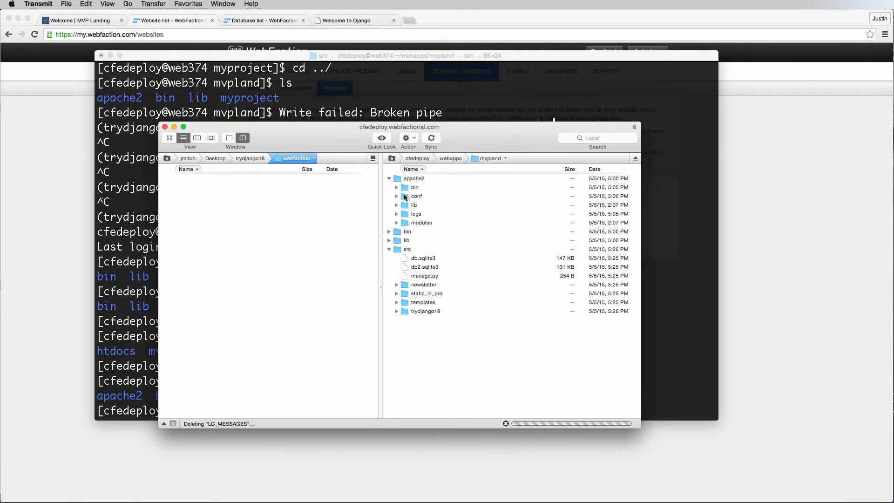
{"action": "double_click", "coordinate": [416, 196]}
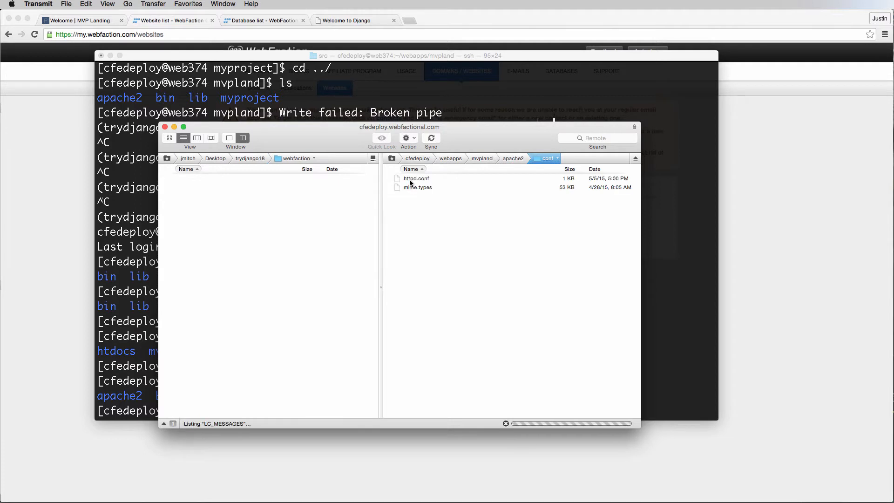
{"action": "left_click_drag", "start_coordinate": [416, 177], "coordinate": [266, 187]}
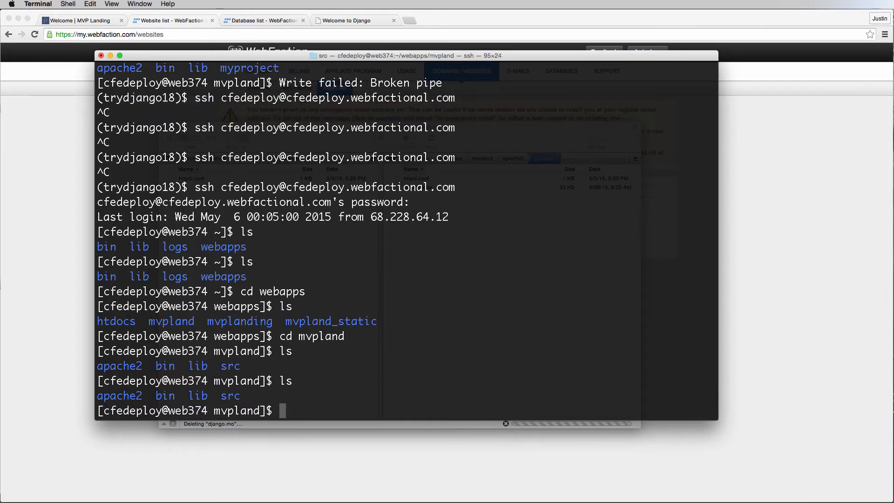
- In the SSH session cd into mvpland's src folder and show its path
{"action": "type", "text": "cd src"}
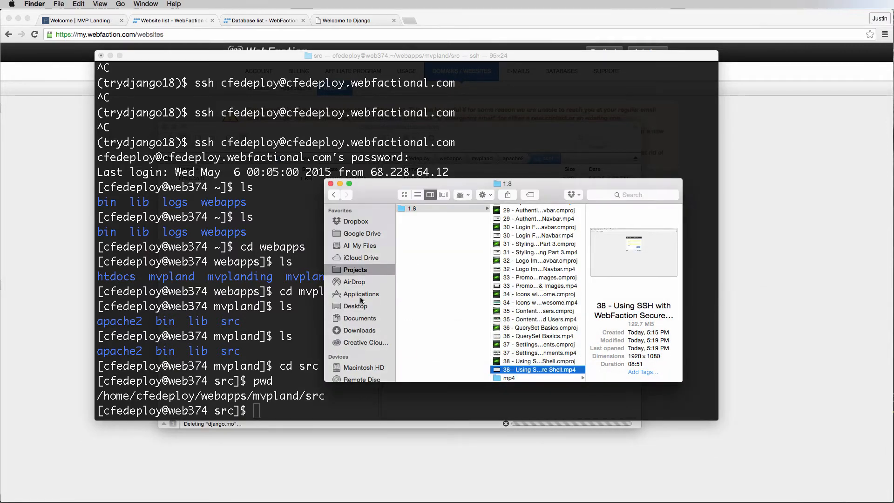
{"action": "left_click", "coordinate": [333, 194]}
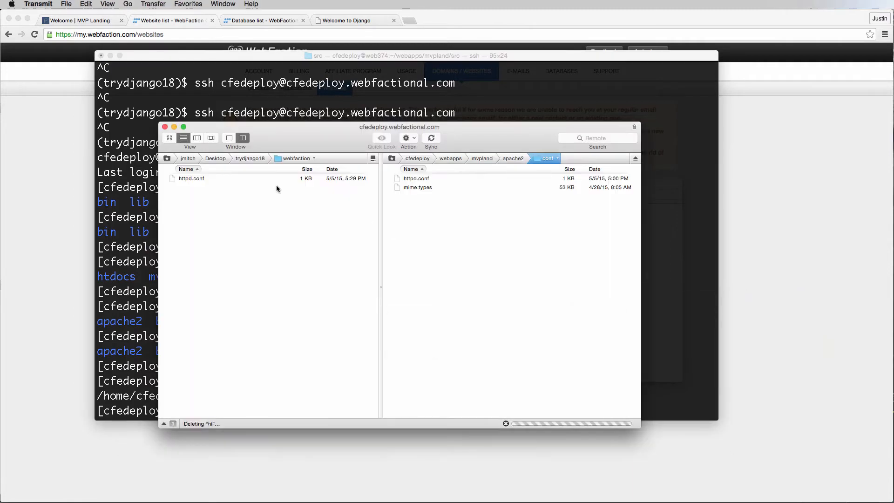
- Bring up the context menu for the local httpd.conf to open it in Sublime Text
{"action": "right_click", "coordinate": [191, 179]}
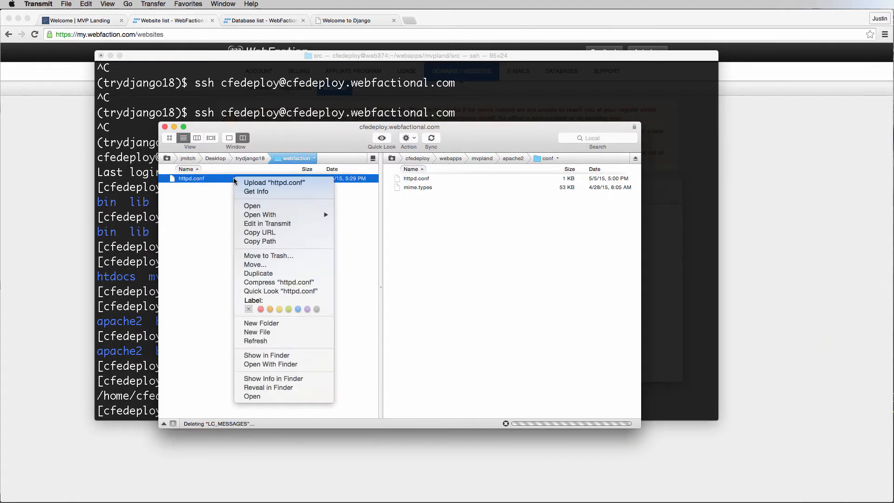
{"action": "mouse_move", "coordinate": [260, 215]}
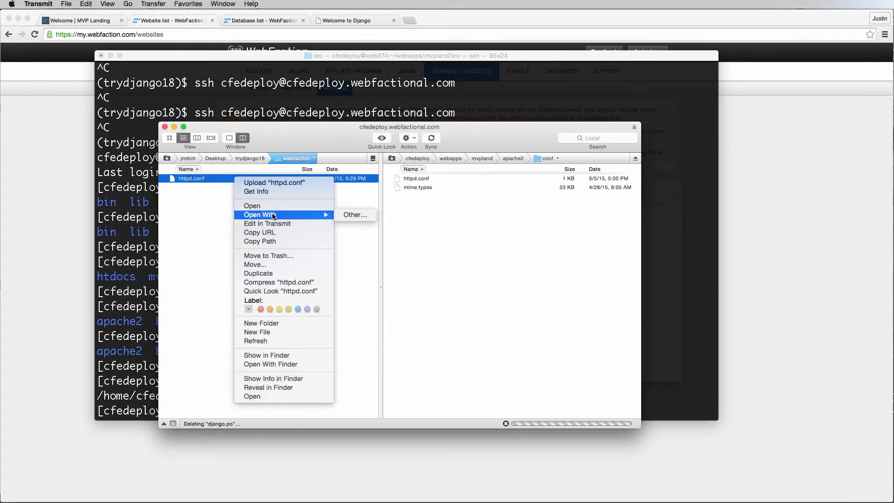
{"action": "mouse_move", "coordinate": [289, 351]}
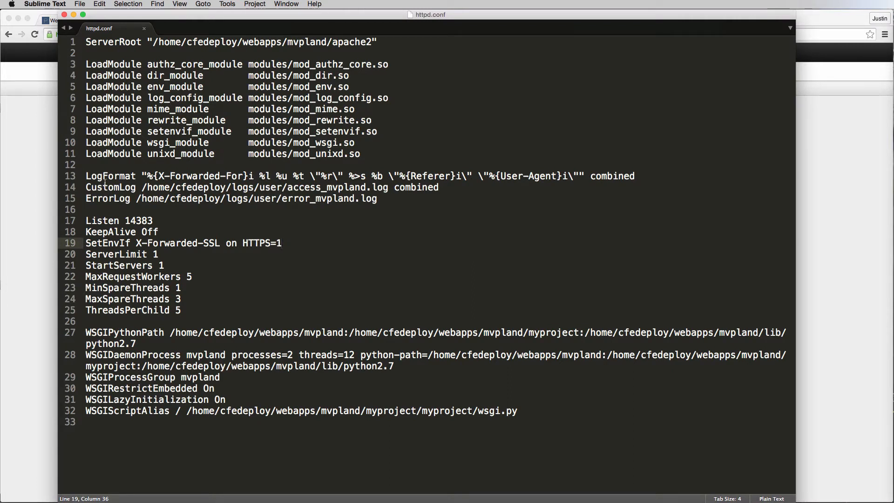
- Select each 'myproject' on the Python path, daemon process and script alias lines to overwrite with 'src'
{"action": "double_click", "coordinate": [328, 187]}
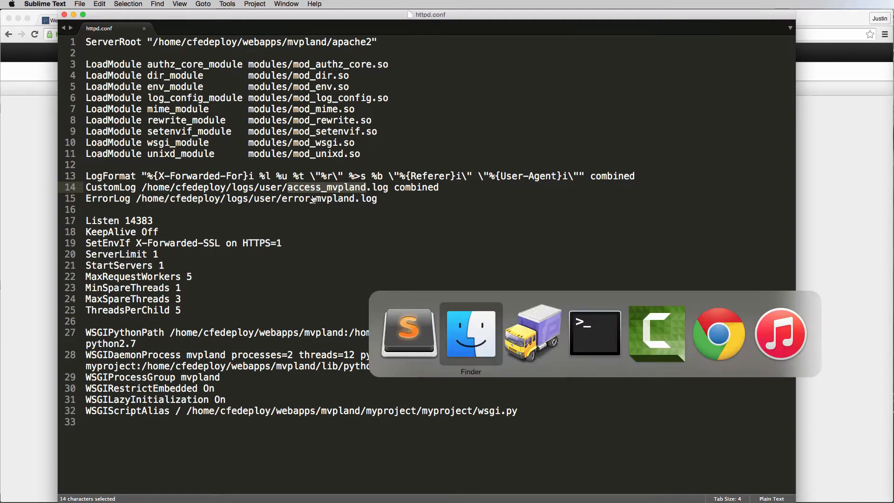
{"action": "left_click", "coordinate": [594, 334]}
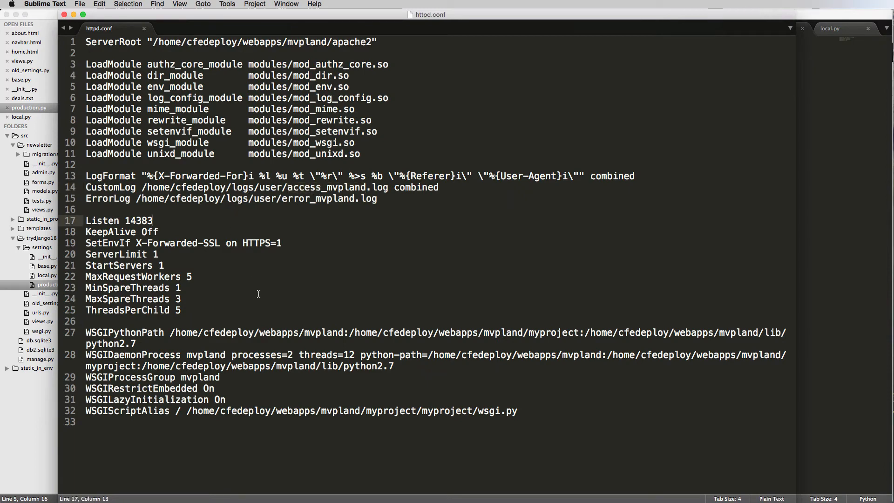
{"action": "mouse_move", "coordinate": [149, 326]}
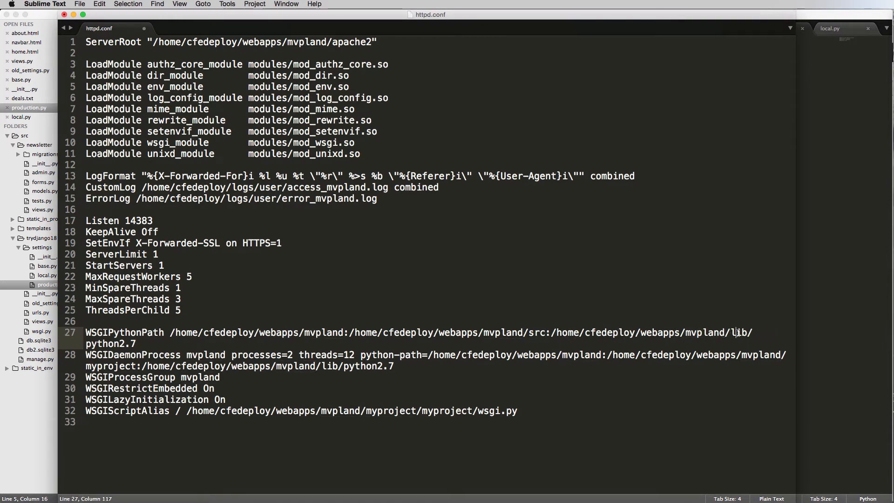
{"action": "double_click", "coordinate": [330, 366]}
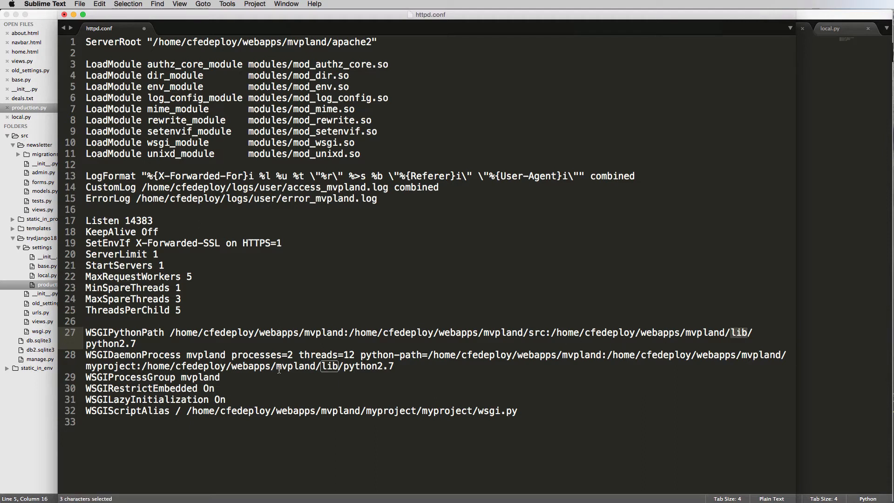
{"action": "double_click", "coordinate": [391, 411]}
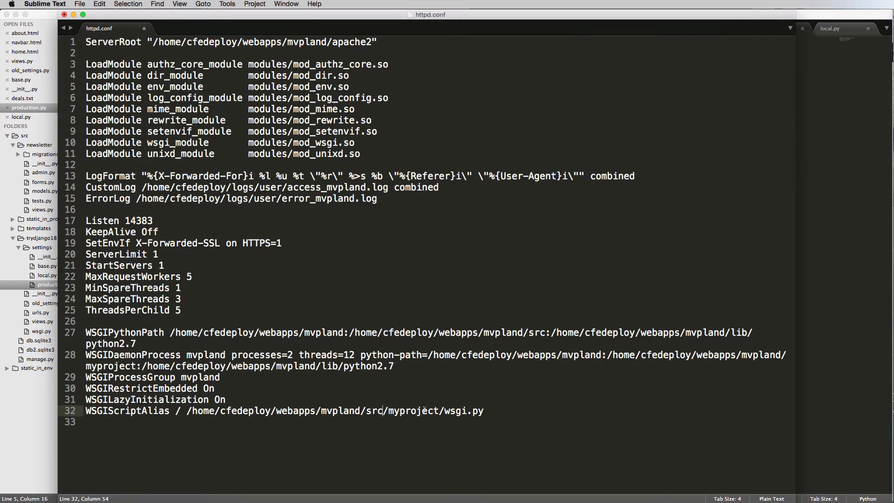
{"action": "double_click", "coordinate": [414, 410]}
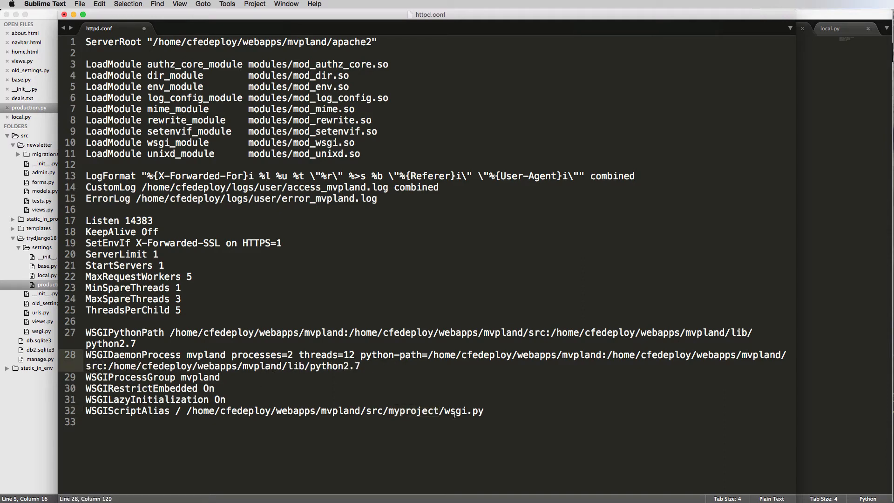
{"action": "double_click", "coordinate": [412, 411]}
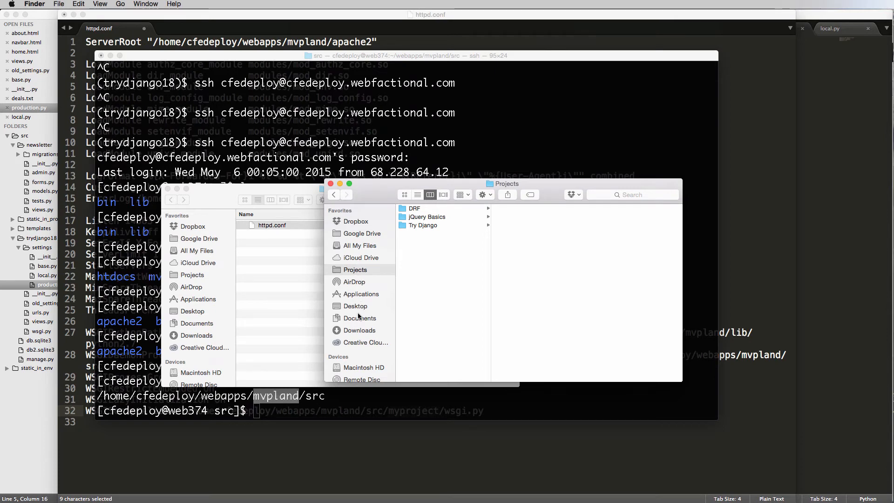
- Check in Finder that the trydjango18 project folder sits inside Desktop/trydjango18/src
{"action": "left_click", "coordinate": [355, 306]}
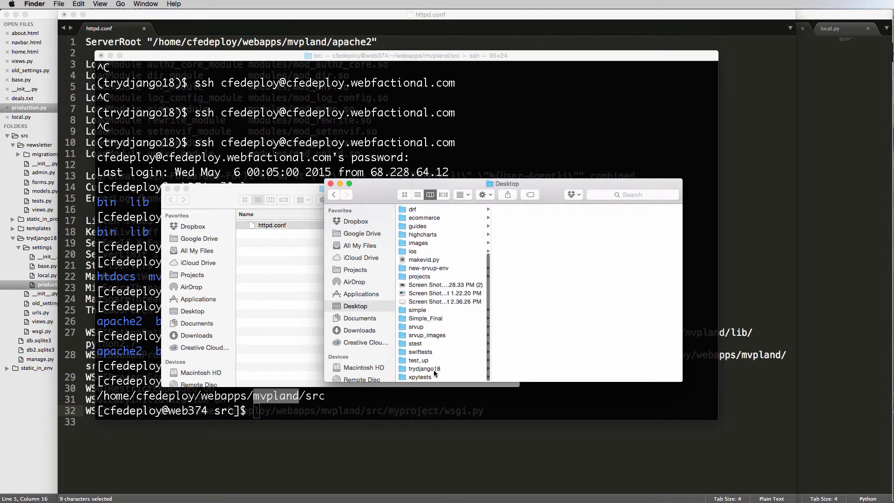
{"action": "left_click", "coordinate": [423, 369]}
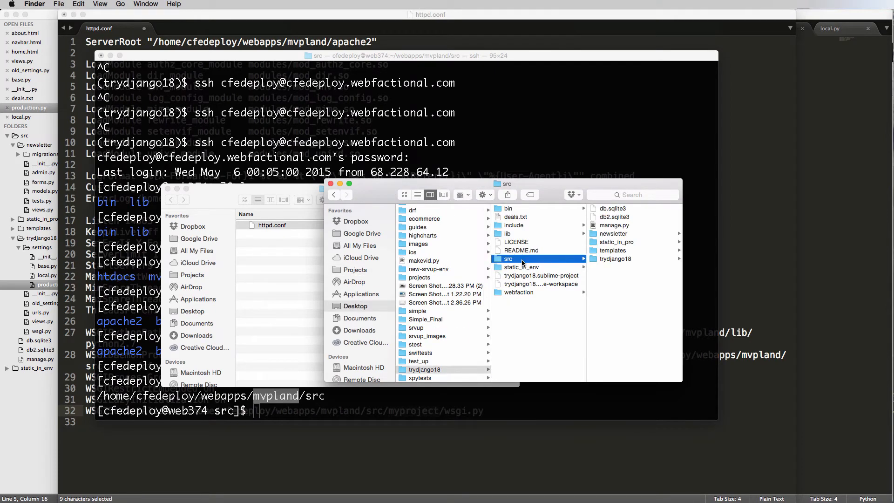
{"action": "left_click", "coordinate": [519, 258]}
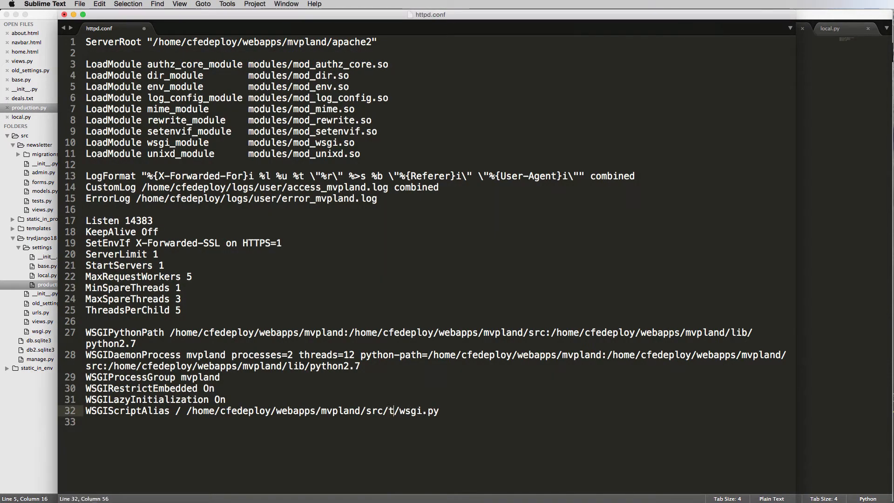
- Point the script alias at src/trydjango18/wsgi.py and save, then revert the path to myproject
{"action": "type", "text": "rydjango18"}
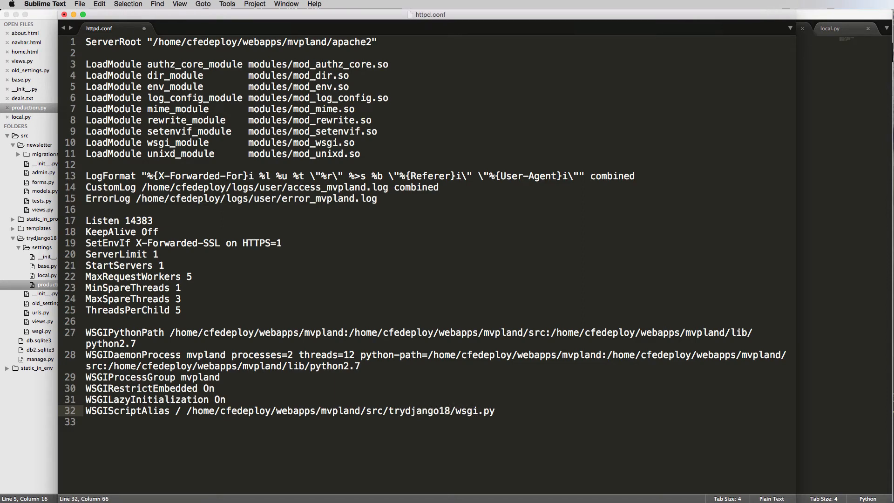
{"action": "key", "text": "cmd+s"}
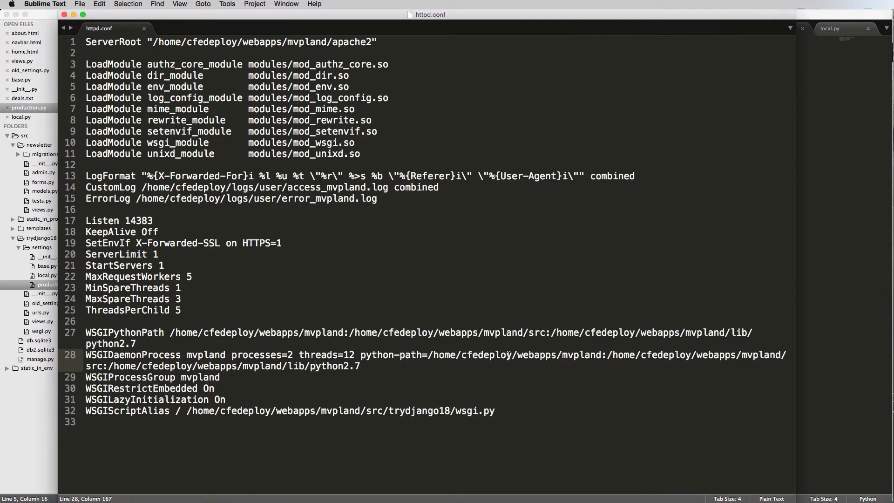
{"action": "type", "text": "myproject"}
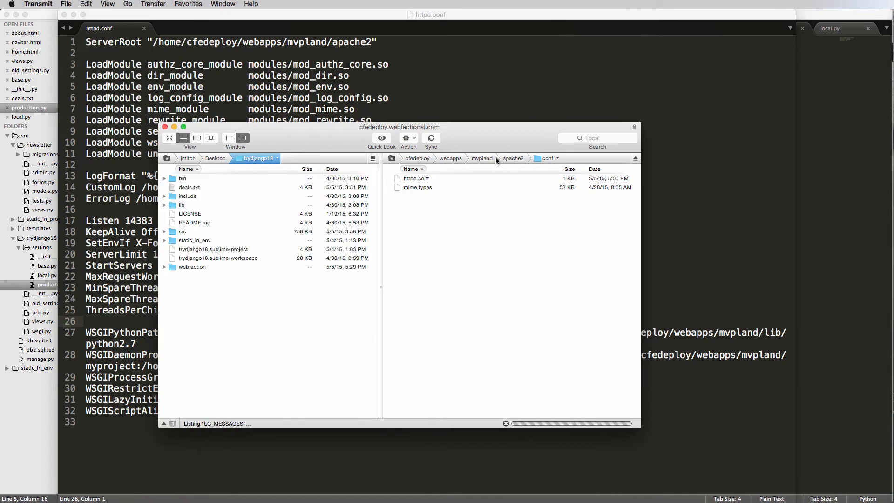
- Show the remote mvpland folder and toggle the local src folder open and closed to compare contents
{"action": "left_click", "coordinate": [481, 158]}
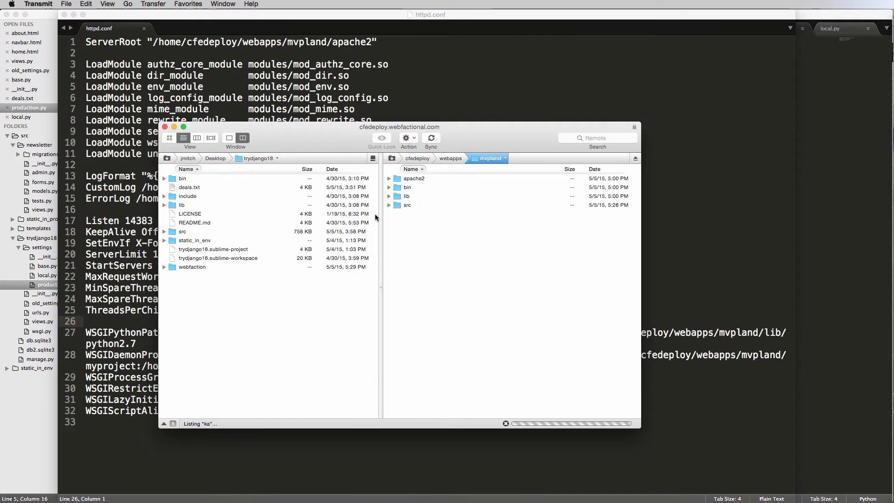
{"action": "left_click", "coordinate": [164, 232]}
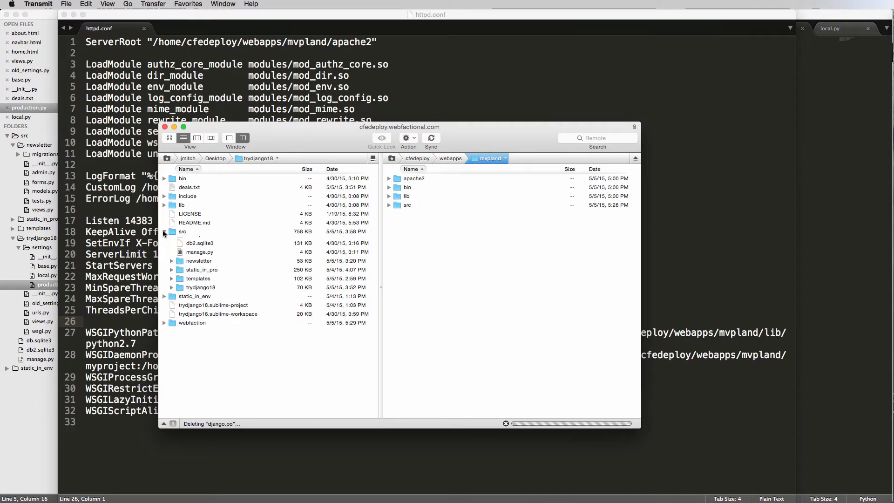
{"action": "left_click", "coordinate": [172, 232]}
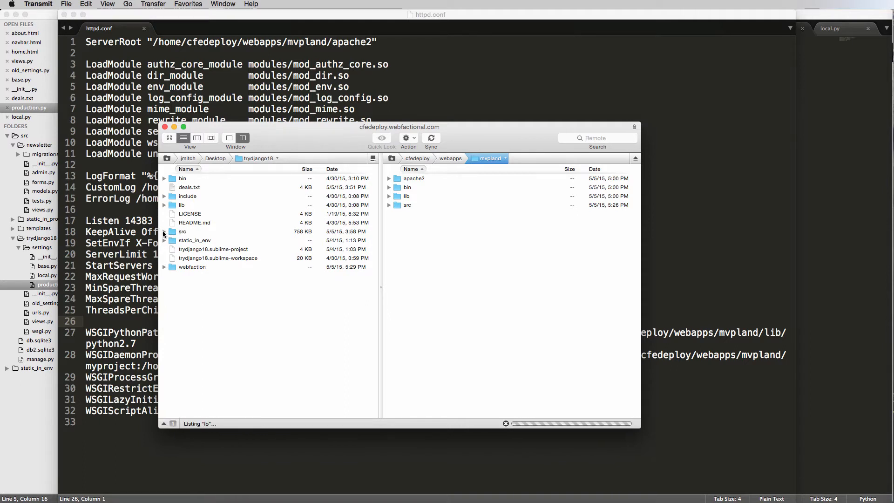
{"action": "left_click", "coordinate": [164, 232]}
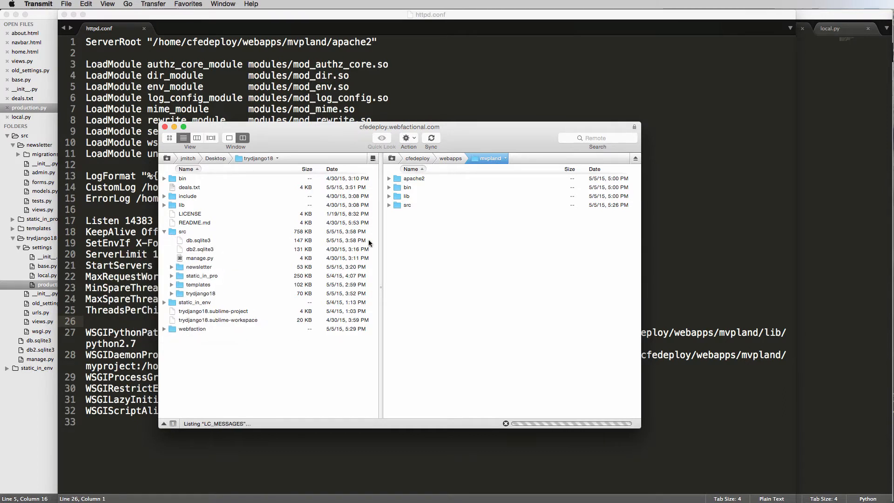
{"action": "left_click", "coordinate": [164, 231]}
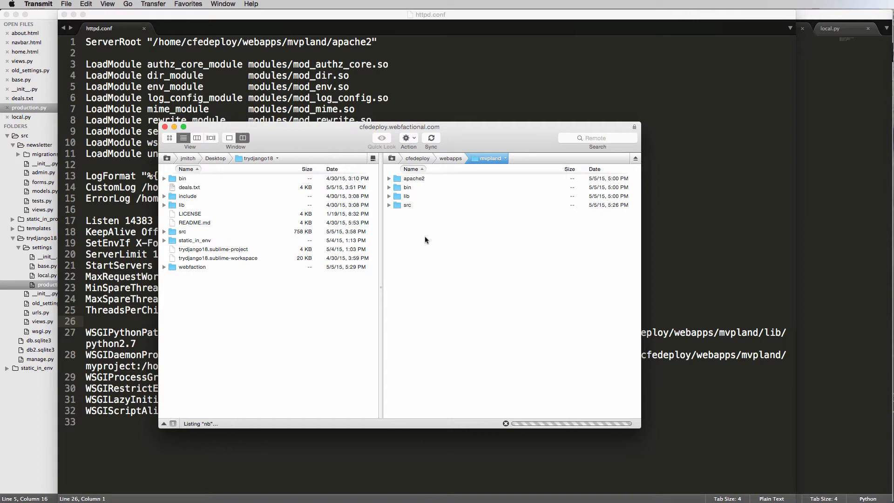
{"action": "left_click", "coordinate": [390, 205]}
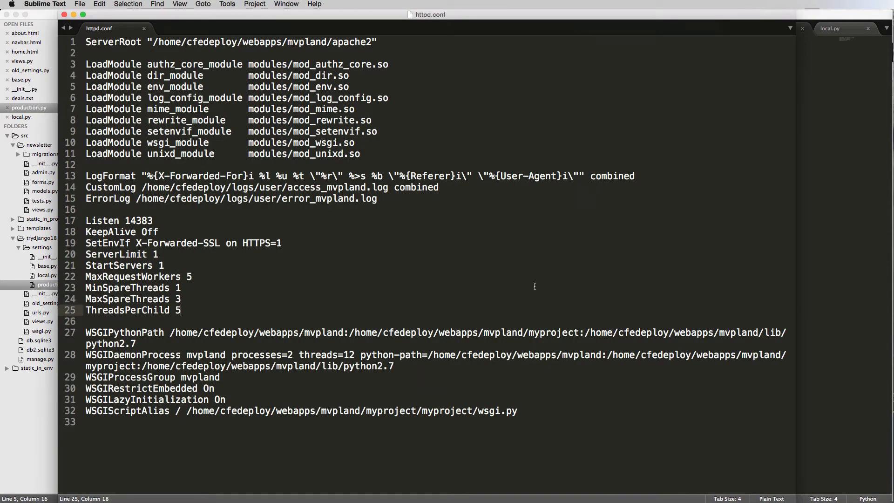
- Change the Python path to src and the script alias to src/trydjango18/wsgi.py
{"action": "double_click", "coordinate": [552, 332]}
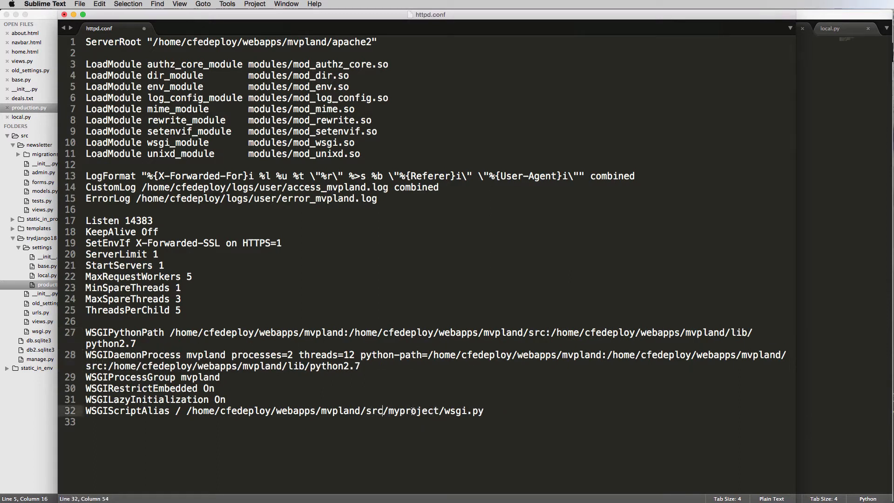
{"action": "double_click", "coordinate": [413, 410]}
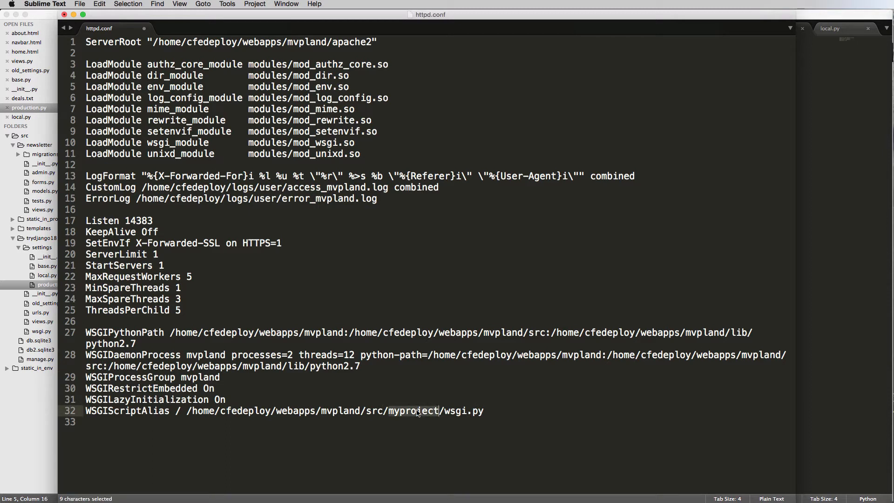
{"action": "type", "text": "trydjango1"}
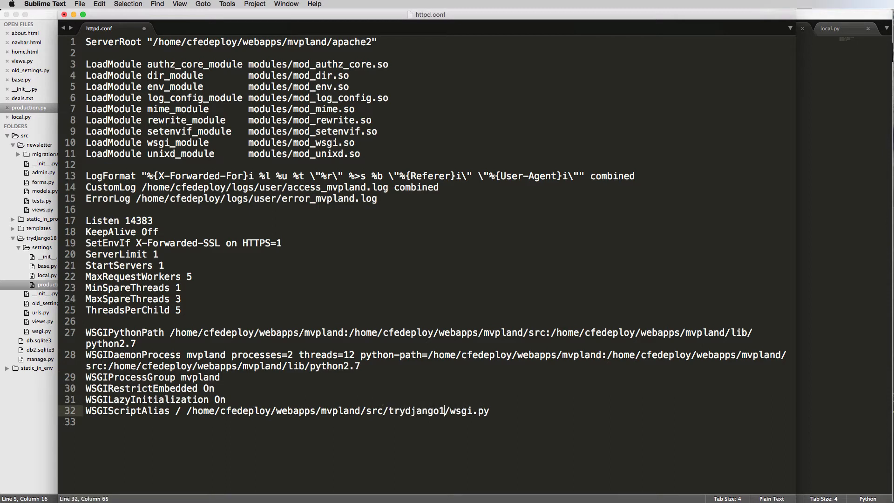
{"action": "type", "text": "18"}
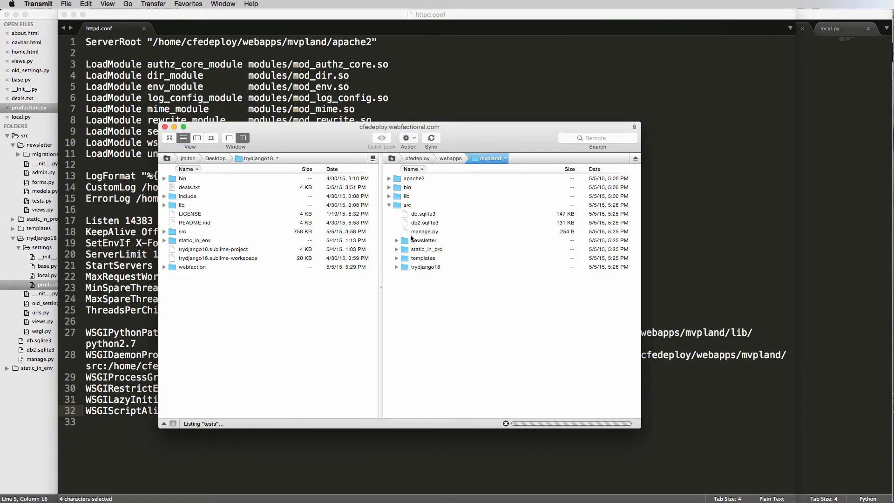
- Expand local src and trydjango18 to locate wsgi.py, then switch to the WebFaction docs in Chrome
{"action": "left_click", "coordinate": [164, 231]}
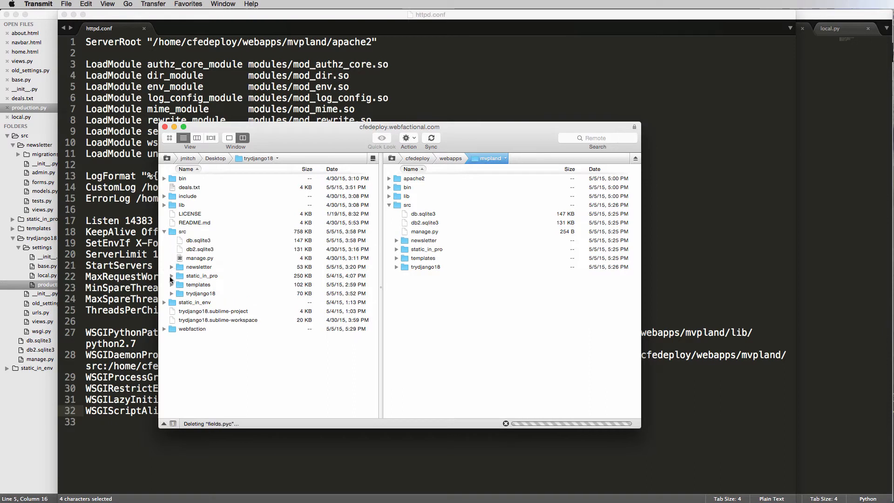
{"action": "left_click", "coordinate": [200, 294]}
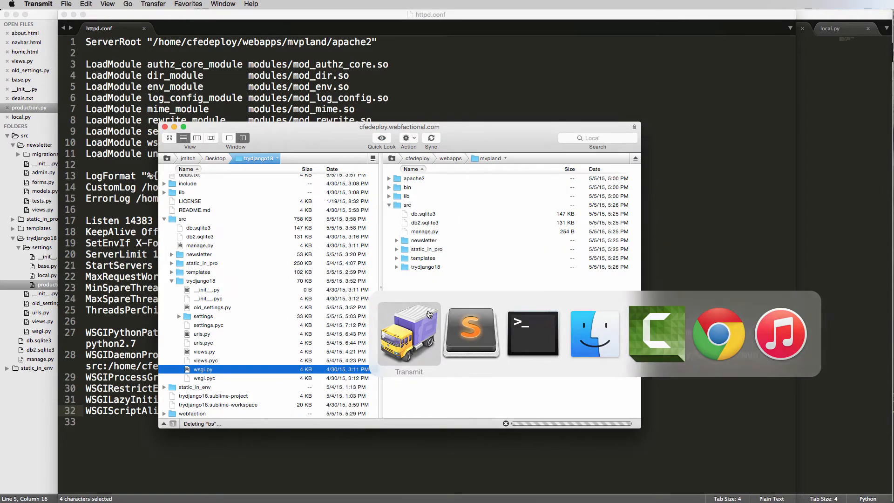
{"action": "left_click", "coordinate": [718, 333]}
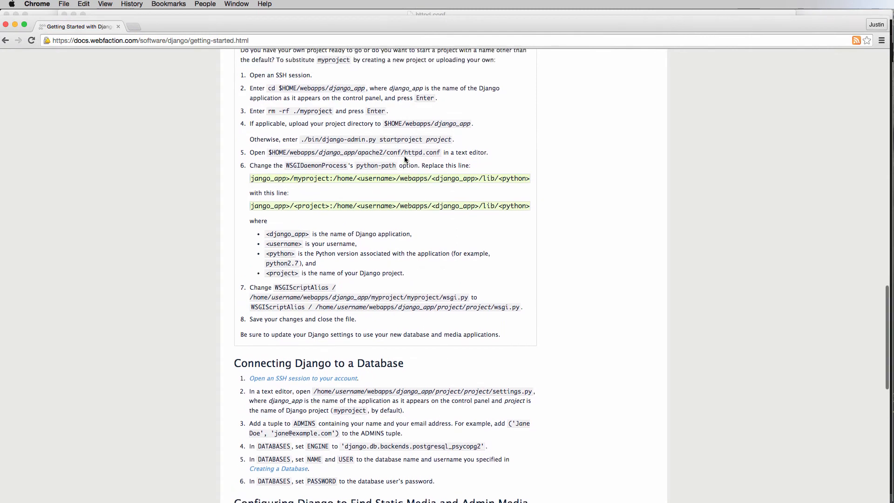
{"action": "mouse_move", "coordinate": [425, 228]}
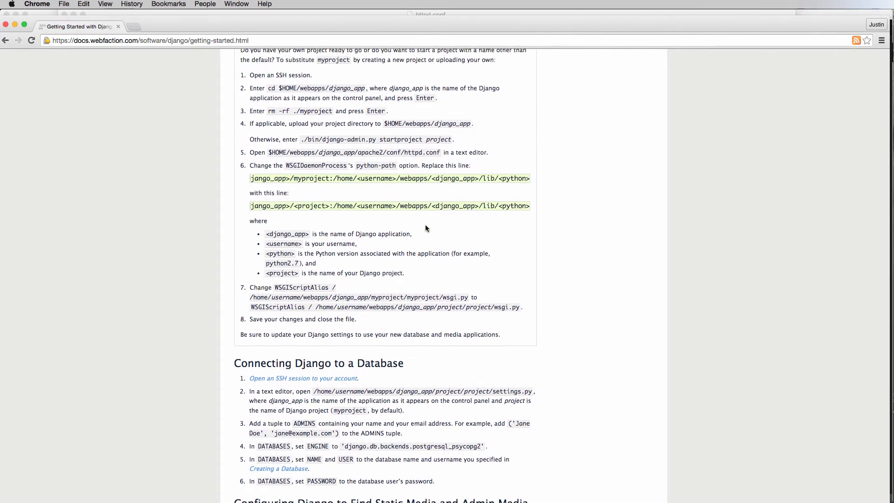
{"action": "scroll", "scroll_direction": "down", "scroll_amount": 3}
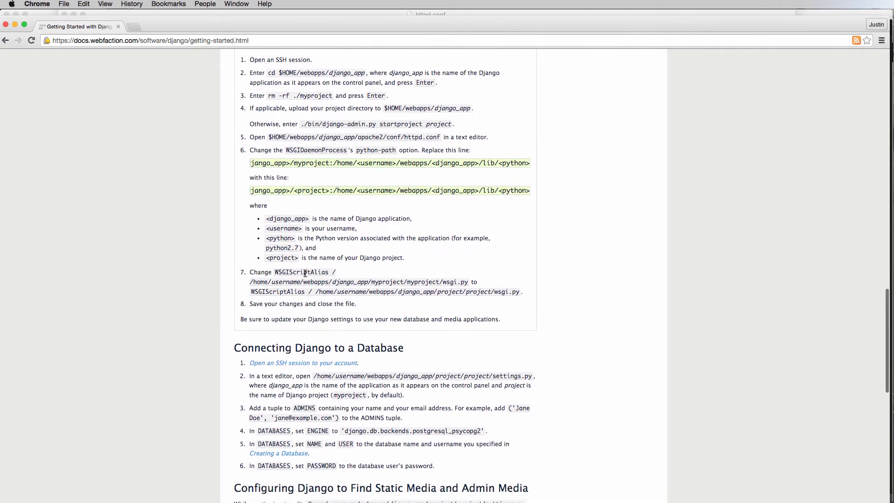
{"action": "scroll", "scroll_direction": "down", "scroll_amount": 3}
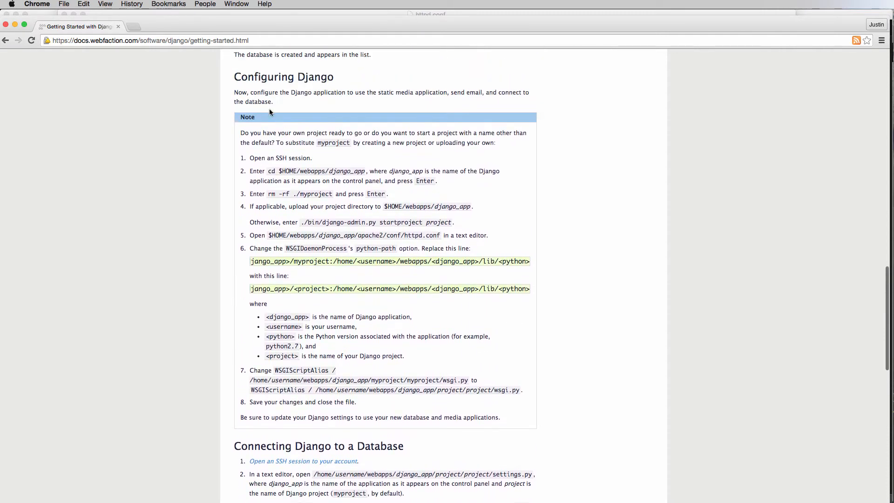
{"action": "scroll", "scroll_direction": "down", "scroll_amount": 3}
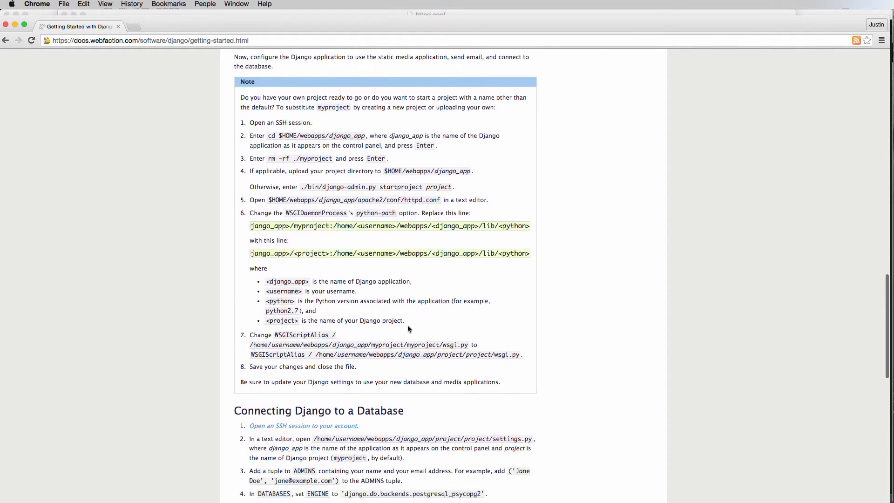
{"action": "double_click", "coordinate": [501, 354]}
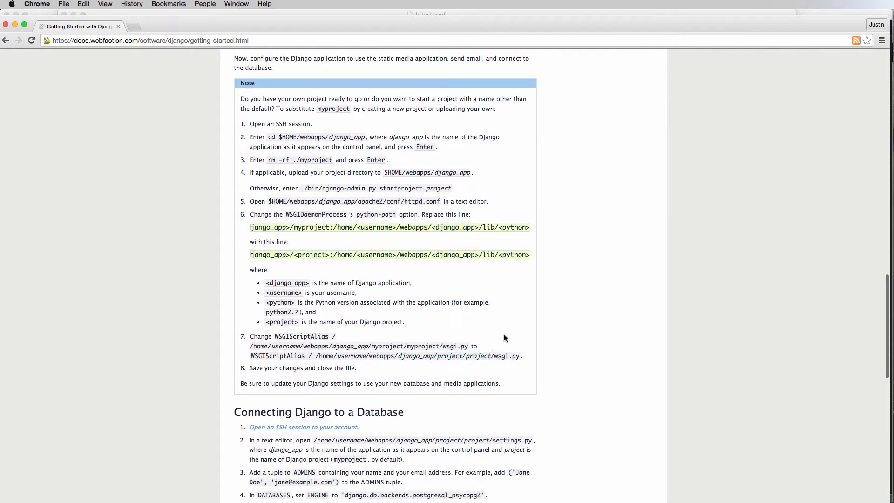
{"action": "mouse_move", "coordinate": [456, 281]}
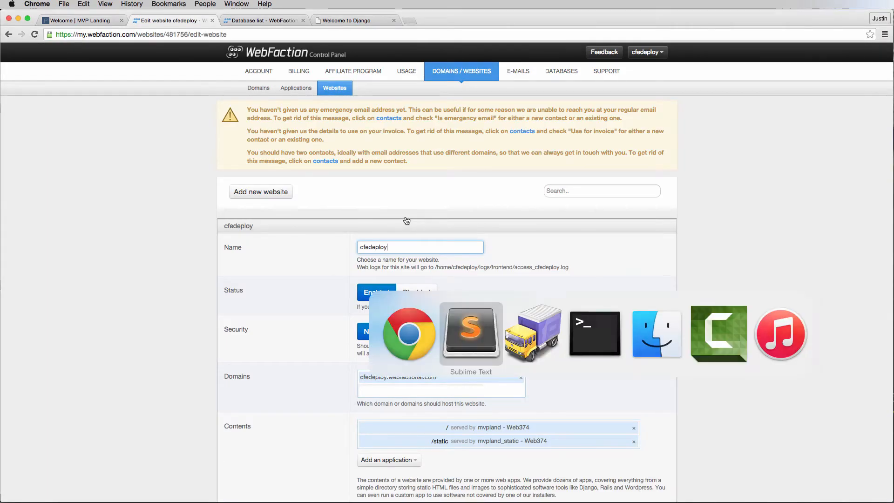
- Expand the local webfaction folder and the server's apache2/conf folder in Transmit
{"action": "left_click", "coordinate": [471, 334]}
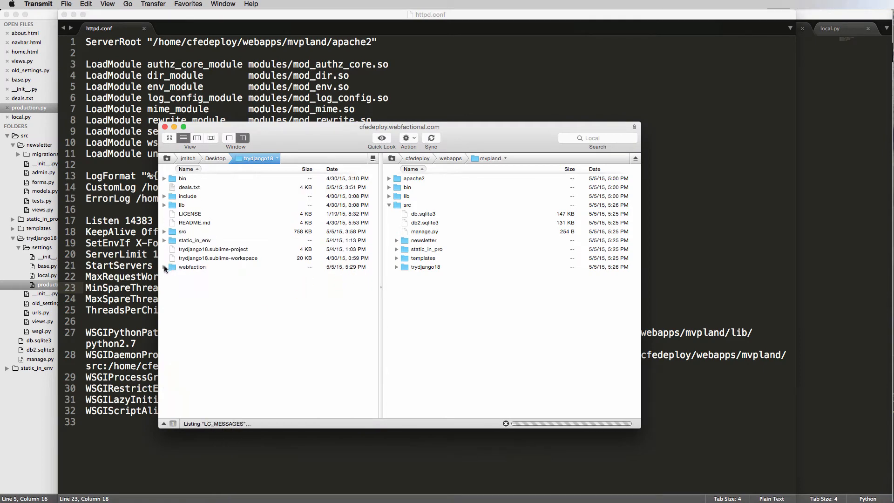
{"action": "left_click", "coordinate": [389, 178]}
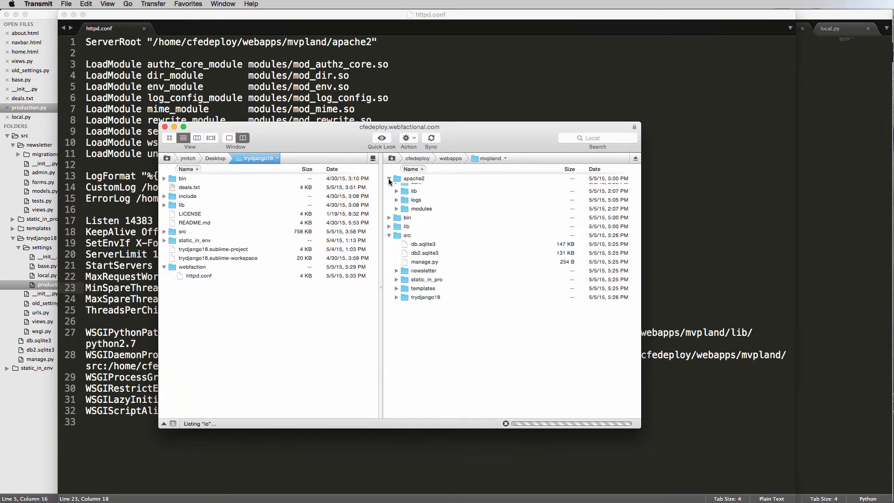
{"action": "left_click", "coordinate": [389, 179]}
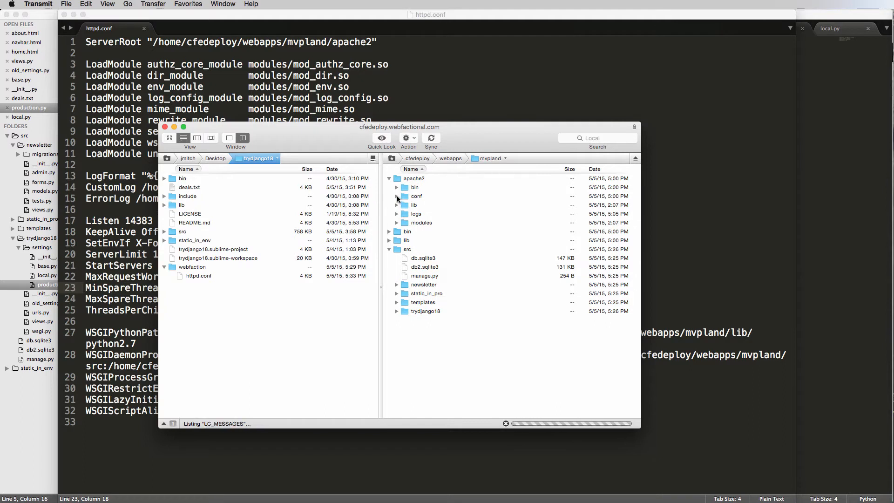
{"action": "left_click", "coordinate": [397, 195]}
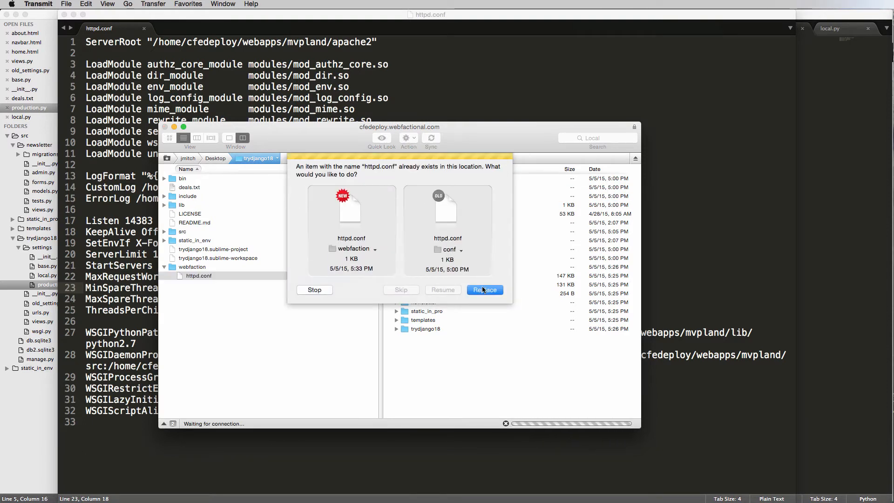
- Upload httpd.conf to the server's conf folder, replacing the existing copy
{"action": "left_click", "coordinate": [484, 289]}
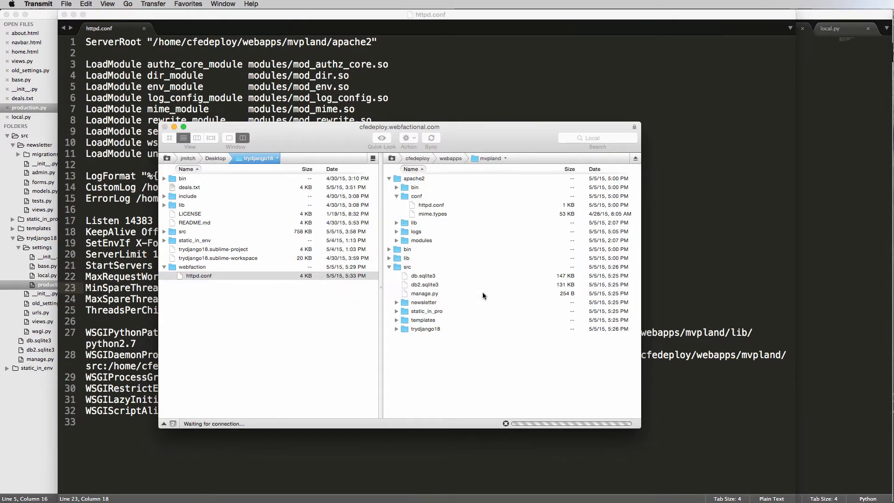
{"action": "left_click", "coordinate": [198, 275]}
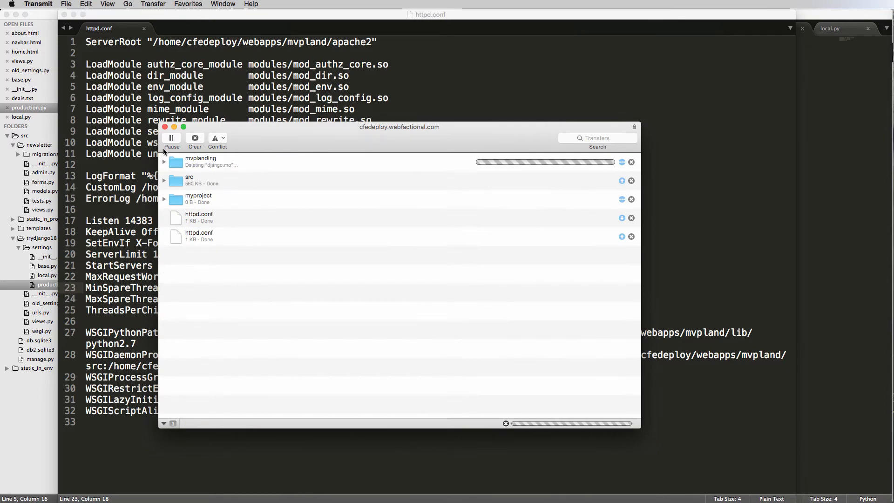
{"action": "left_click", "coordinate": [182, 137]}
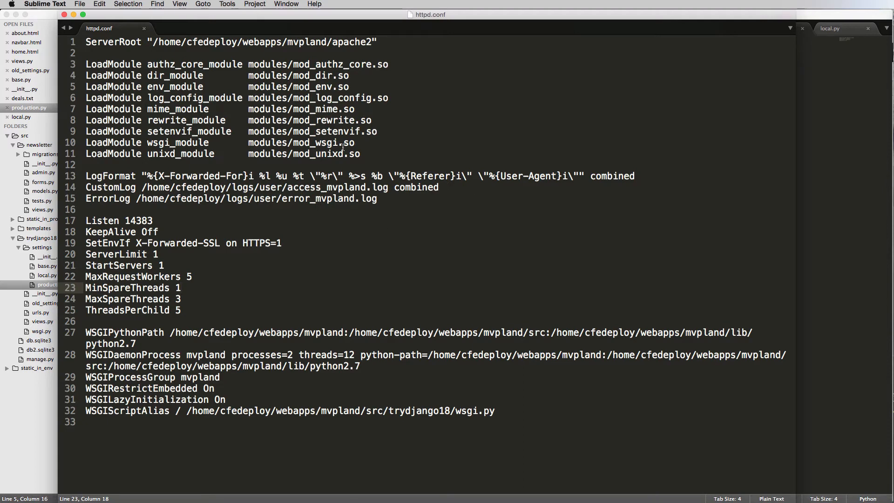
{"action": "mouse_move", "coordinate": [202, 148]}
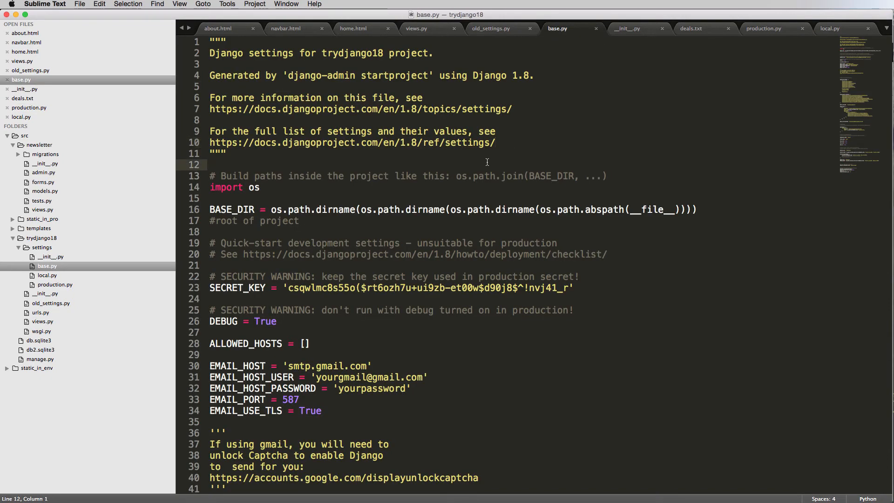
- Copy all of base.py and move to production.py to paste the settings beneath its notes
{"action": "key", "text": "cmd+a"}
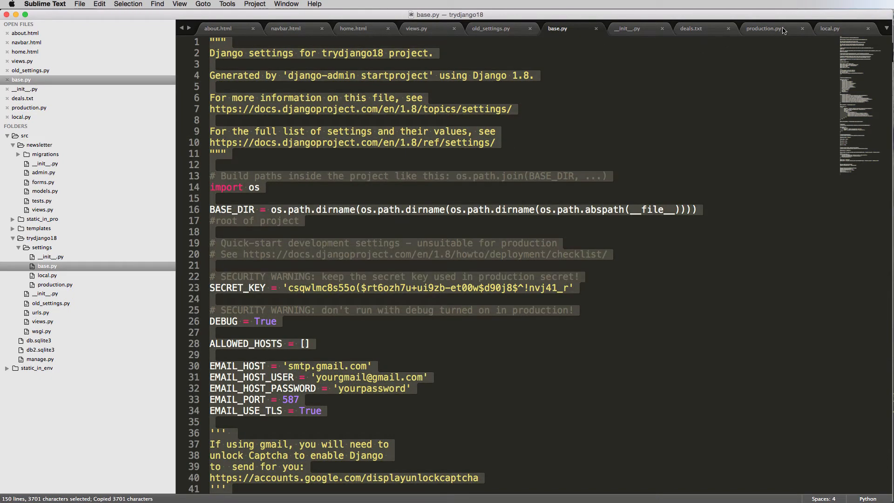
{"action": "left_click", "coordinate": [763, 29]}
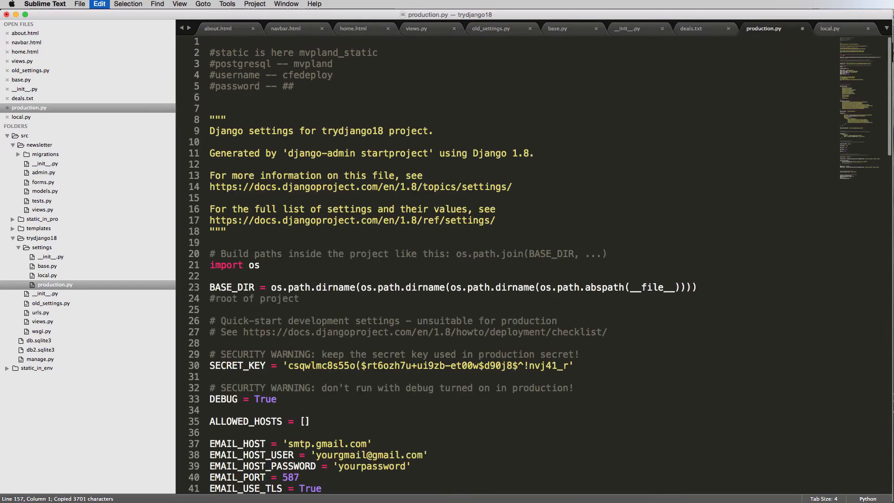
{"action": "scroll", "scroll_direction": "down", "scroll_amount": 3}
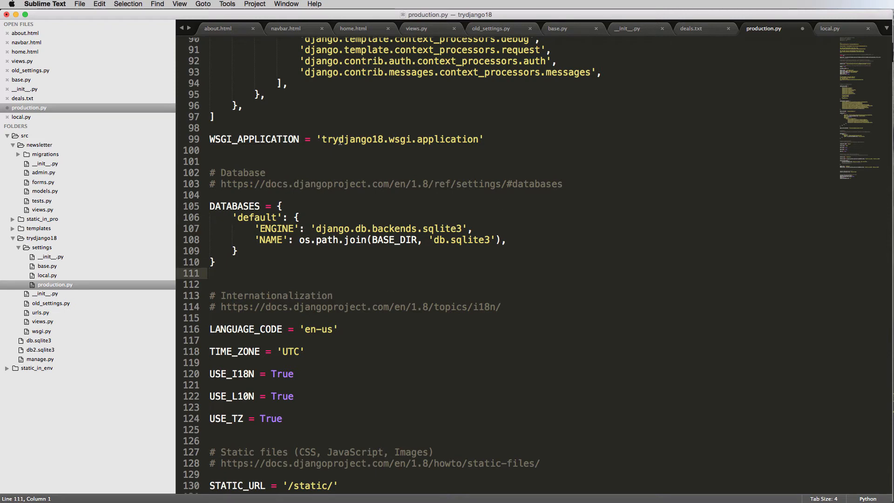
{"action": "mouse_move", "coordinate": [340, 196]}
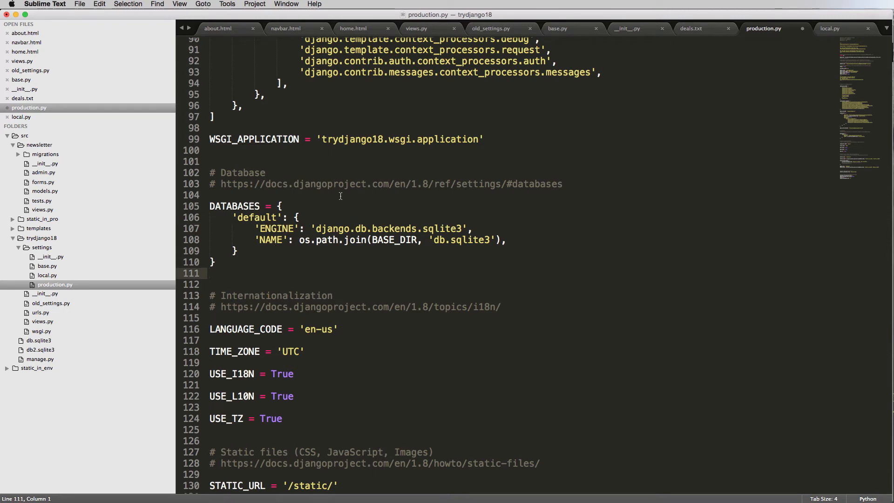
{"action": "mouse_move", "coordinate": [268, 246]}
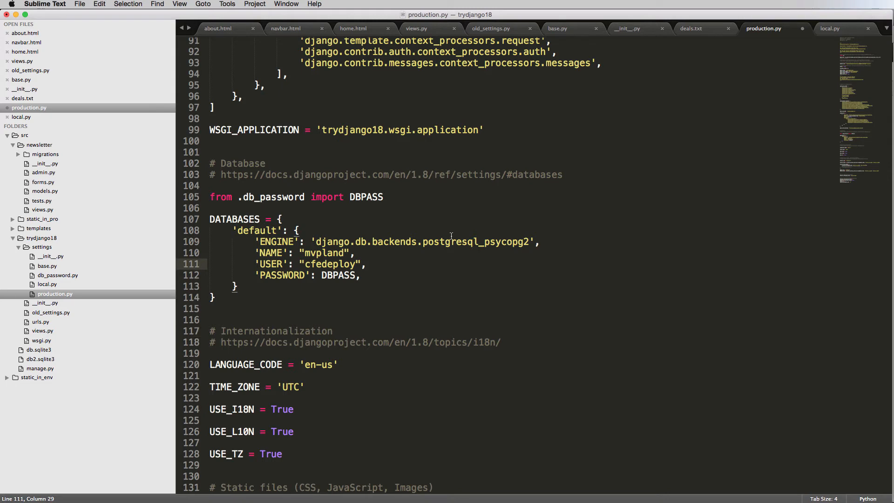
{"action": "mouse_move", "coordinate": [462, 241]}
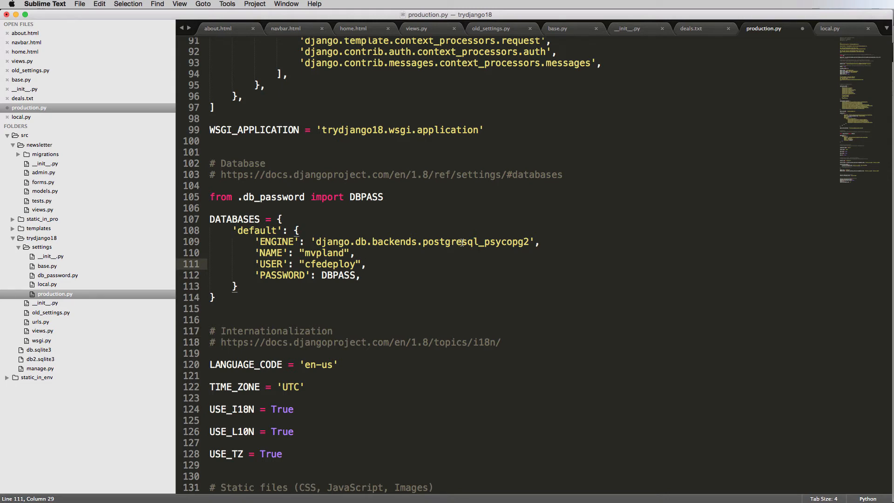
{"action": "mouse_move", "coordinate": [431, 235]}
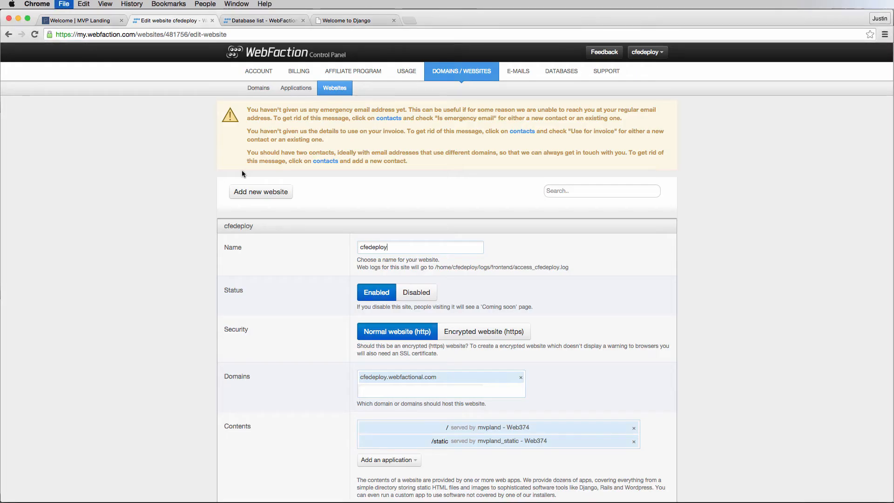
- Load the Django 1.8 DATABASES reference and select the PostgreSQL example's HOST and PORT lines
{"action": "left_click", "coordinate": [445, 21]}
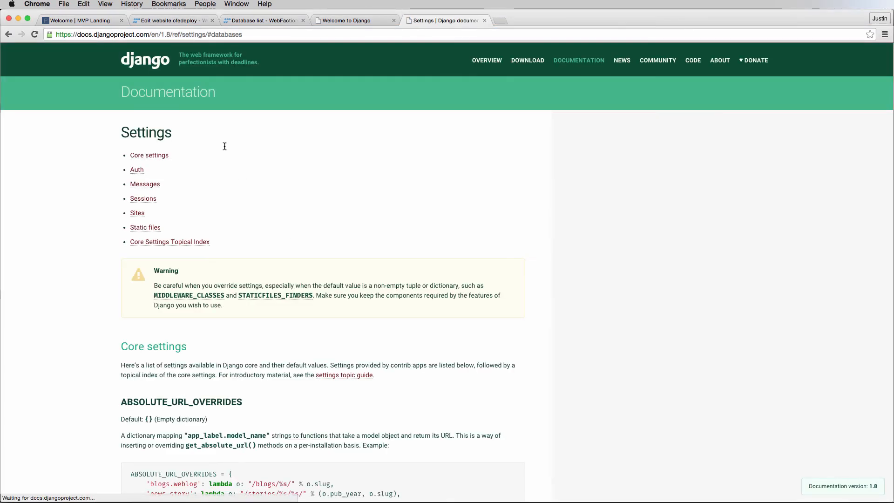
{"action": "scroll", "scroll_direction": "down", "scroll_amount": 3}
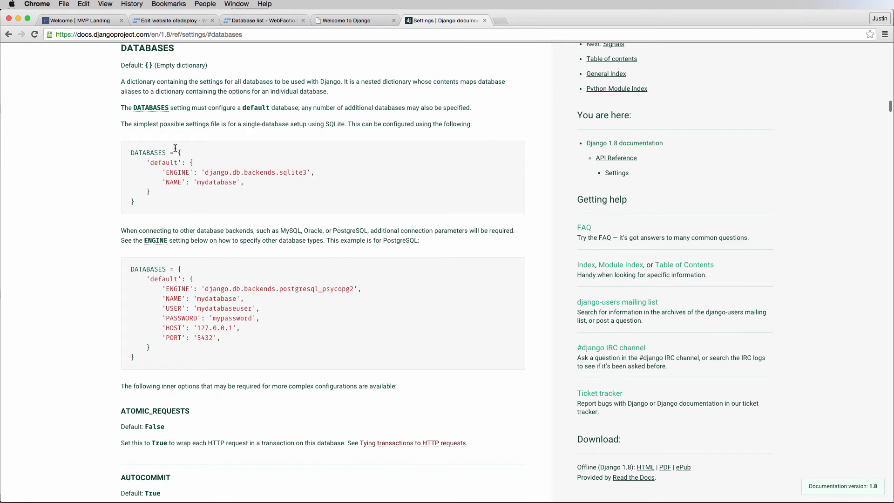
{"action": "mouse_move", "coordinate": [153, 276]}
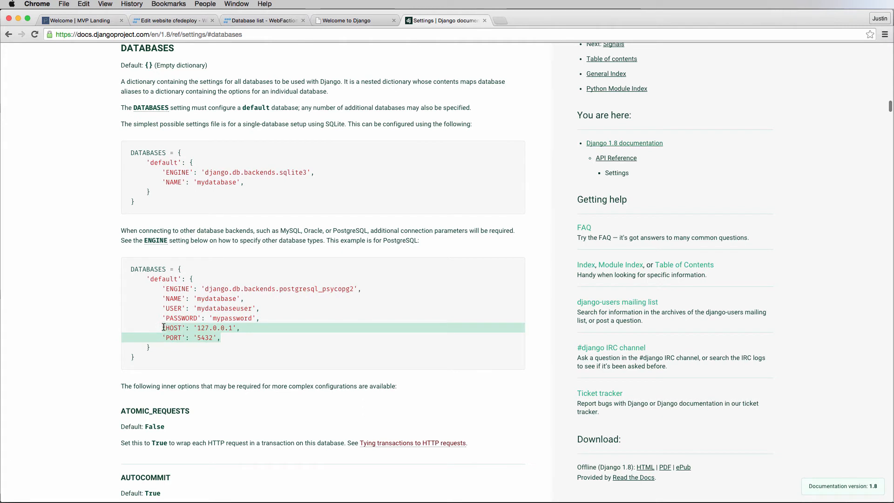
{"action": "left_click", "coordinate": [193, 340]}
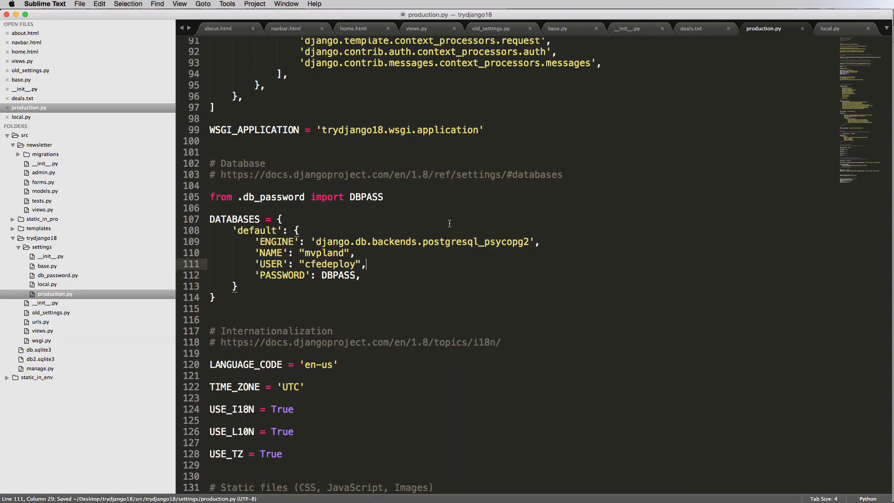
{"action": "scroll", "scroll_direction": "down", "scroll_amount": 3}
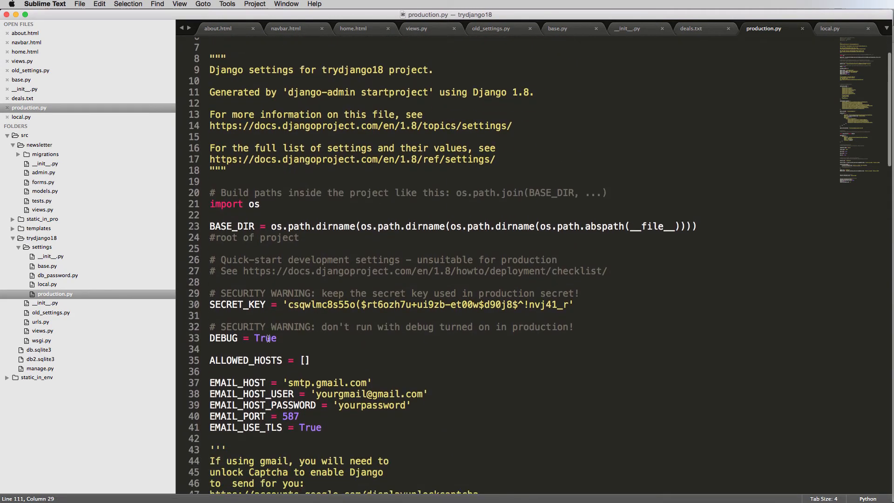
{"action": "type", "text": "F"}
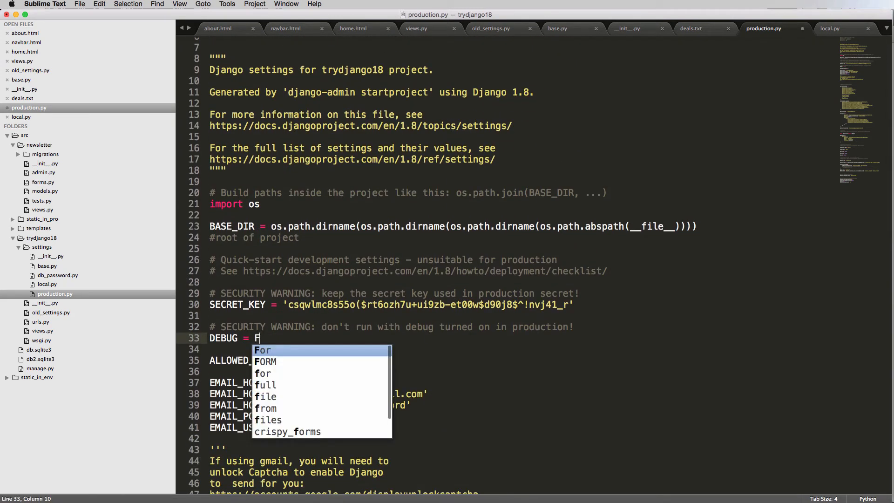
{"action": "type", "text": "alse"}
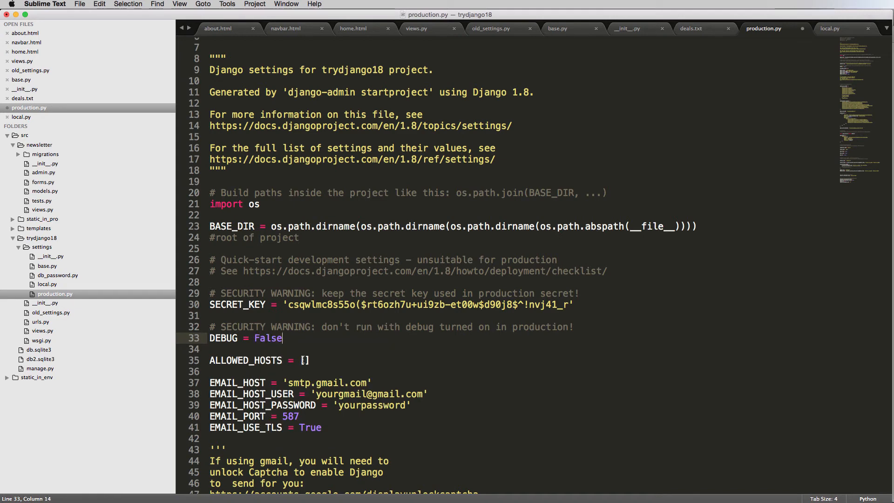
{"action": "type", "text": "''"}
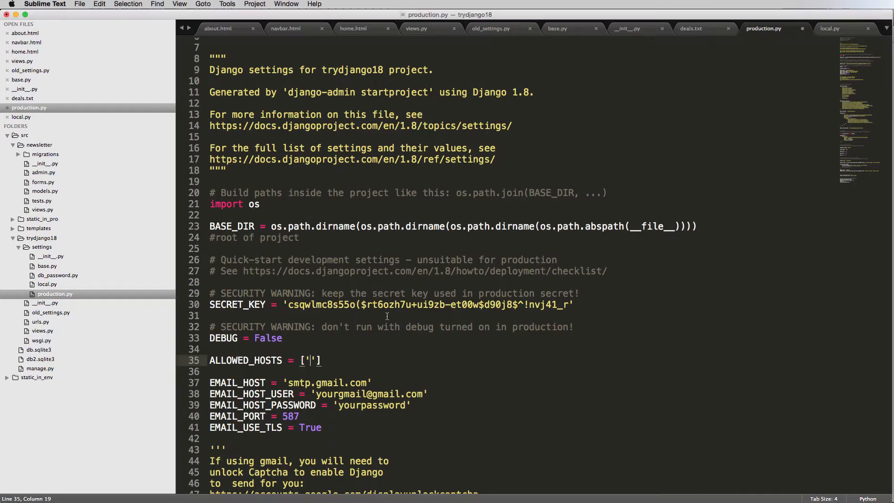
{"action": "type", "text": "http://cfedeploy.webfactional.com/"}
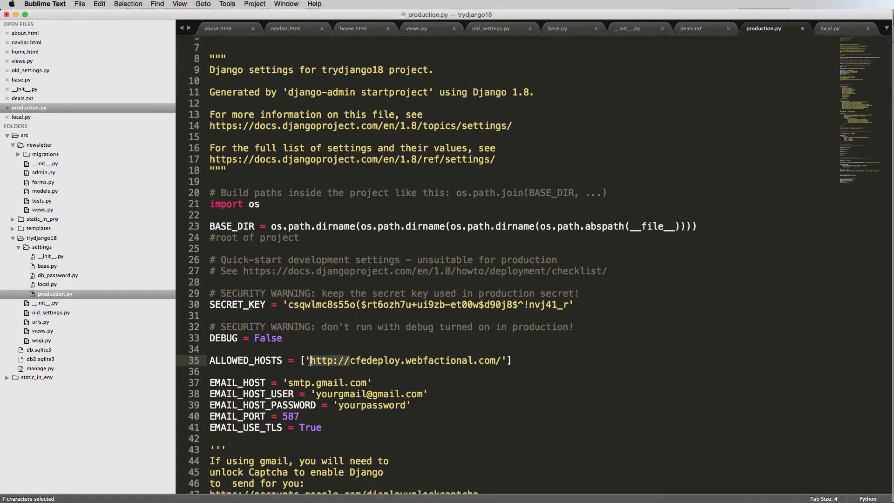
{"action": "key", "text": "delete"}
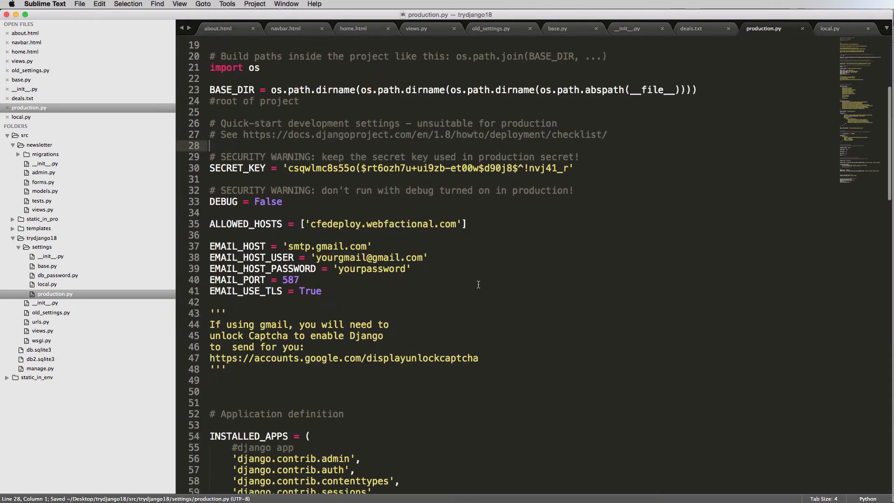
- Scroll down through INSTALLED_APPS, MIDDLEWARE_CLASSES and TEMPLATES to the DATABASES section
{"action": "scroll", "scroll_direction": "down", "scroll_amount": 3}
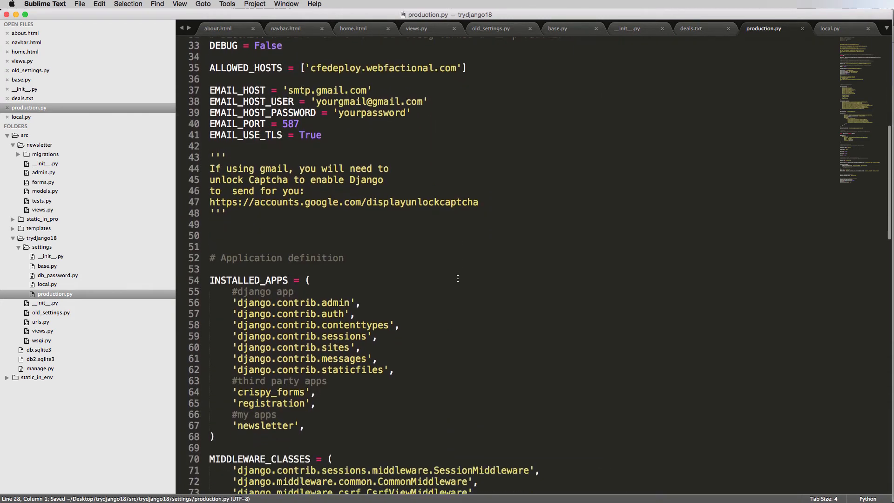
{"action": "scroll", "scroll_direction": "down", "scroll_amount": 3}
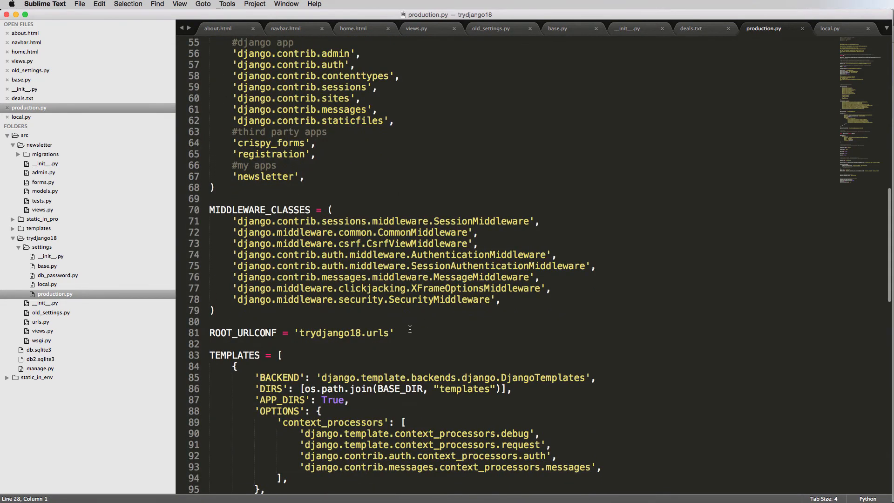
{"action": "scroll", "scroll_direction": "down", "scroll_amount": 3}
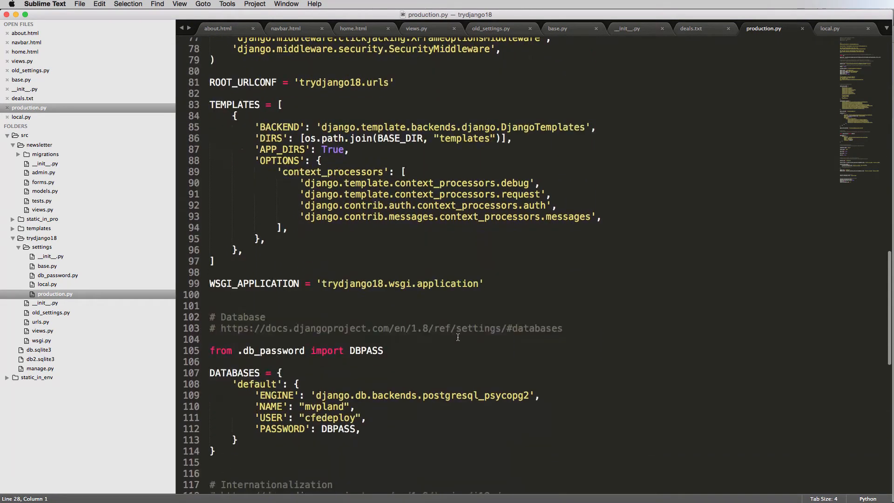
- Set DEBUG to False in base.py and save it
{"action": "scroll", "scroll_direction": "down", "scroll_amount": 3}
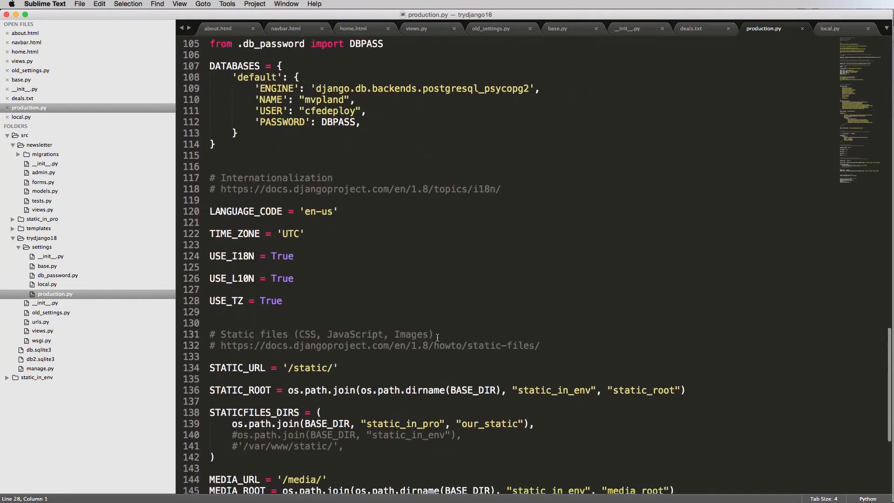
{"action": "scroll", "scroll_direction": "down", "scroll_amount": 3}
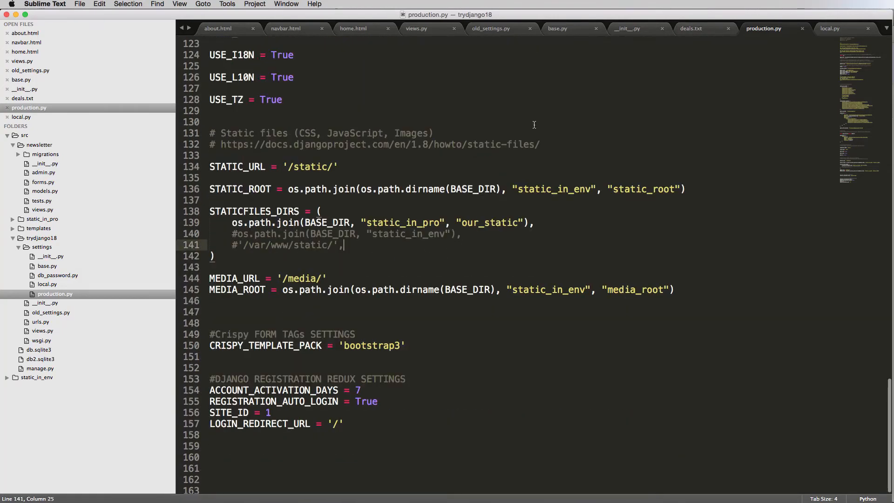
{"action": "left_click", "coordinate": [557, 29]}
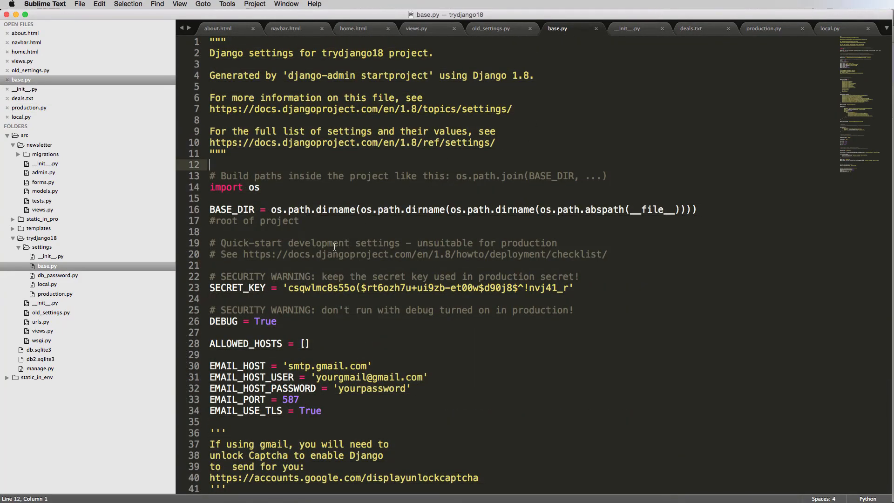
{"action": "type", "text": "False"}
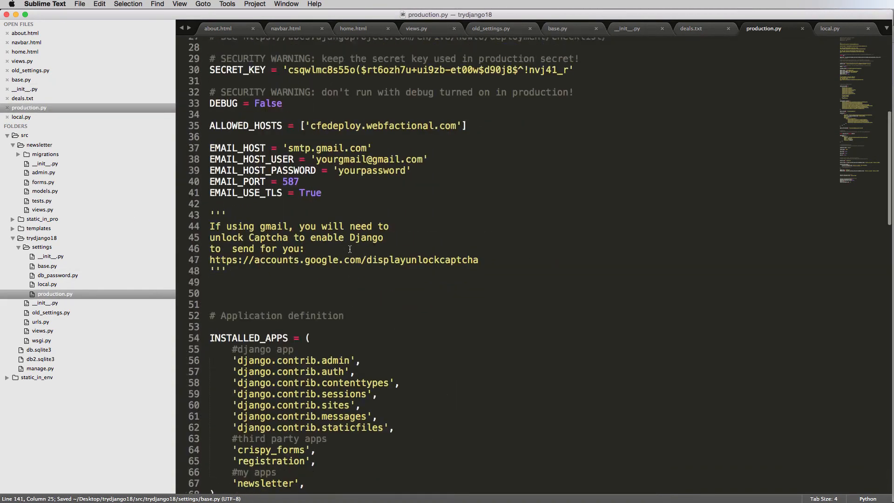
- Indent production.py's settings below a new top-level 'from' line
{"action": "scroll", "scroll_direction": "up", "scroll_amount": 3}
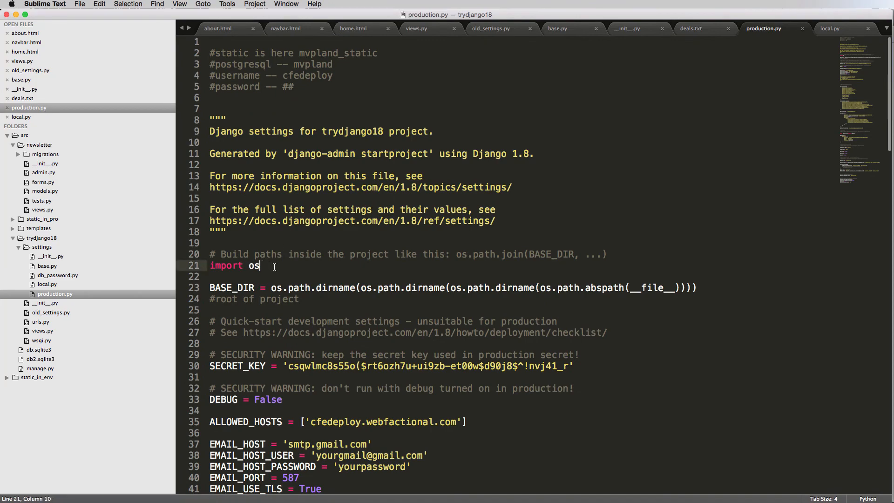
{"action": "scroll", "scroll_direction": "down", "scroll_amount": 3}
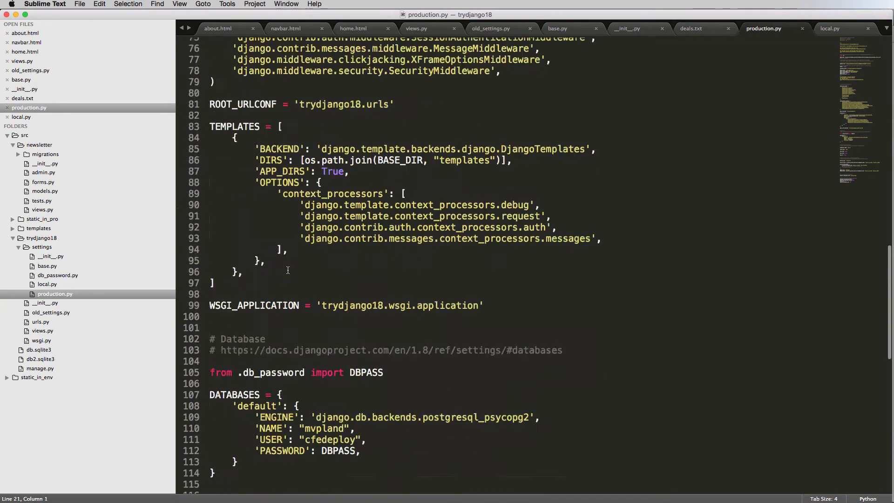
{"action": "scroll", "scroll_direction": "down", "scroll_amount": 3}
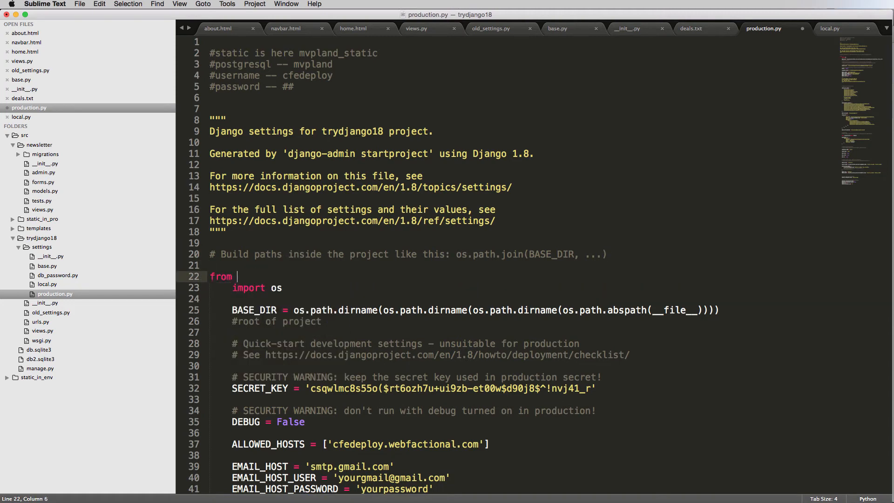
- Import django.conf settings and wrap production.py's settings under 'if not settings.DEBUG:'
{"action": "type", "text": "django.con"}
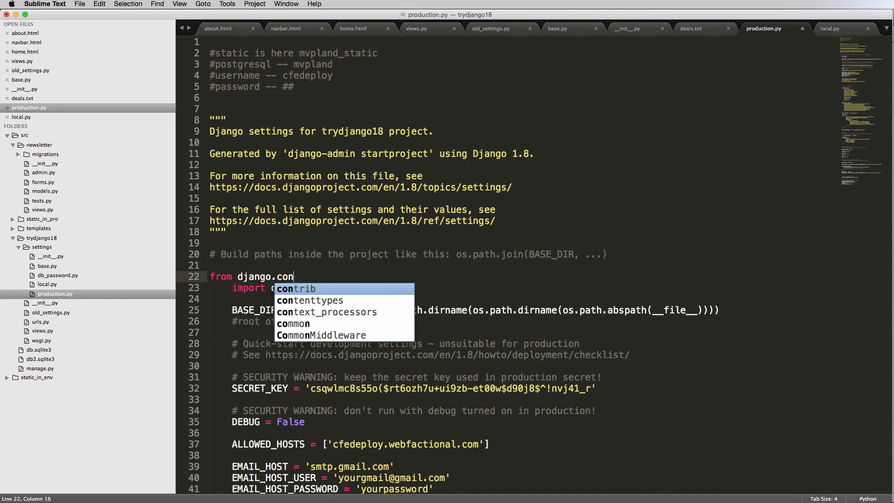
{"action": "type", "text": "f import settings"}
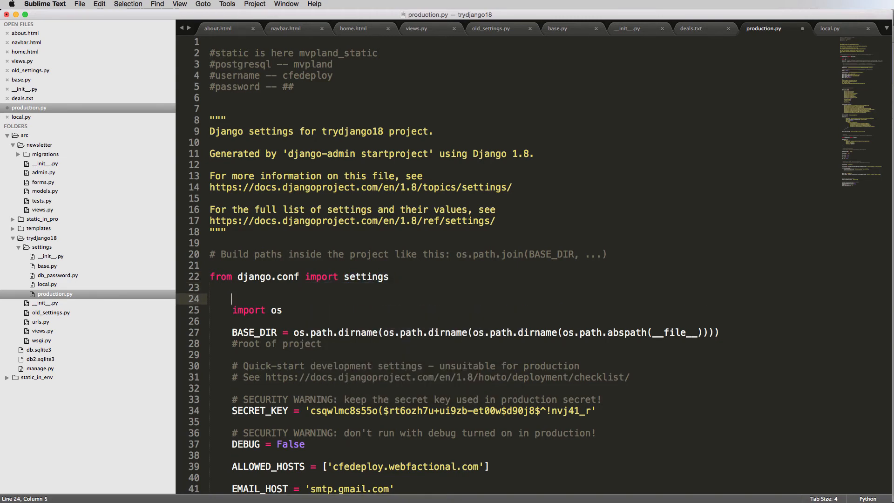
{"action": "type", "text": "if s"}
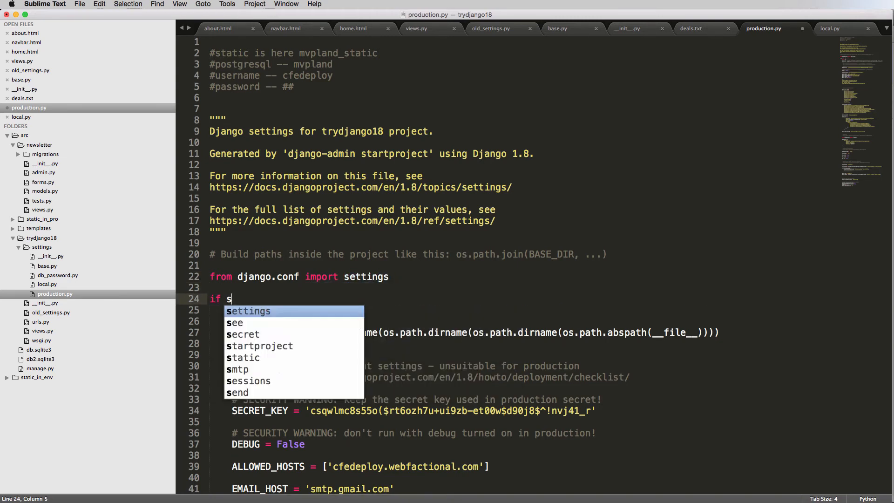
{"action": "type", "text": "ettings.de"}
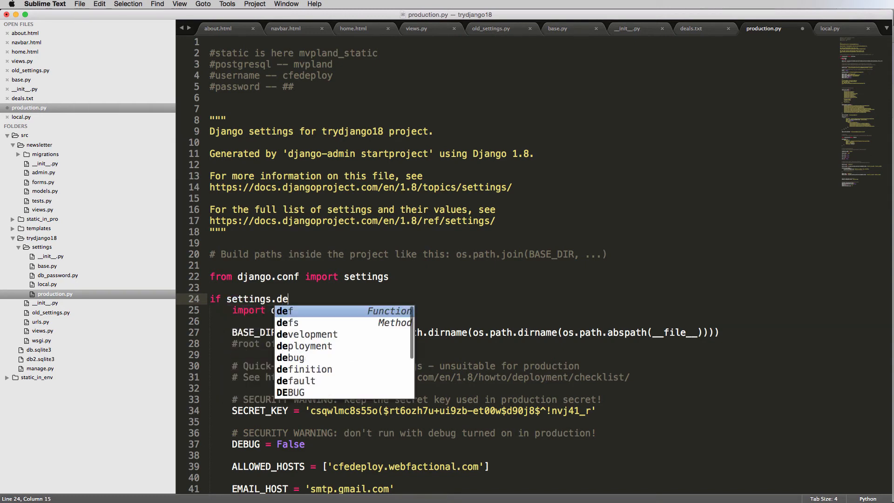
{"action": "type", "text": "DEBUG:"}
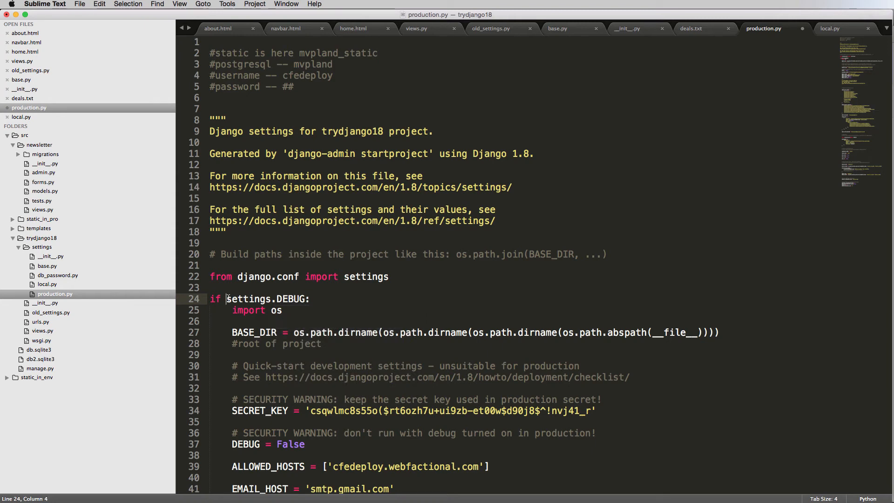
{"action": "type", "text": "not"}
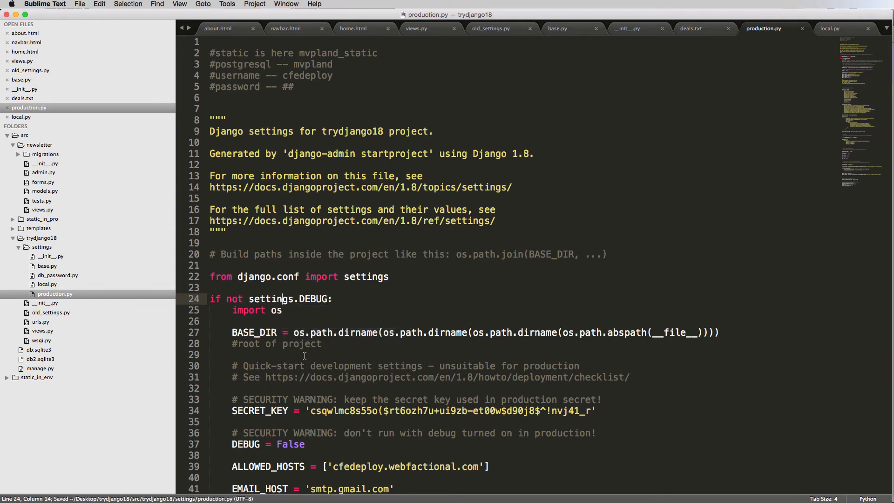
- Review local.py, base.py and the settings __init__.py imports alongside production.py
{"action": "left_click", "coordinate": [829, 28]}
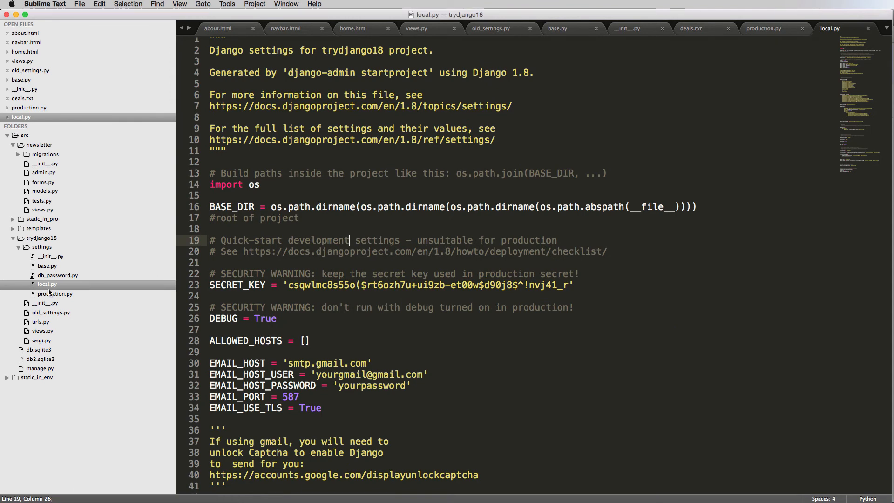
{"action": "left_click", "coordinate": [55, 293]}
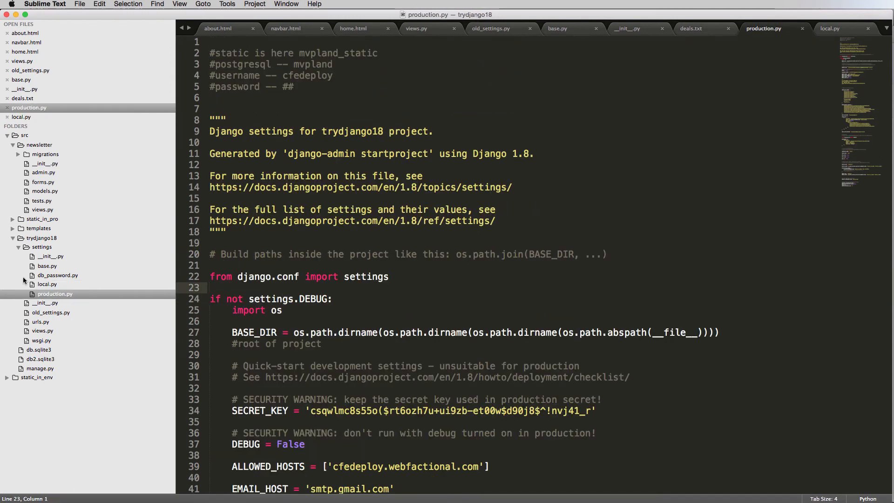
{"action": "left_click", "coordinate": [557, 28]}
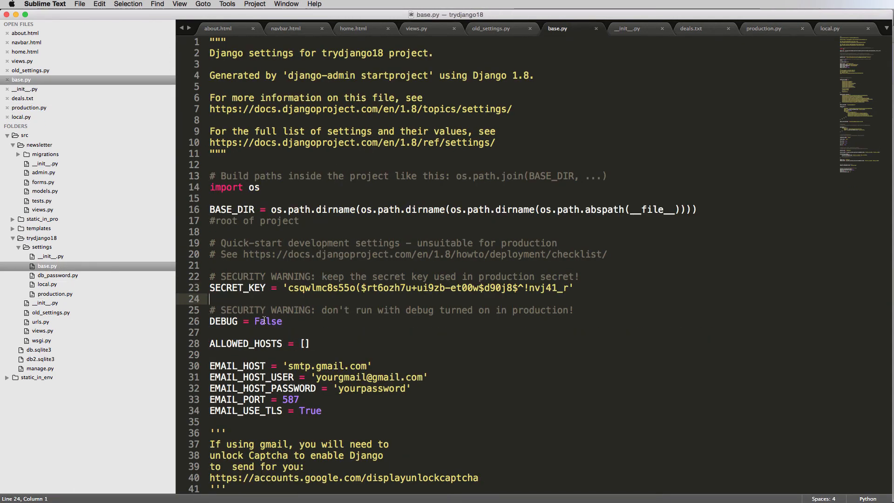
{"action": "left_click", "coordinate": [762, 28]}
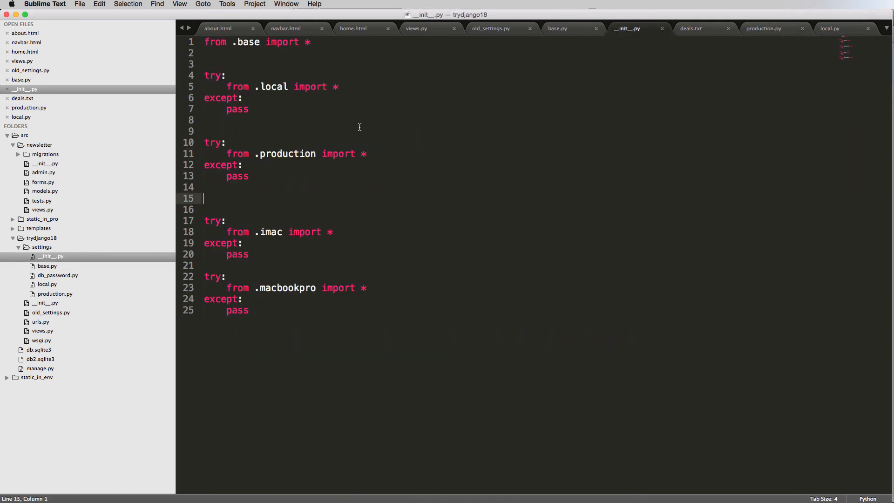
{"action": "left_click_drag", "start_coordinate": [204, 42], "coordinate": [204, 198]}
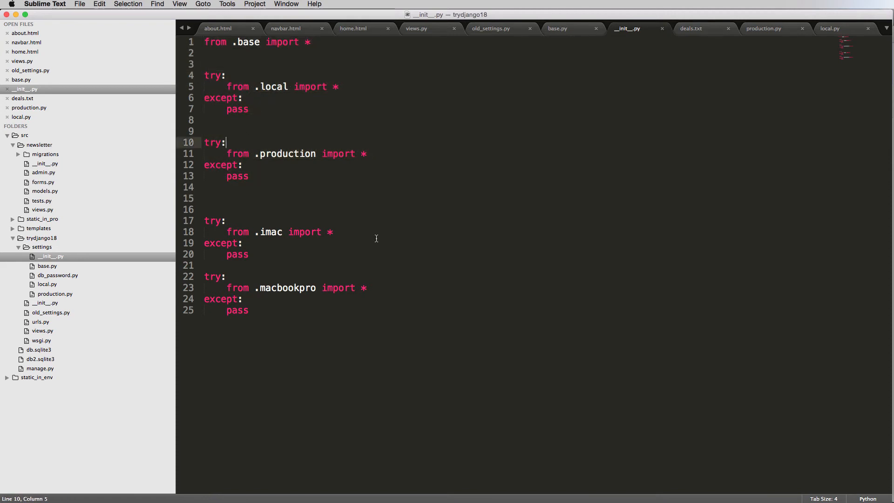
{"action": "mouse_move", "coordinate": [109, 290]}
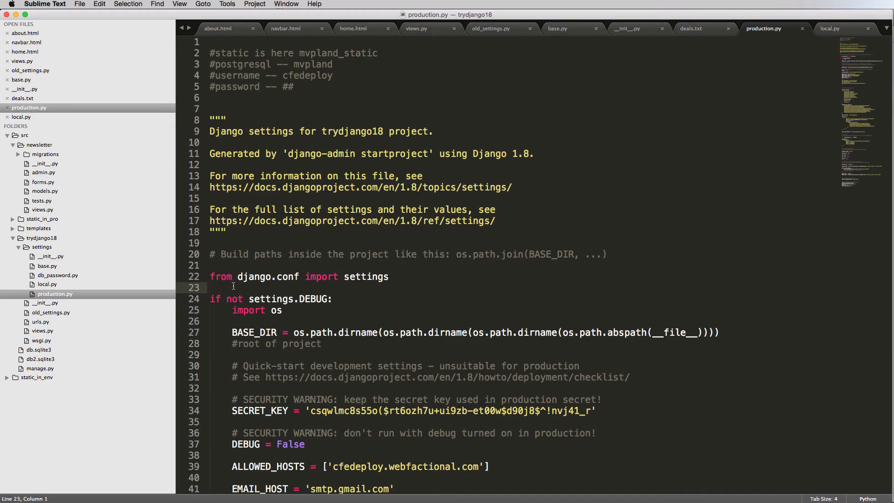
- Locate the database block in production.py that imports DBPASS from db_password
{"action": "scroll", "scroll_direction": "down", "scroll_amount": 3}
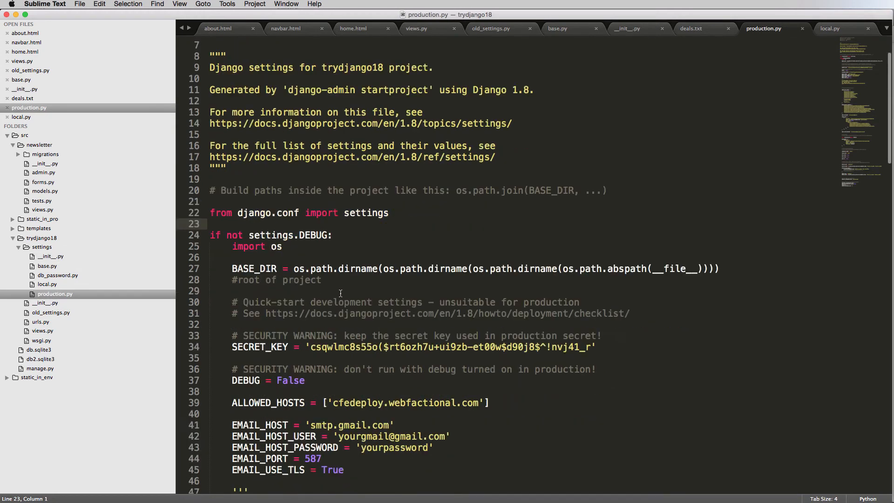
{"action": "scroll", "scroll_direction": "down", "scroll_amount": 3}
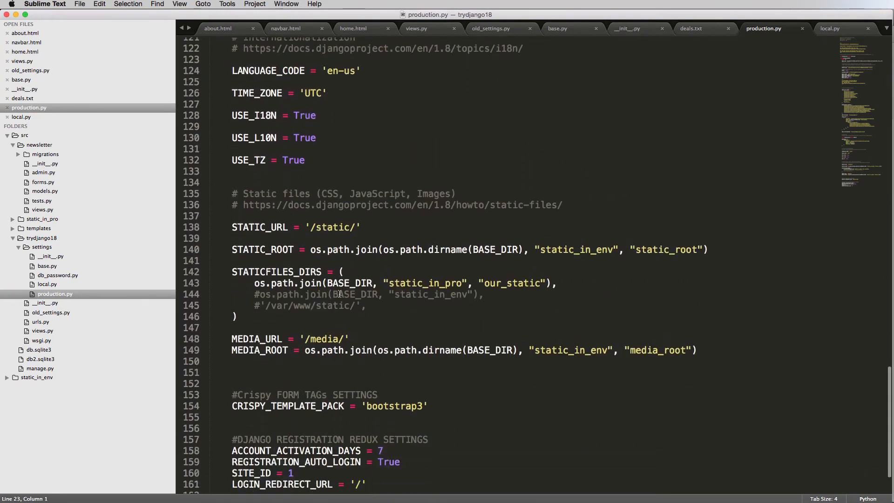
{"action": "scroll", "scroll_direction": "up", "scroll_amount": 3}
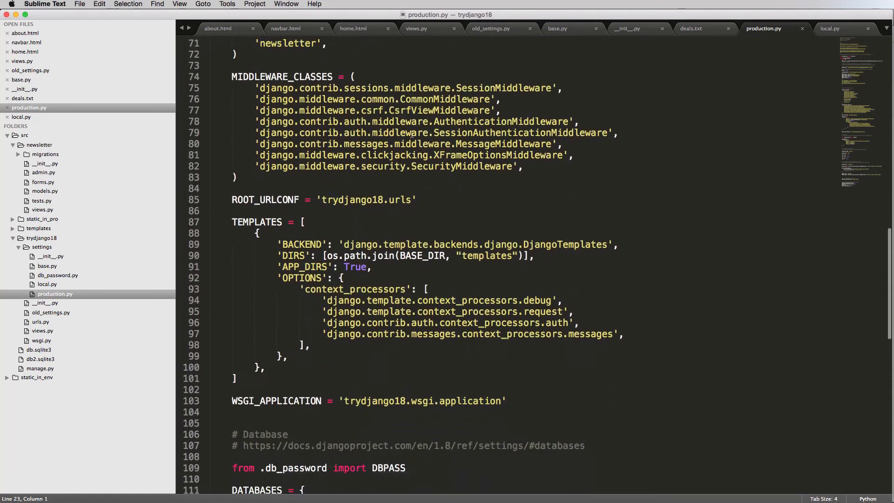
{"action": "scroll", "scroll_direction": "down", "scroll_amount": 3}
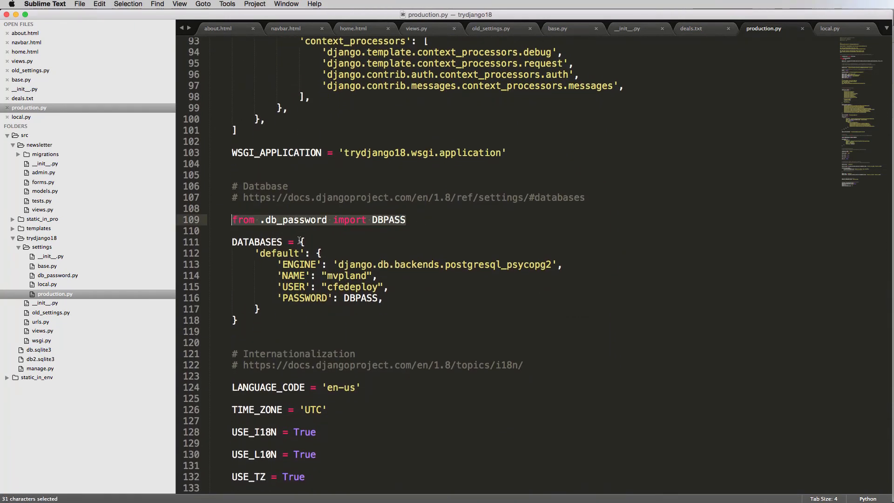
{"action": "left_click", "coordinate": [359, 297]}
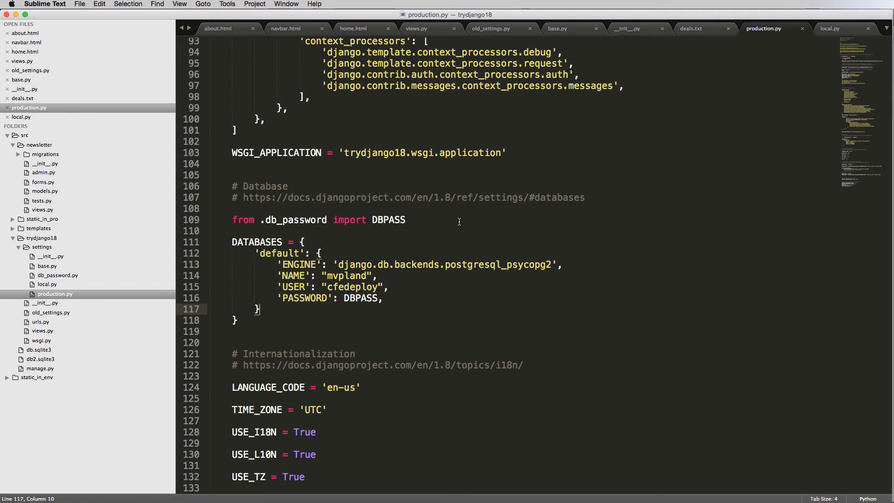
{"action": "triple_click", "coordinate": [319, 219]}
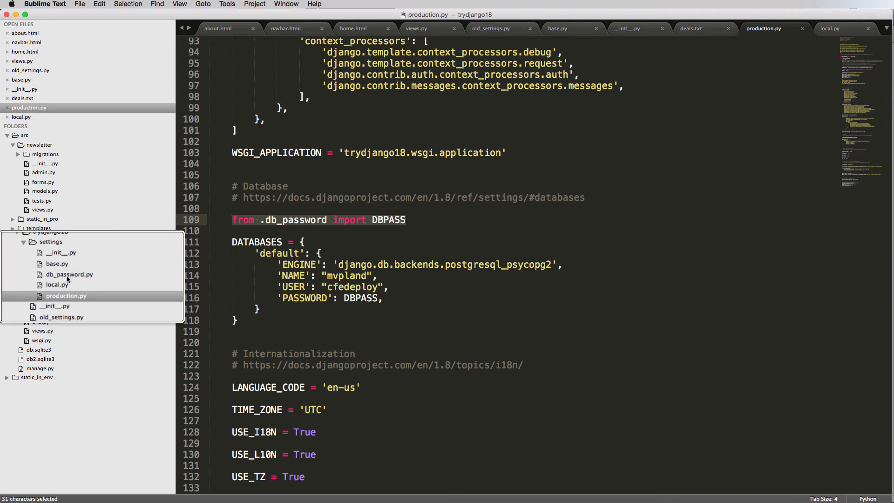
{"action": "left_click", "coordinate": [304, 242]}
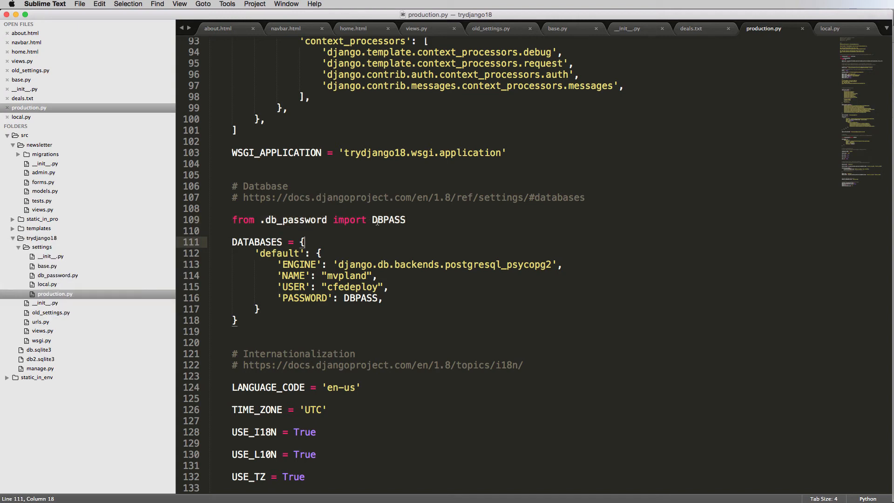
{"action": "double_click", "coordinate": [389, 220]}
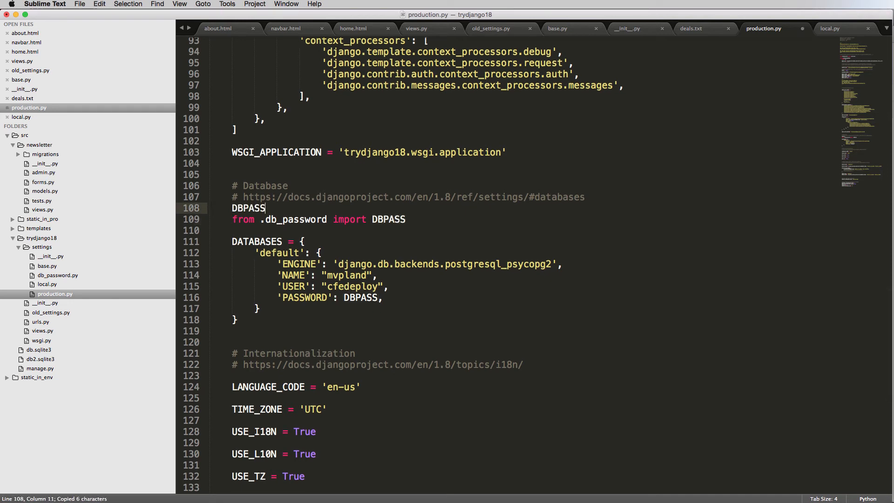
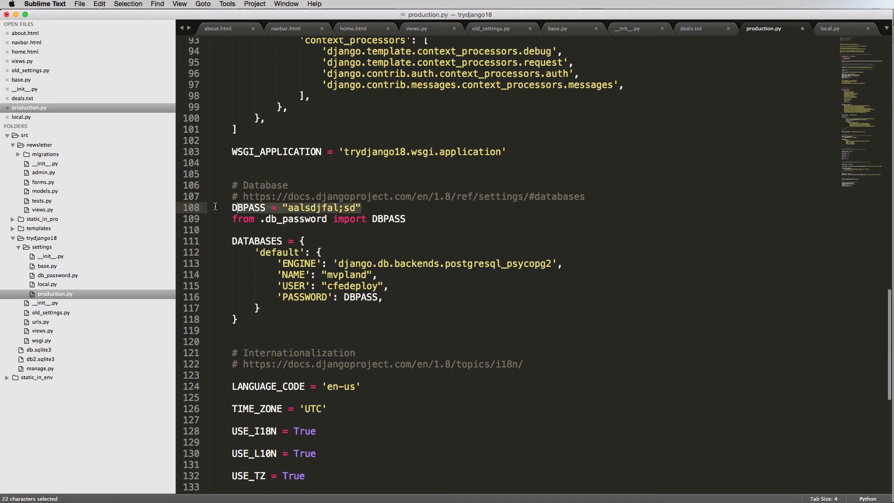
{"action": "key", "text": "delete"}
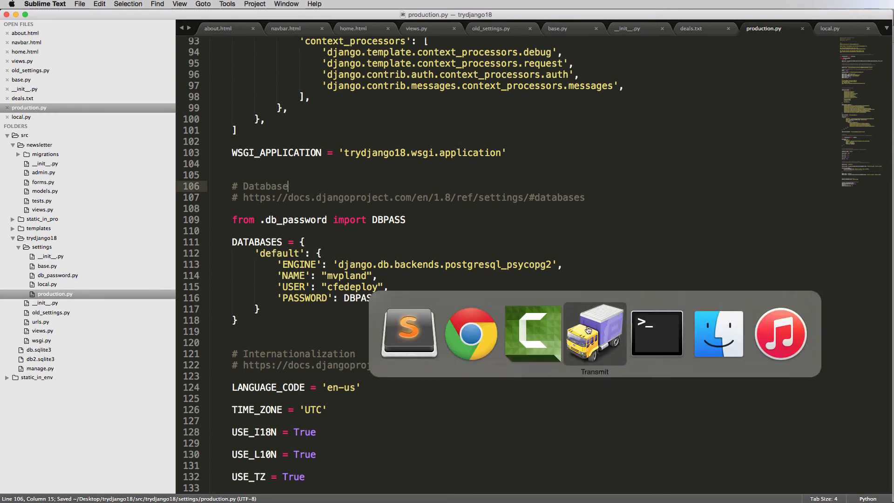
- In Transmit open the remote trydjango18 settings folder and delete local.py and local.pyc
{"action": "left_click", "coordinate": [594, 333]}
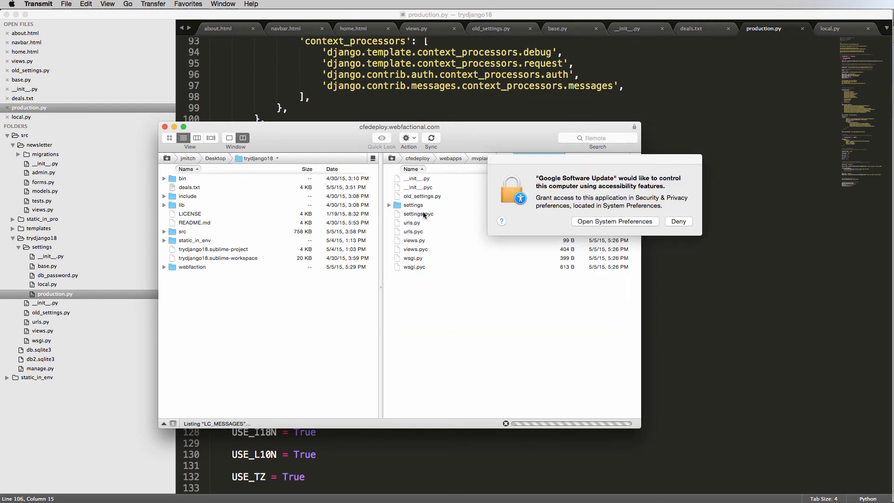
{"action": "left_click", "coordinate": [678, 221]}
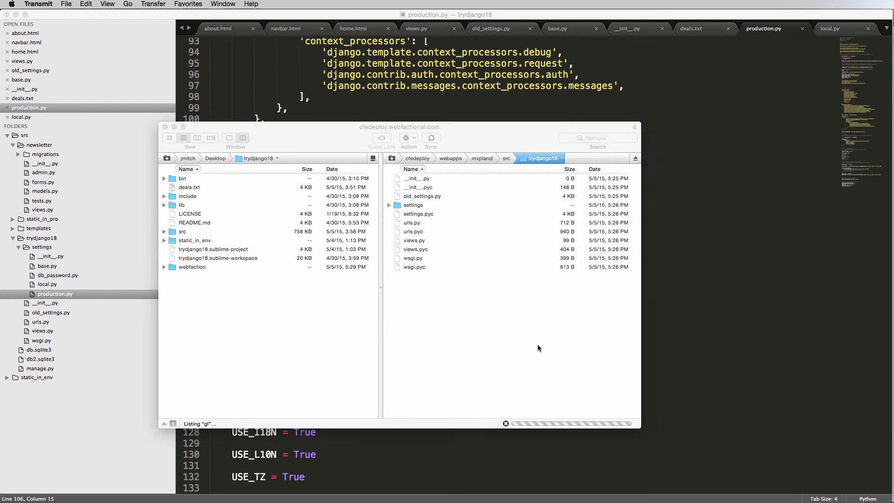
{"action": "double_click", "coordinate": [413, 205]}
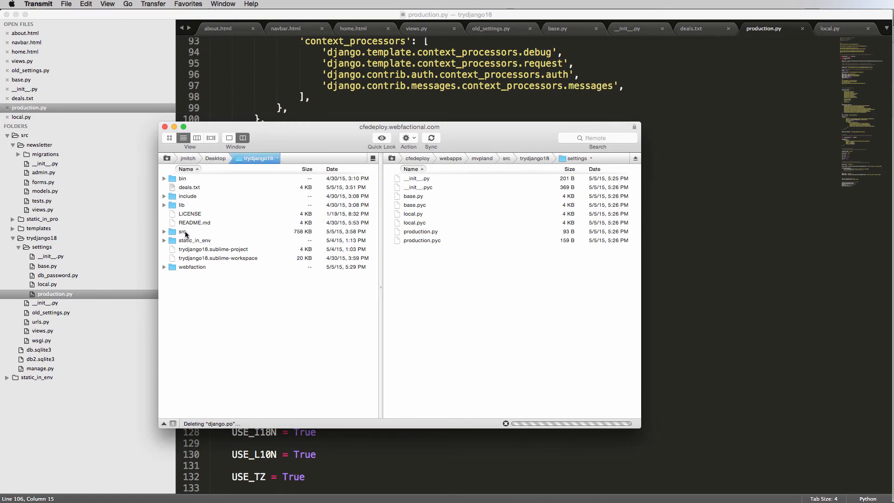
{"action": "double_click", "coordinate": [183, 231]}
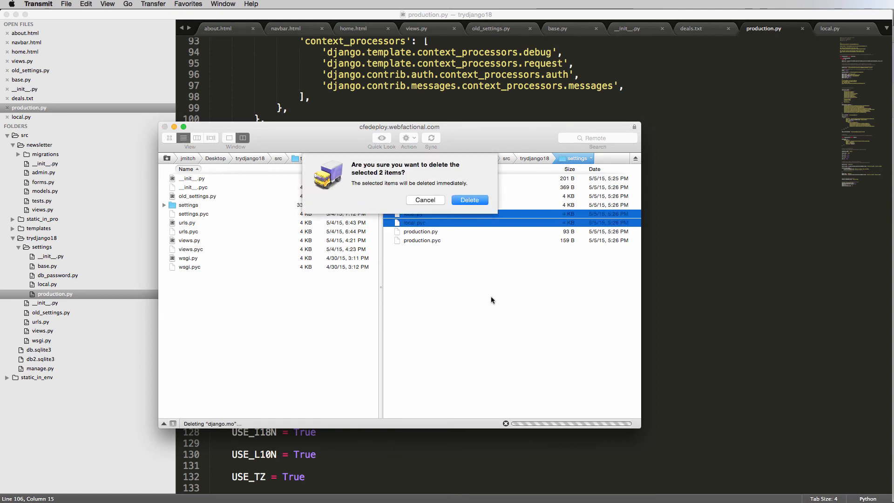
{"action": "left_click", "coordinate": [470, 199]}
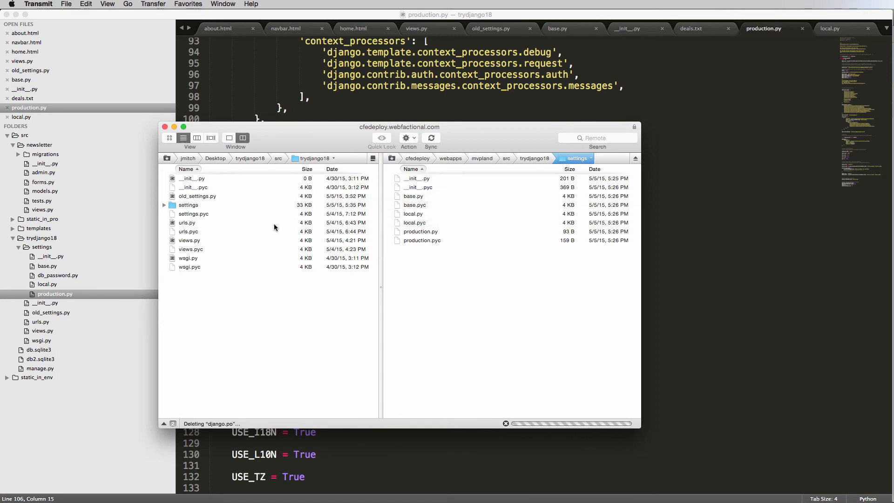
- Upload base.py, db_password.py and production.py, replacing all existing server copies
{"action": "left_click", "coordinate": [188, 205]}
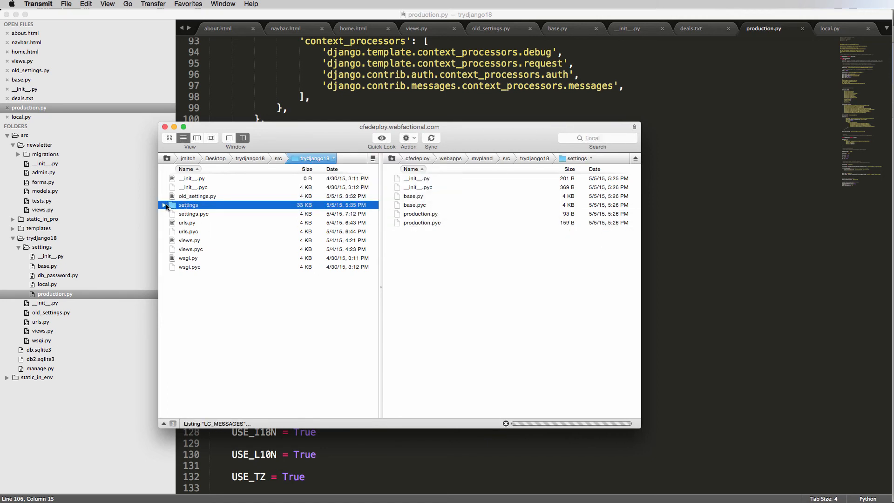
{"action": "left_click", "coordinate": [165, 205]}
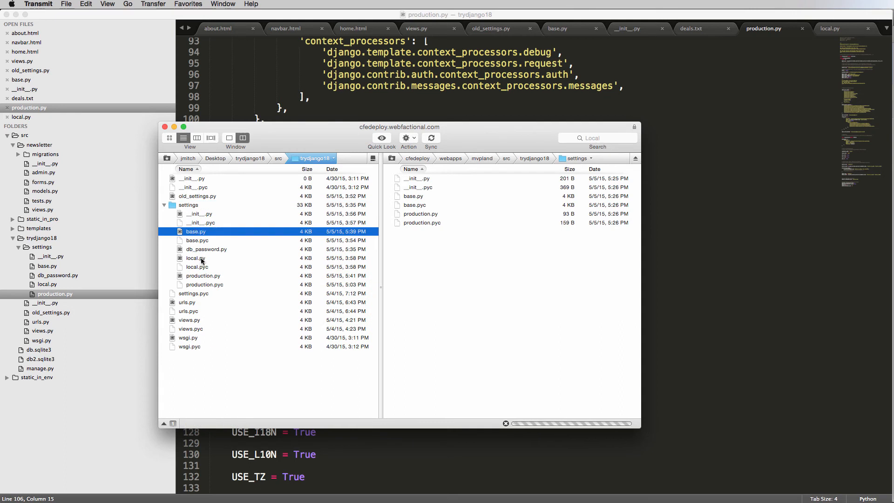
{"action": "left_click", "coordinate": [202, 276]}
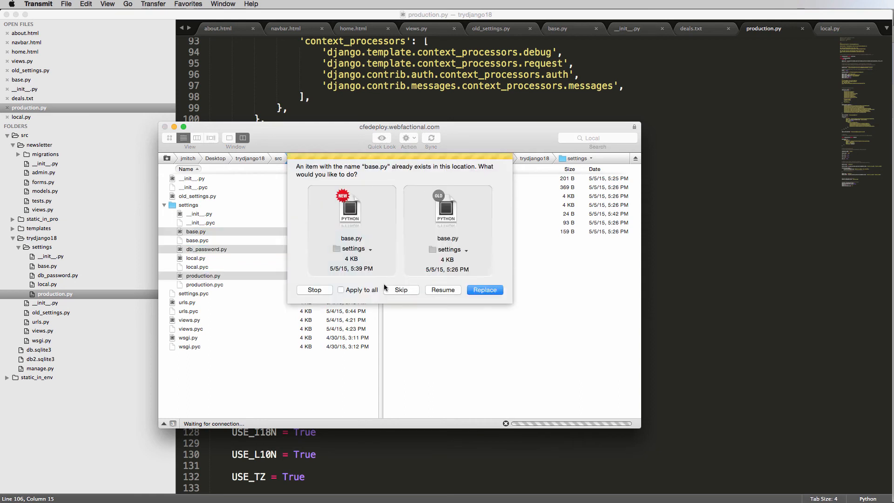
{"action": "left_click", "coordinate": [340, 289]}
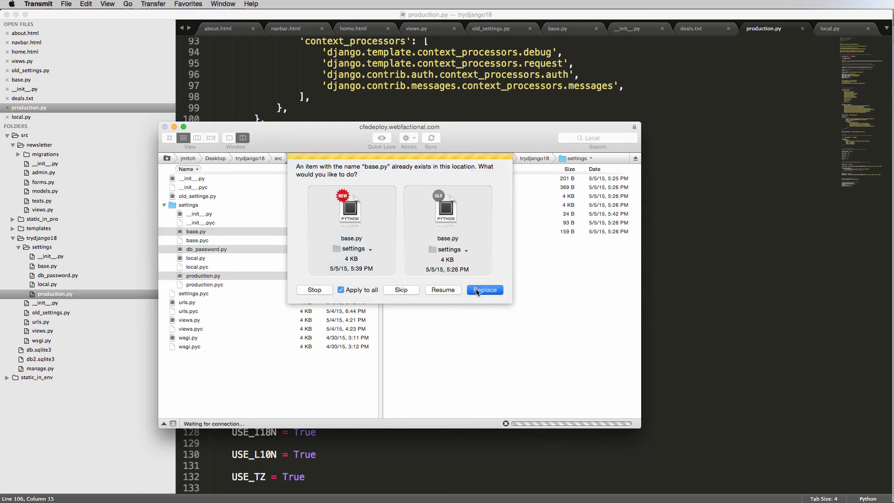
{"action": "left_click", "coordinate": [484, 290]}
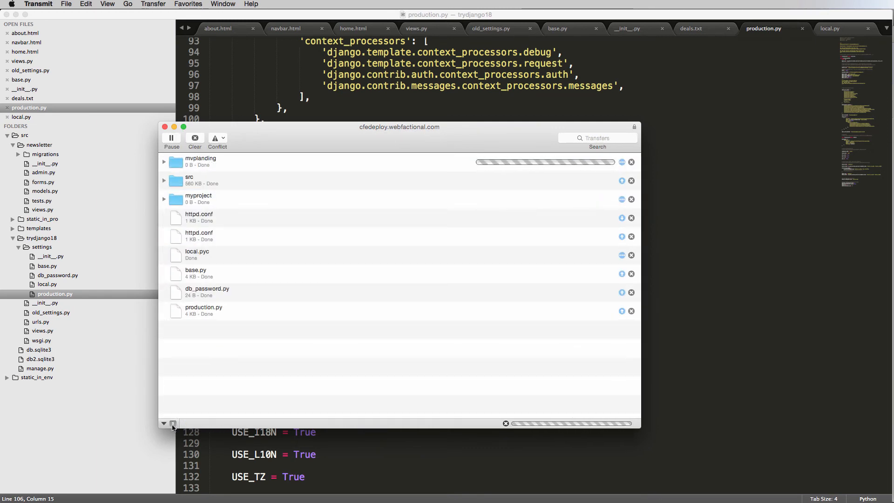
{"action": "left_click", "coordinate": [165, 126]}
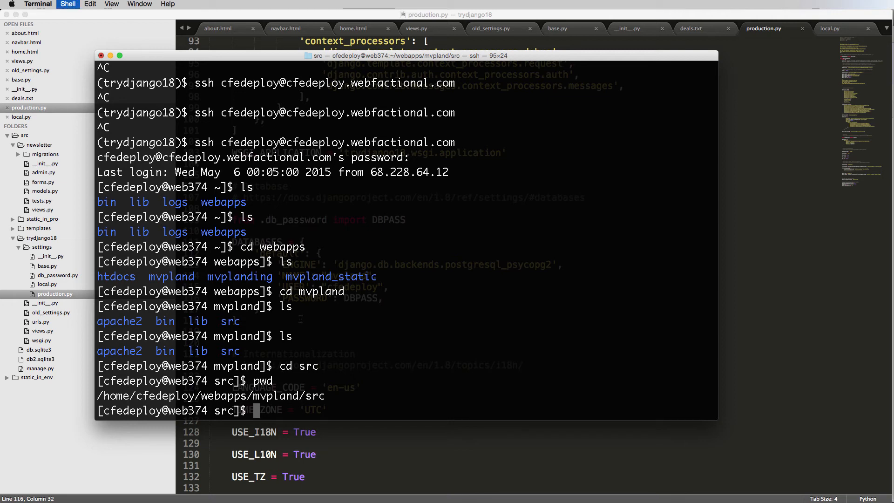
{"action": "left_click", "coordinate": [101, 55]}
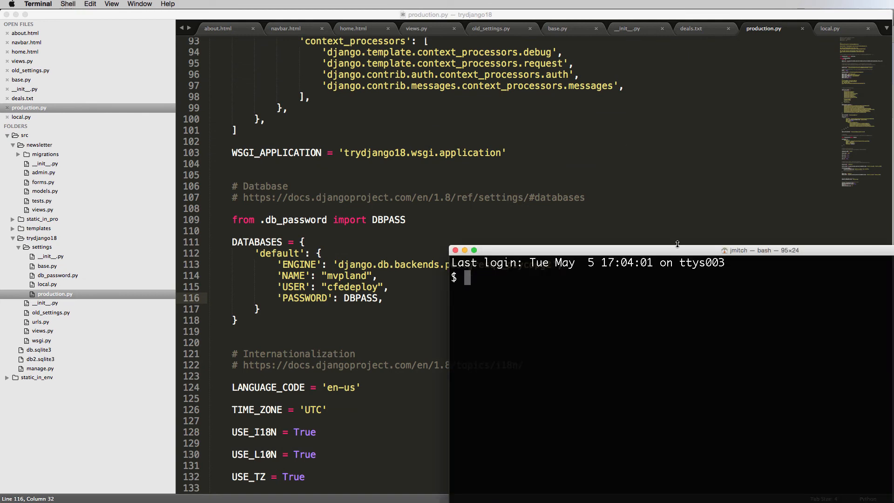
{"action": "type", "text": "ssh"}
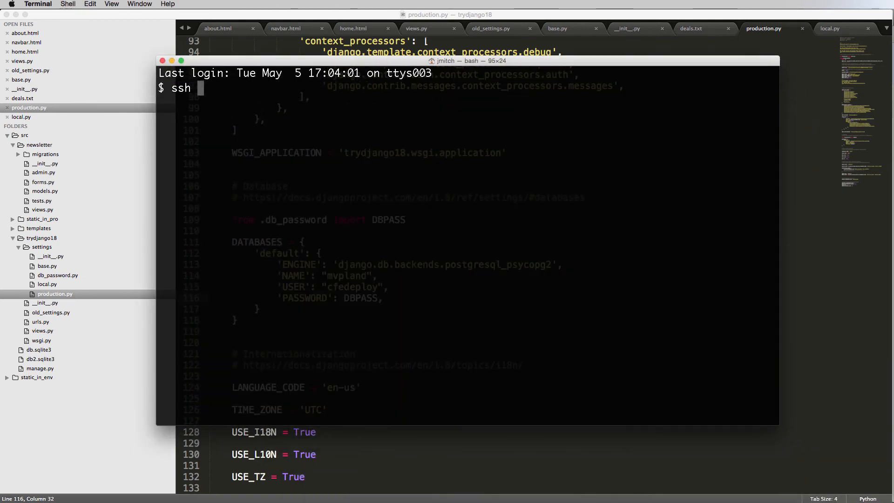
{"action": "type", "text": "cfe"}
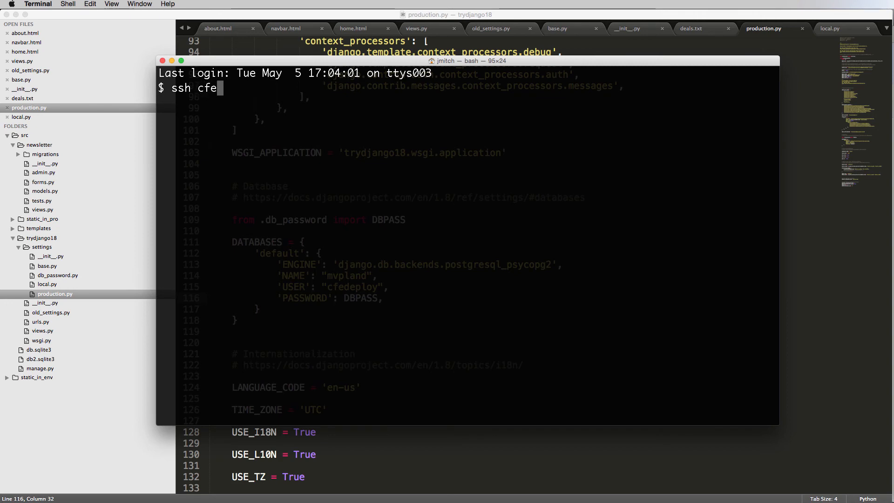
{"action": "type", "text": "deploy"}
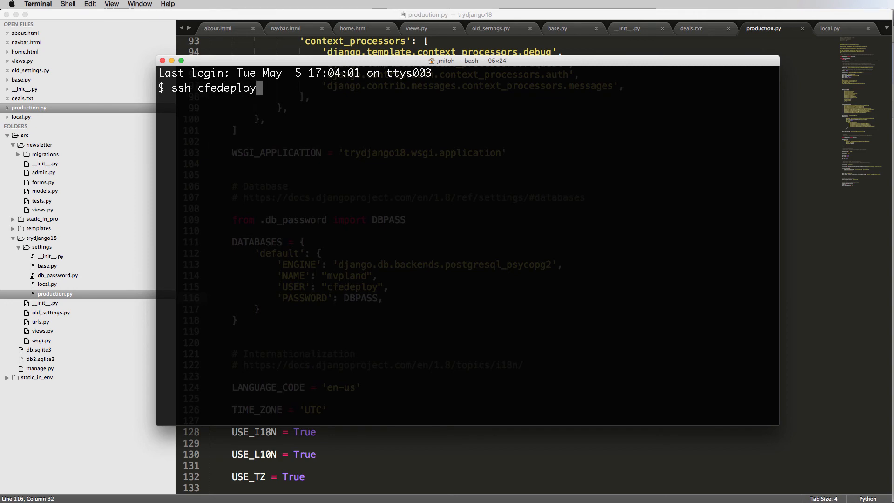
{"action": "type", "text": "@cfedeploy"}
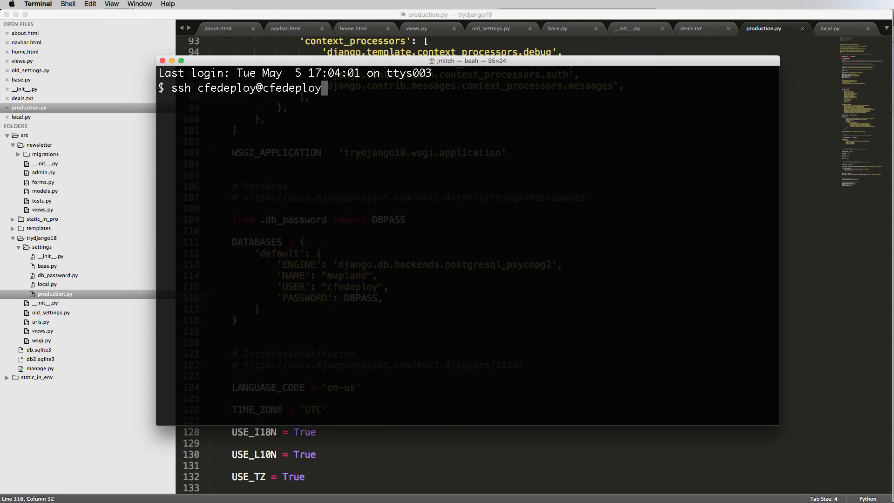
{"action": "type", "text": ".webfactional."}
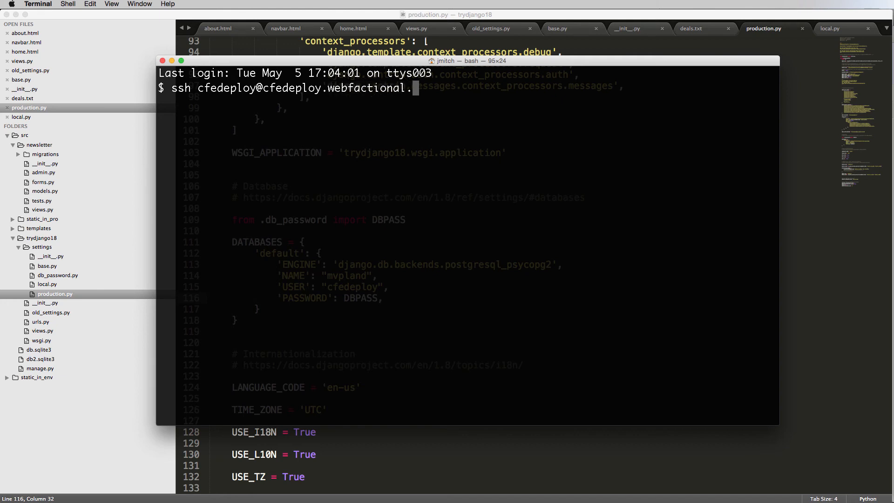
{"action": "key", "text": "Return"}
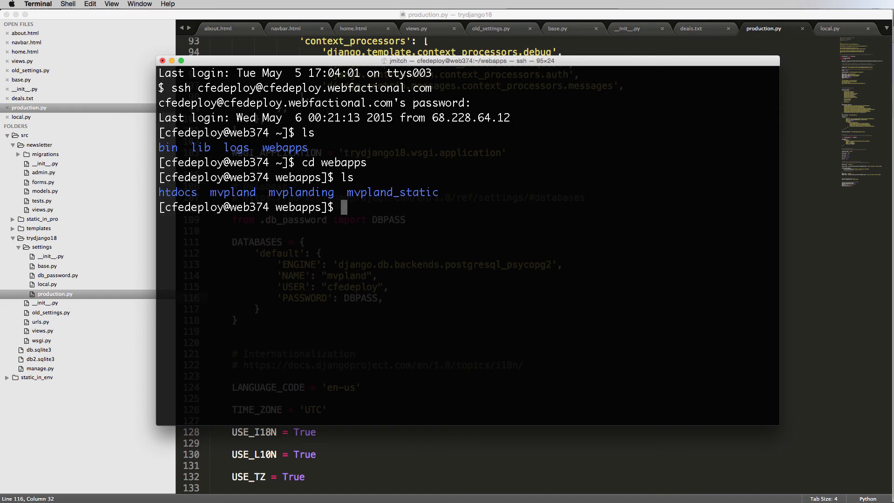
- In webapps/mvpland run ./apache2/bin/restart, then move into src and list it
{"action": "type", "text": "cd mvpland"}
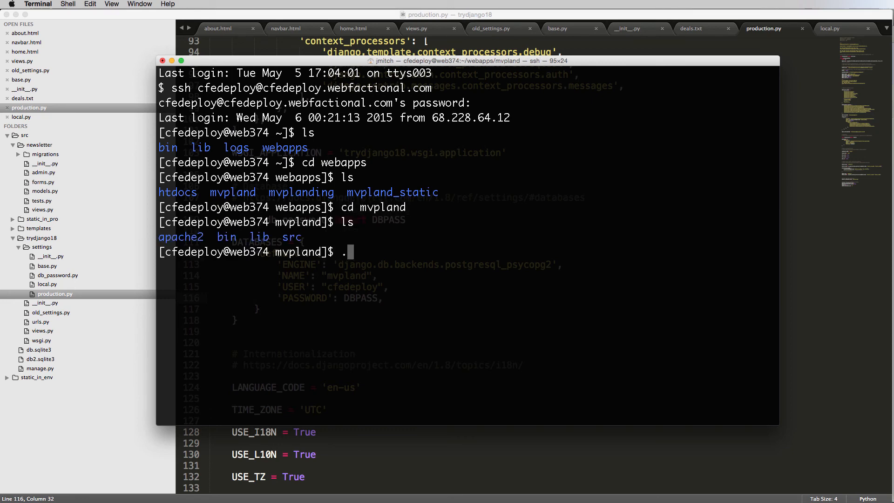
{"action": "type", "text": "/apache"}
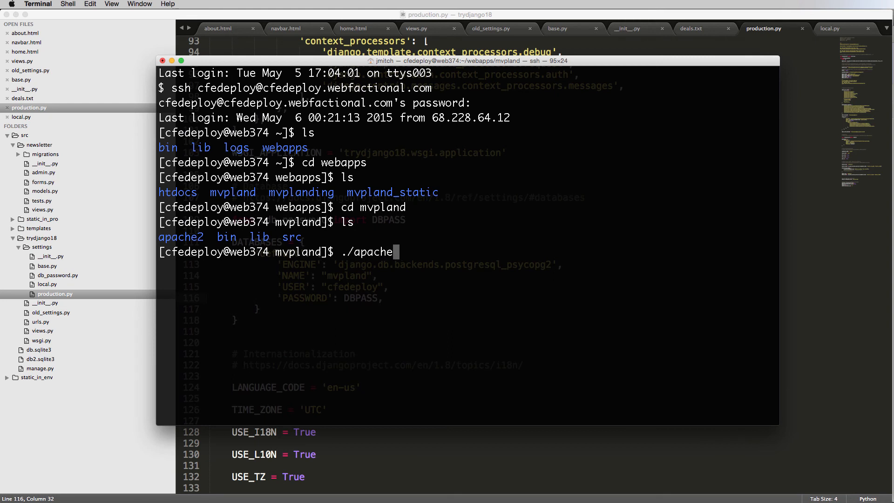
{"action": "type", "text": "2/bin"}
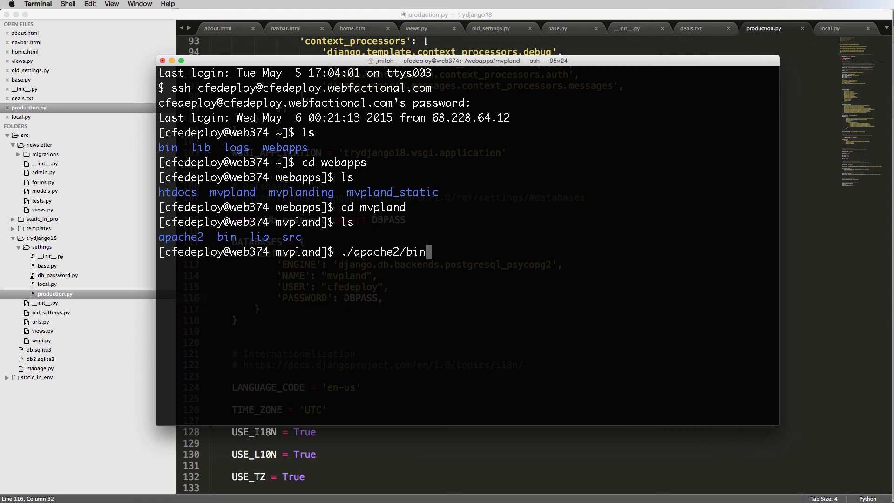
{"action": "type", "text": "/restart"}
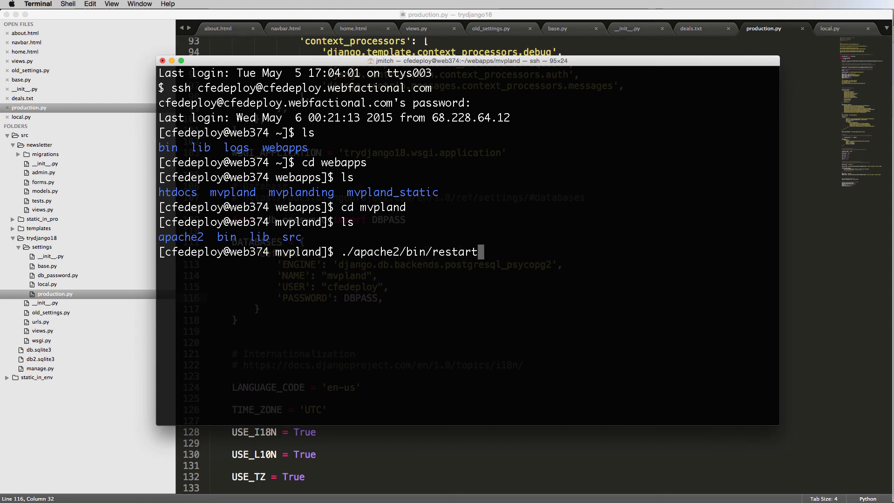
{"action": "type", "text": "cd src"}
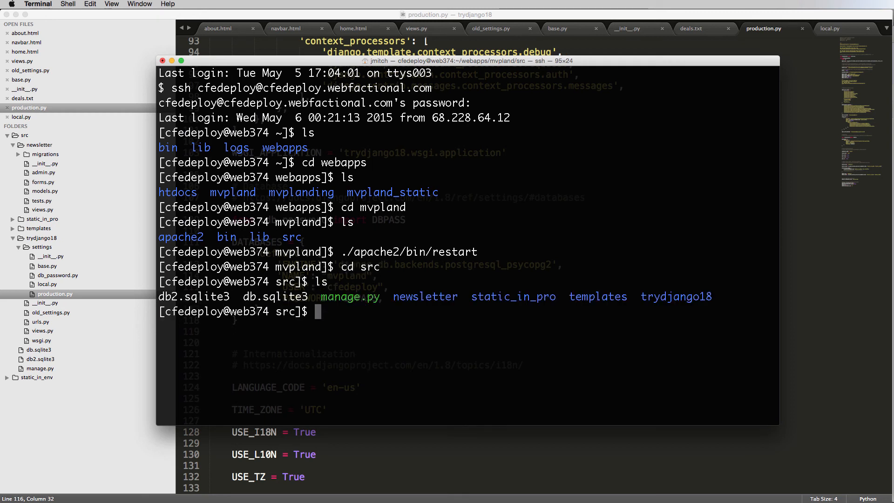
- Start the server's Python 2.7 interpreter by mistake and exit it
{"action": "type", "text": "python"}
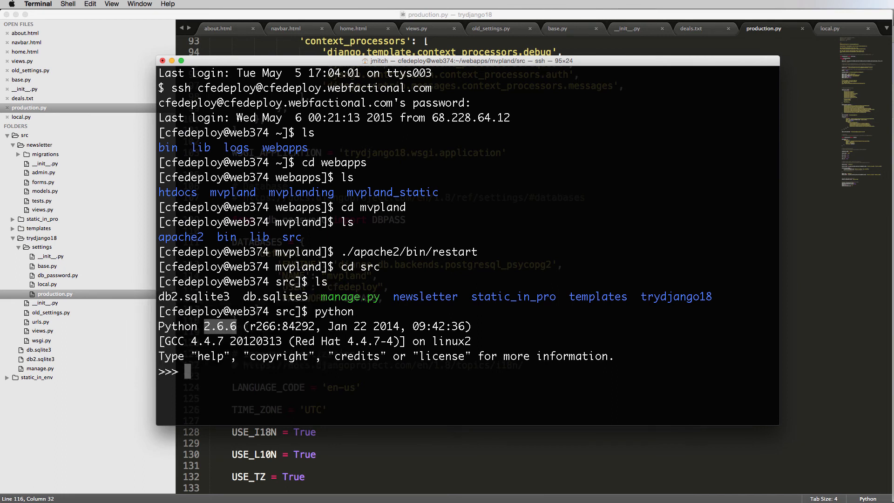
{"action": "type", "text": "exit("}
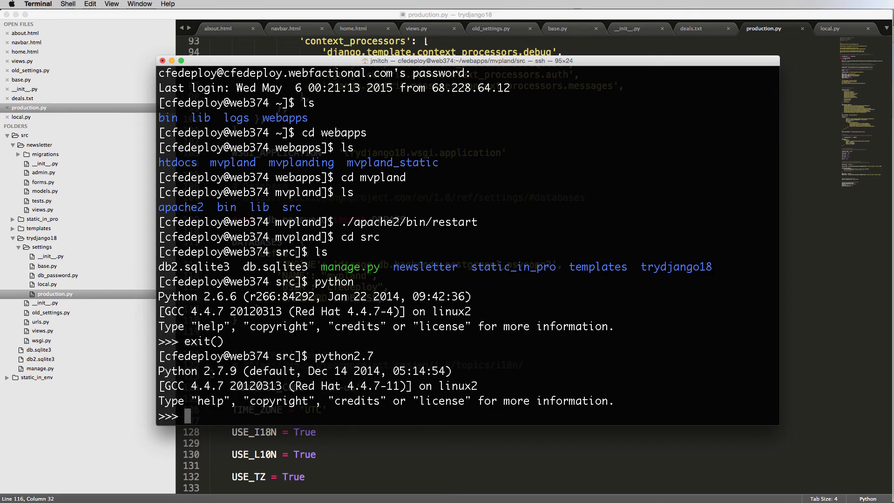
{"action": "key", "text": "Return"}
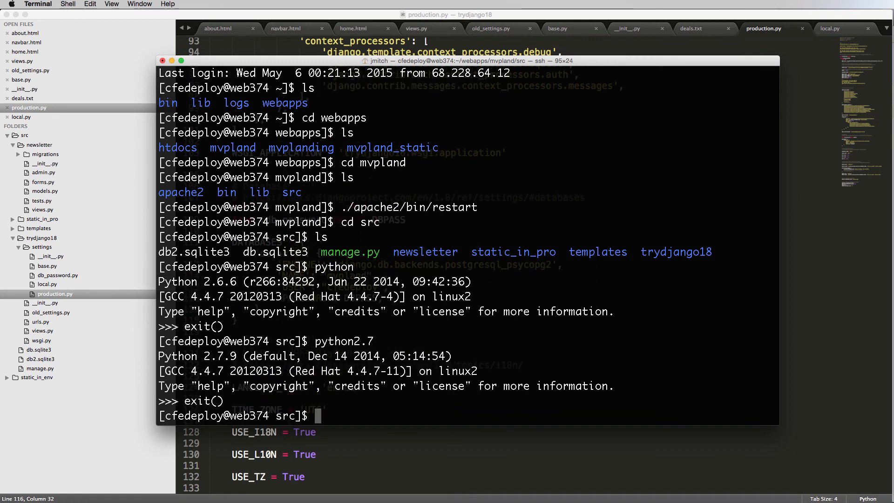
- Run python2.7 manage.py migrate, which fails with 'No module named crispy_forms'
{"action": "type", "text": "python2."}
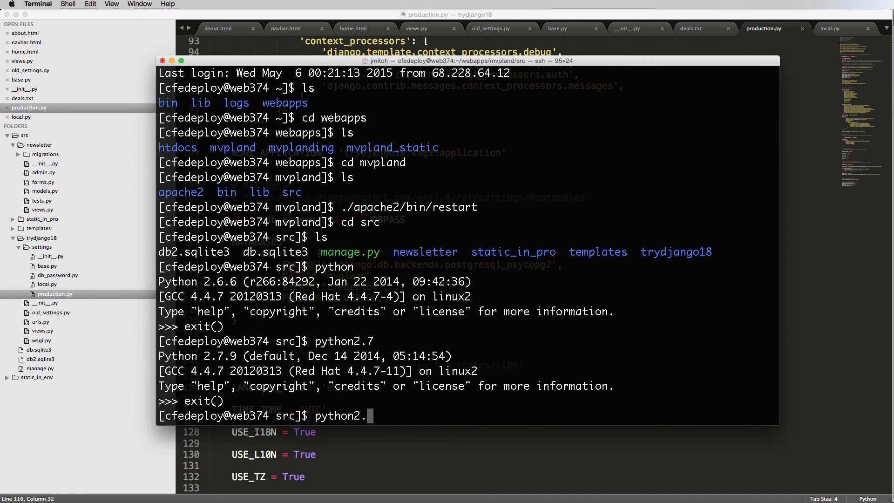
{"action": "type", "text": "manage.py"}
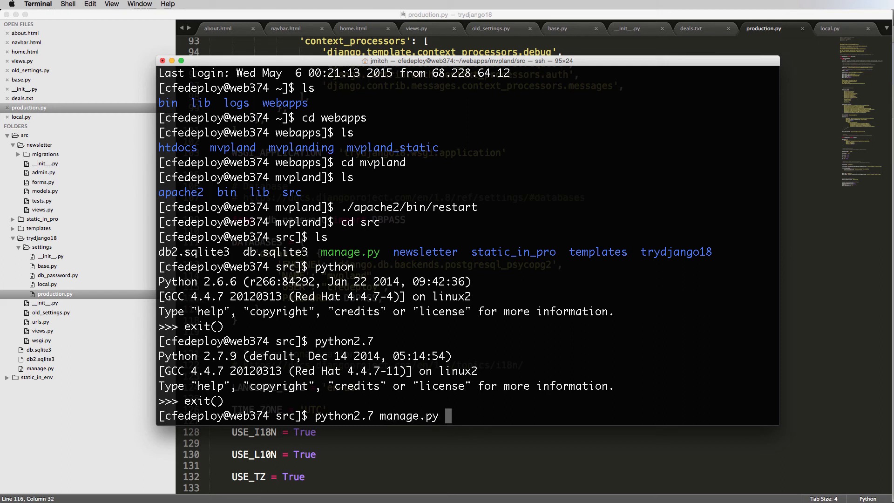
{"action": "type", "text": "migra"}
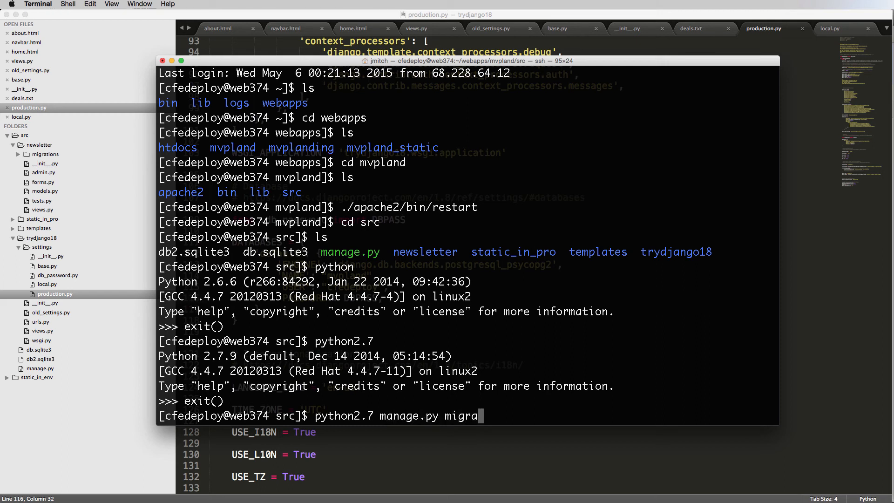
{"action": "key", "text": "enter"}
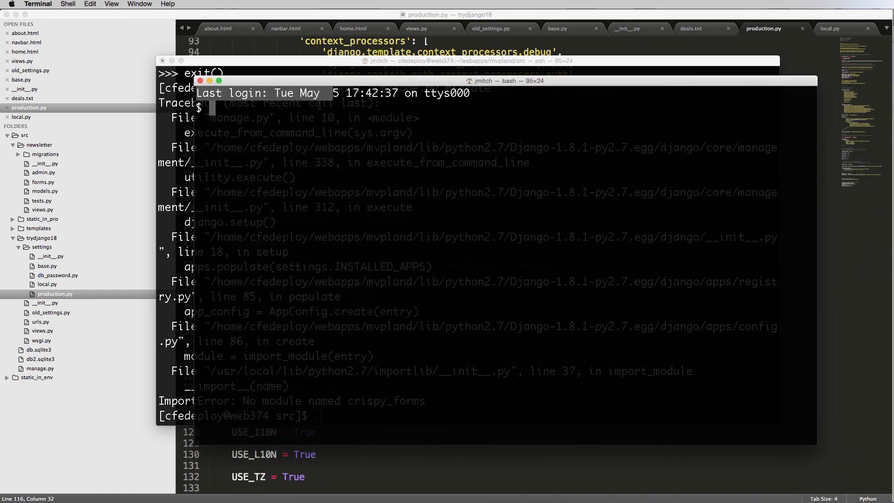
- Activate the local trydjango18 virtualenv and run pip freeze > requirements.txt in src
{"action": "type", "text": "cd desktop"}
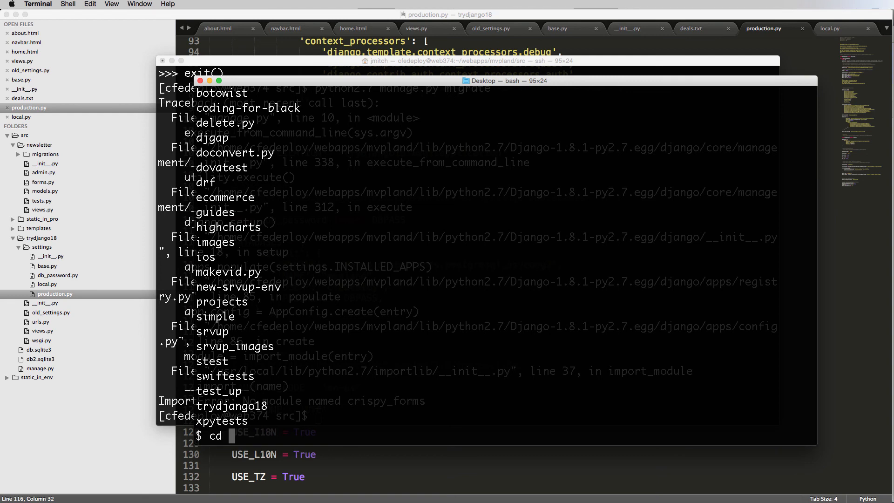
{"action": "type", "text": "trydjango18"}
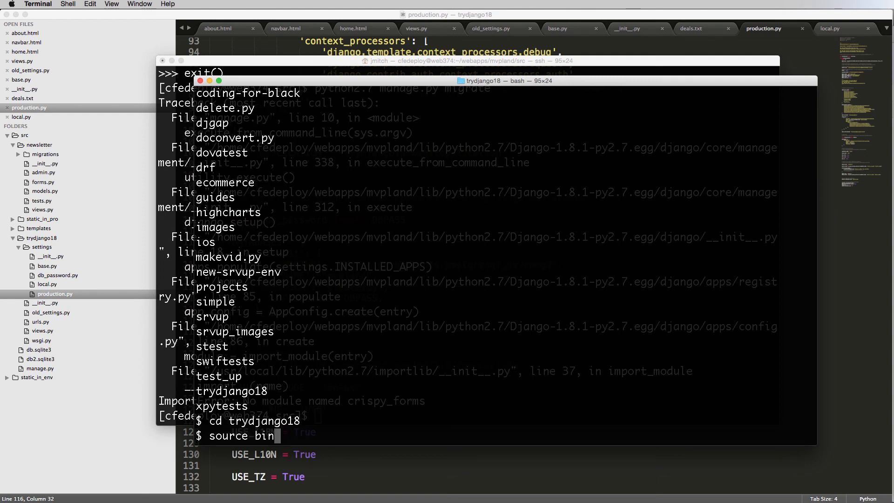
{"action": "key", "text": "Return"}
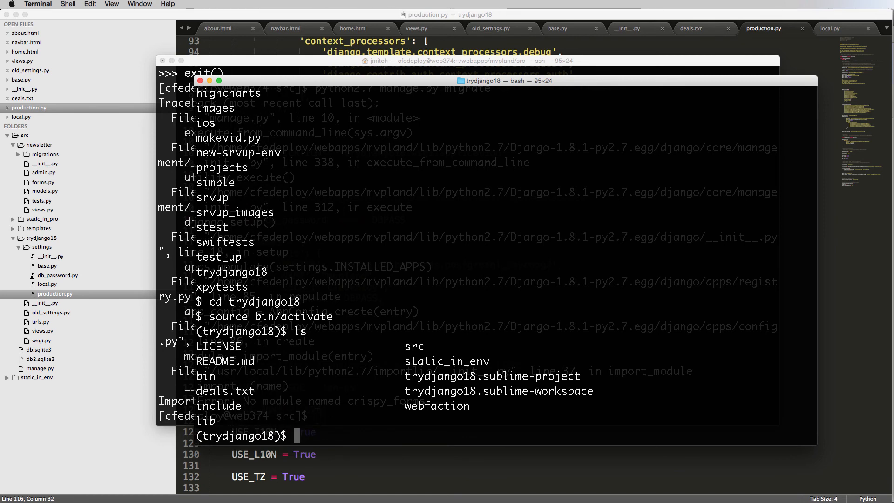
{"action": "type", "text": "cd src"}
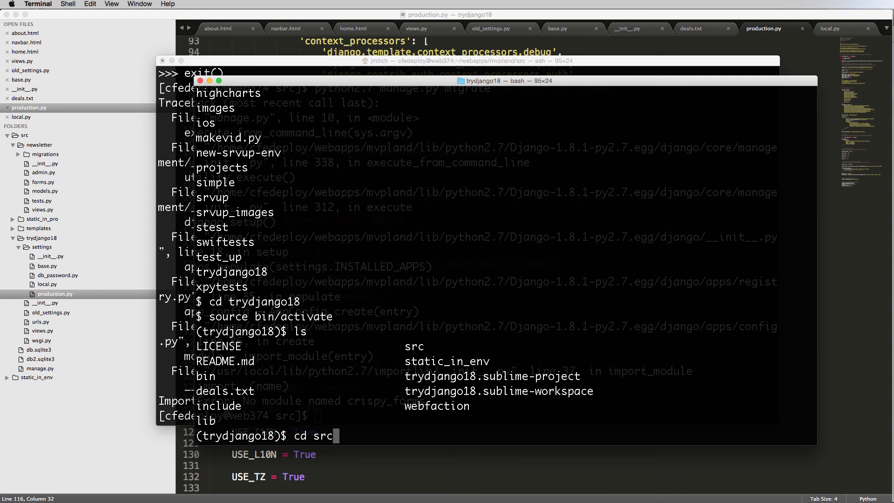
{"action": "type", "text": "pip freeze > requir"}
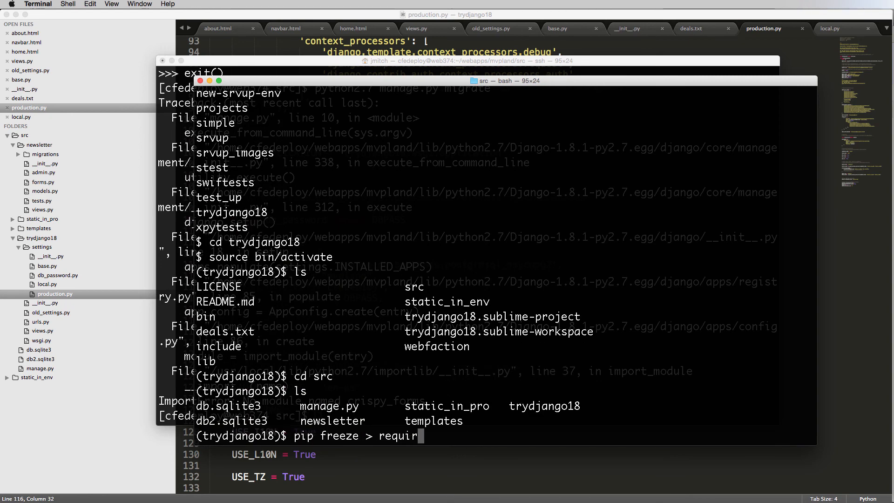
{"action": "type", "text": "ements.txt"}
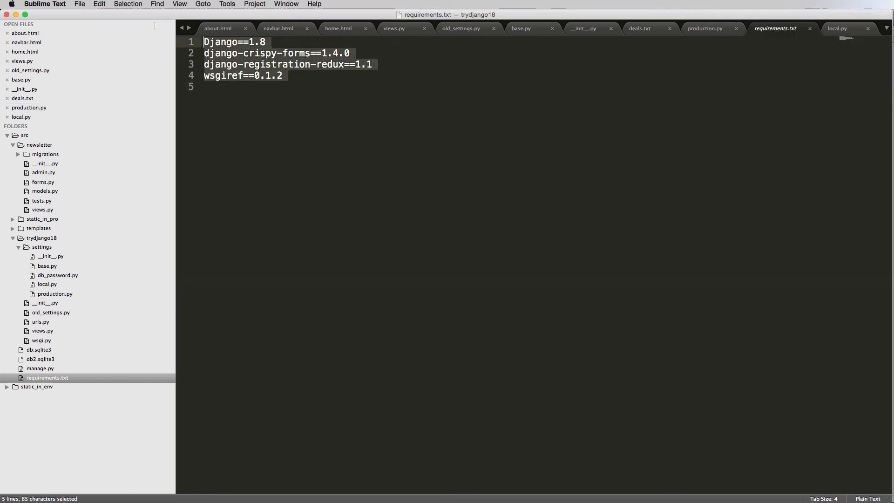
- Check requirements.txt in Sublime Text listing Django, crispy-forms, registration-redux and wsgiref
{"action": "left_click", "coordinate": [554, 125]}
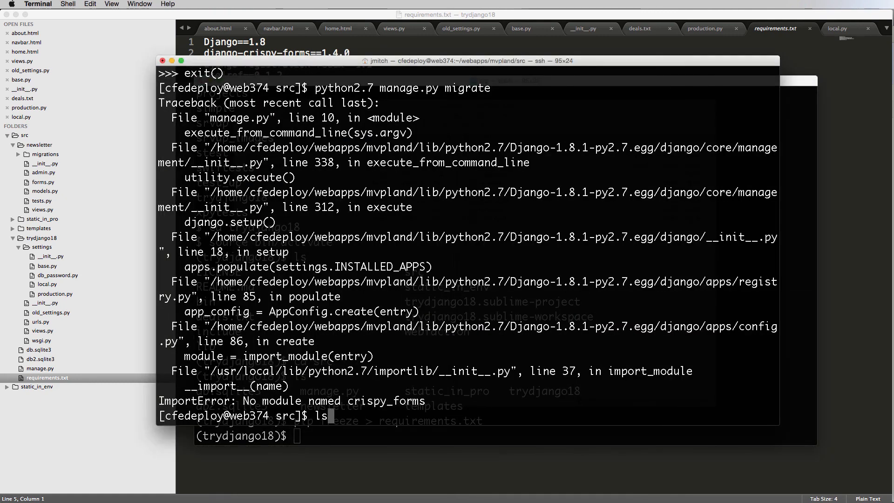
- List the server src folder showing requirements.txt, then run pip install -r requirements.txt
{"action": "key", "text": "Return"}
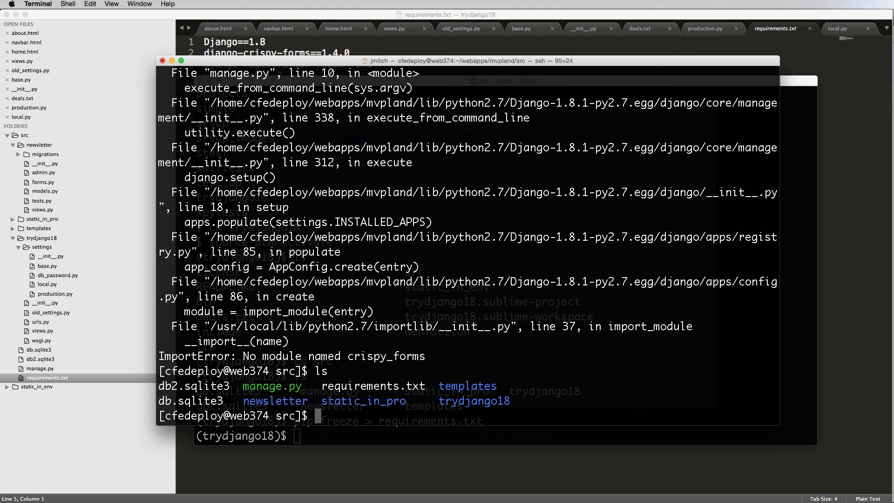
{"action": "type", "text": "pip instal"}
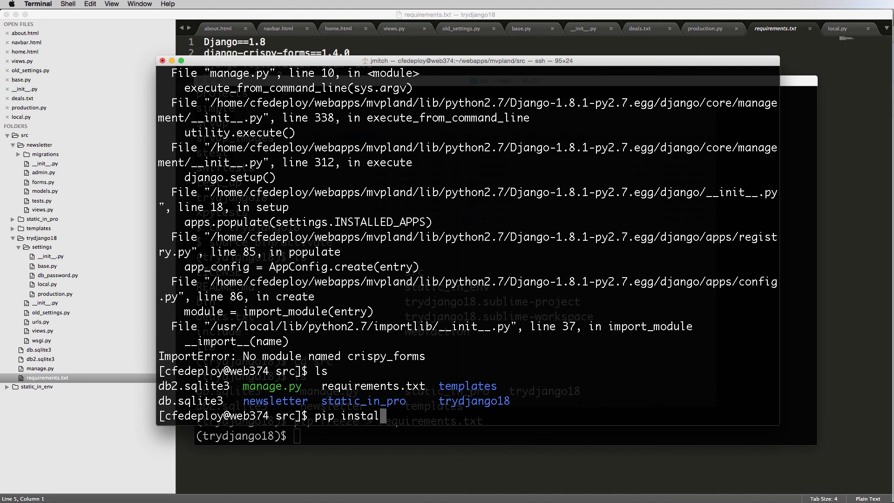
{"action": "type", "text": "-r requirements.t"}
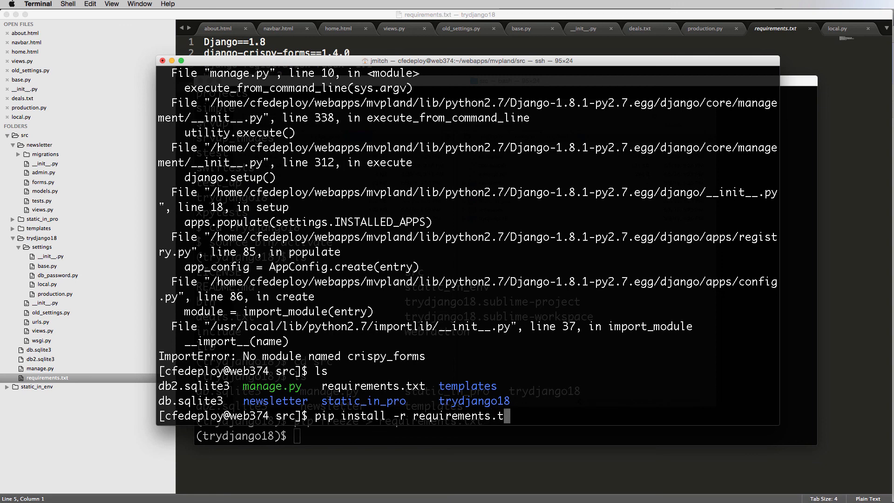
{"action": "key", "text": "Return"}
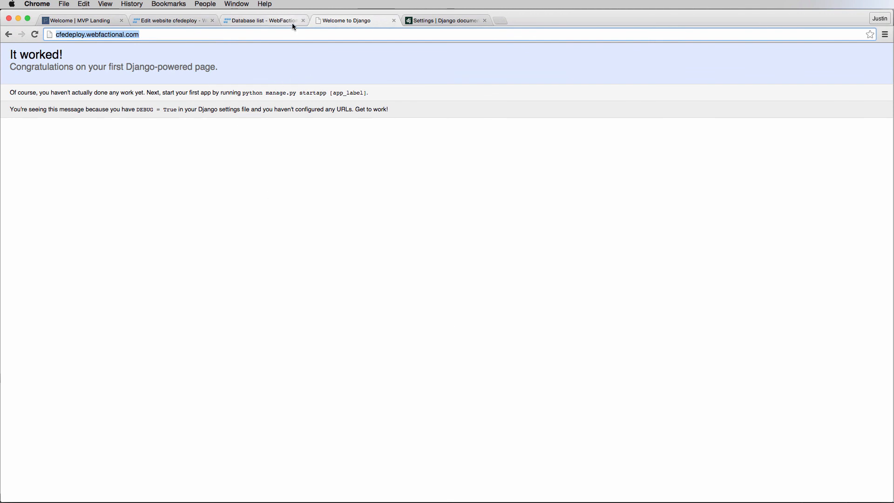
- Search Google for 'django webfaction' and open WebFaction's Getting Started with Django guide
{"action": "type", "text": "django webfaction"}
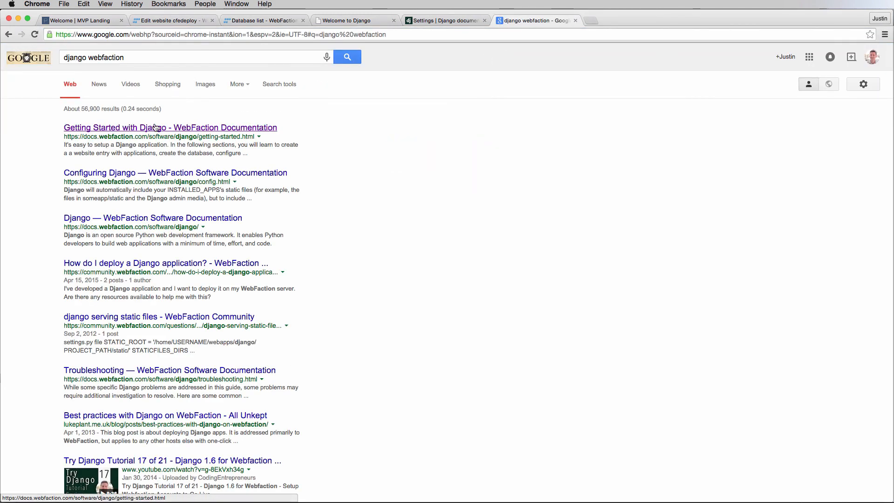
{"action": "left_click", "coordinate": [170, 127]}
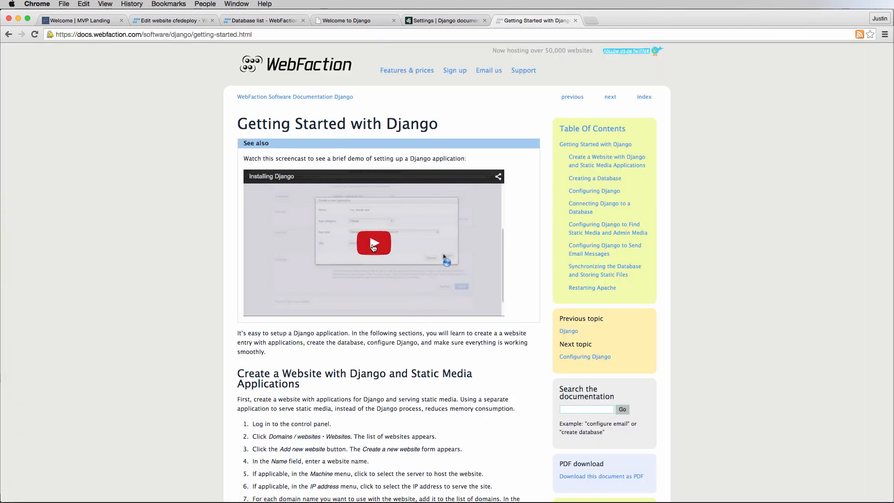
- Scroll to the Synchronizing the Database and Storing Static Files and Restarting Apache sections
{"action": "scroll", "scroll_direction": "down", "scroll_amount": 3}
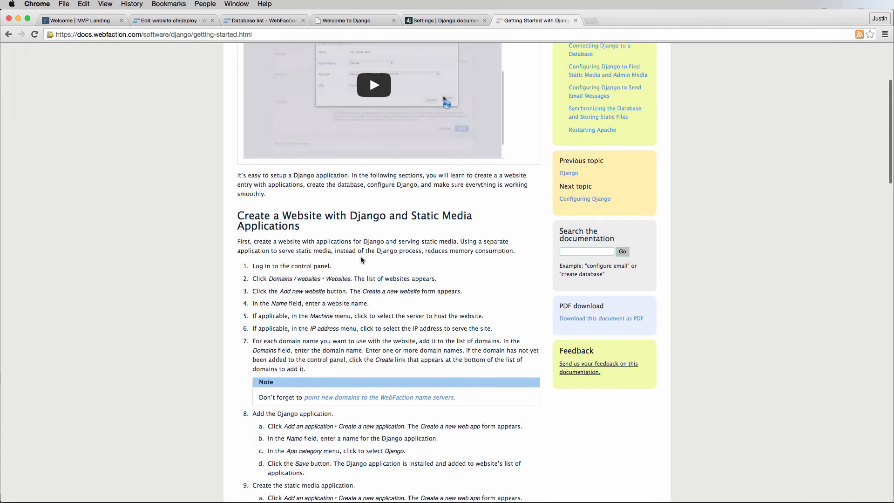
{"action": "scroll", "scroll_direction": "down", "scroll_amount": 3}
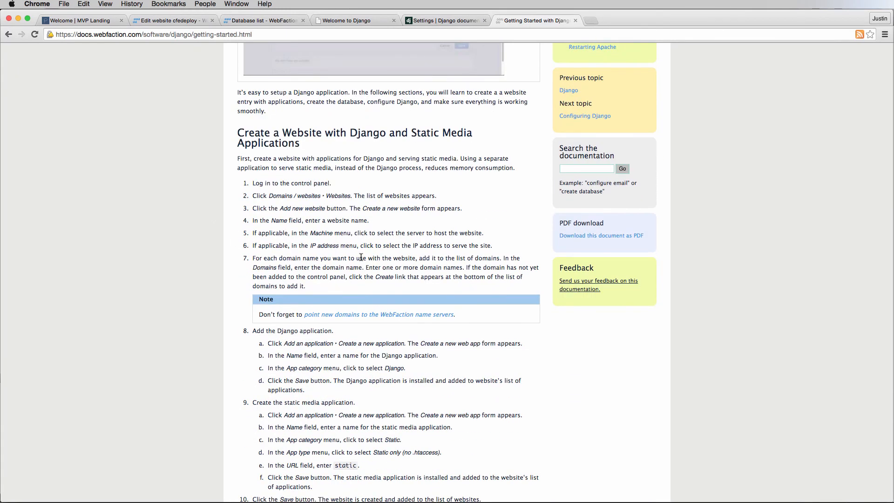
{"action": "scroll", "scroll_direction": "down", "scroll_amount": 3}
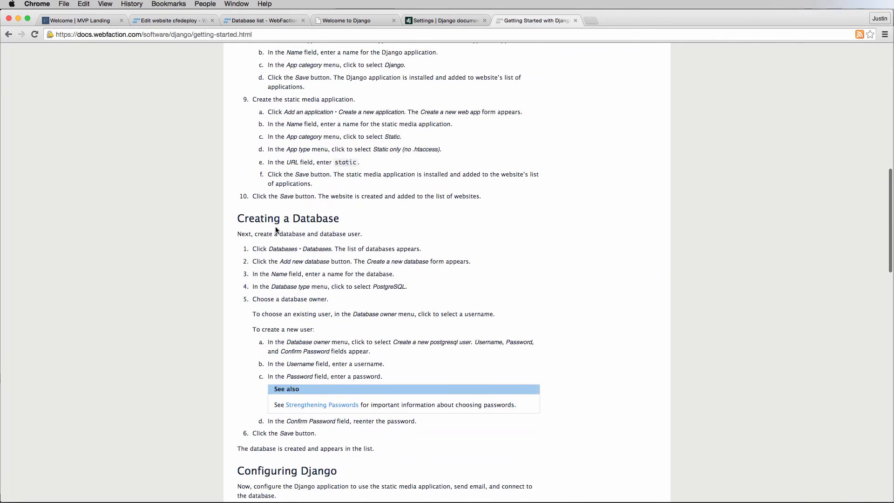
{"action": "scroll", "scroll_direction": "down", "scroll_amount": 3}
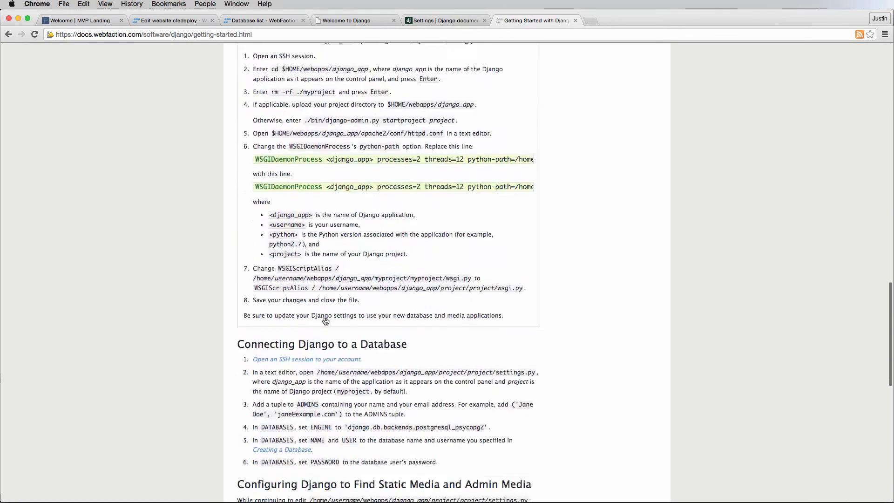
{"action": "scroll", "scroll_direction": "down", "scroll_amount": 3}
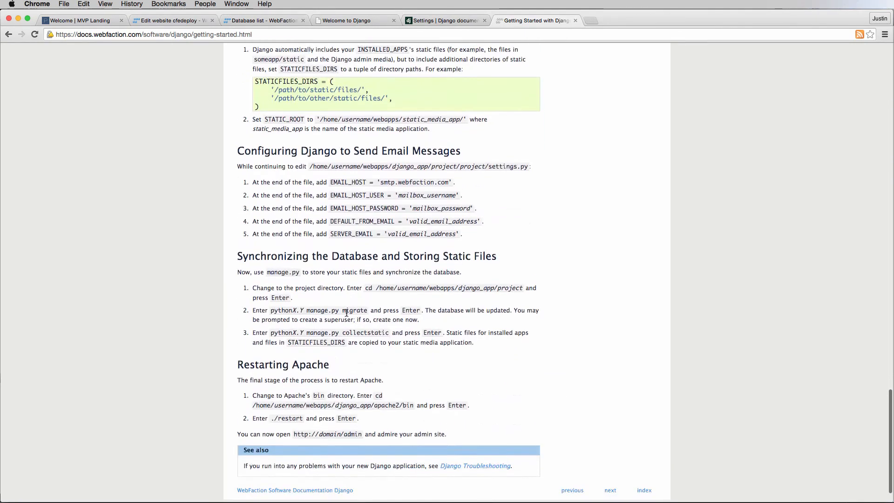
{"action": "scroll", "scroll_direction": "down", "scroll_amount": 3}
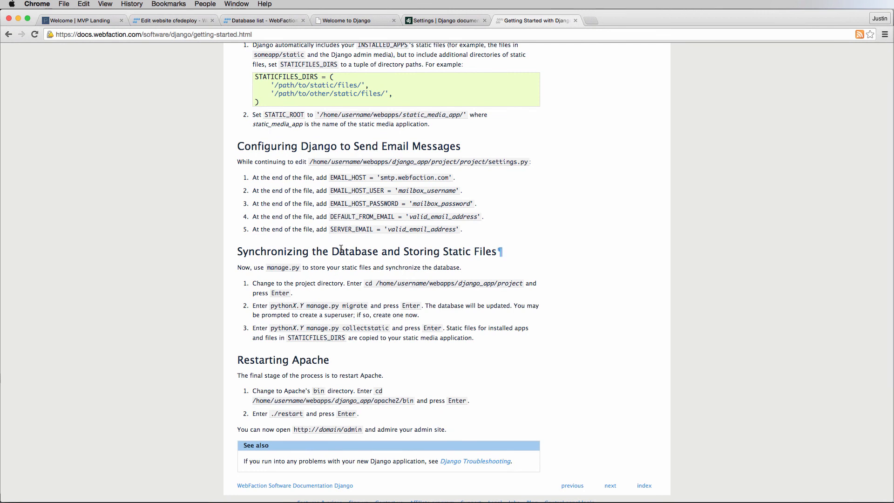
{"action": "mouse_move", "coordinate": [393, 285]}
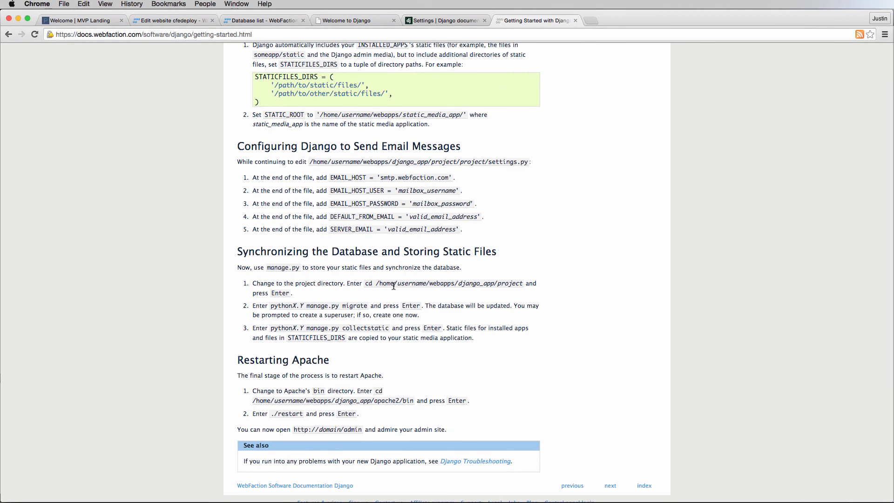
{"action": "left_click_drag", "start_coordinate": [237, 251], "coordinate": [539, 251]}
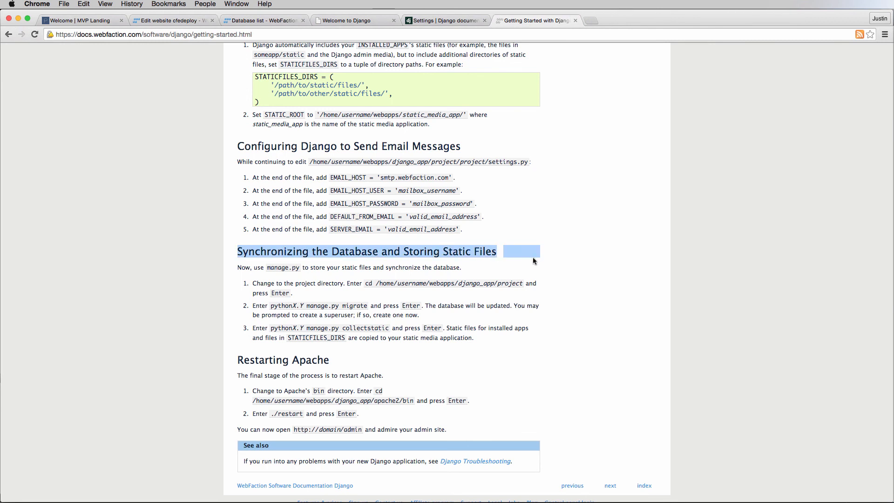
{"action": "left_click", "coordinate": [478, 263]}
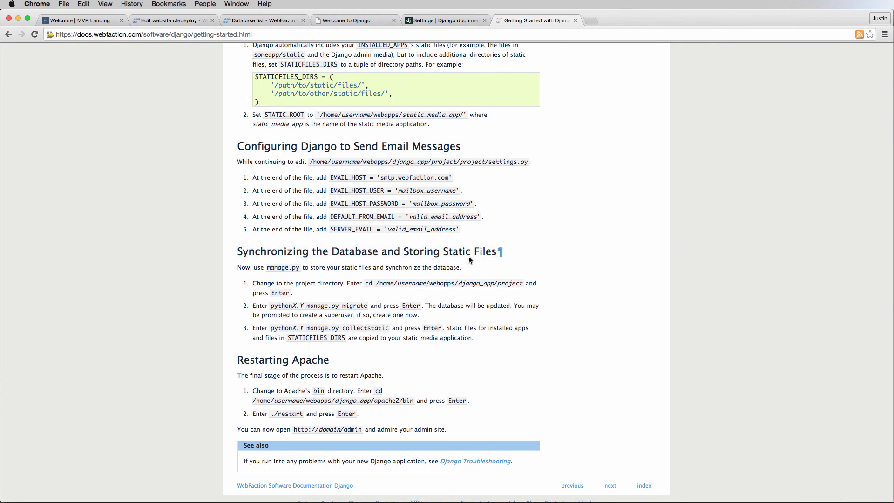
{"action": "mouse_move", "coordinate": [426, 356]}
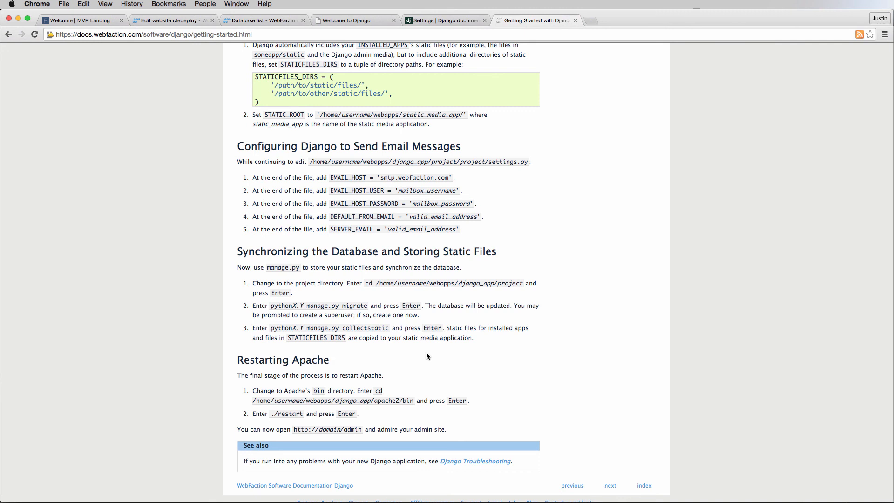